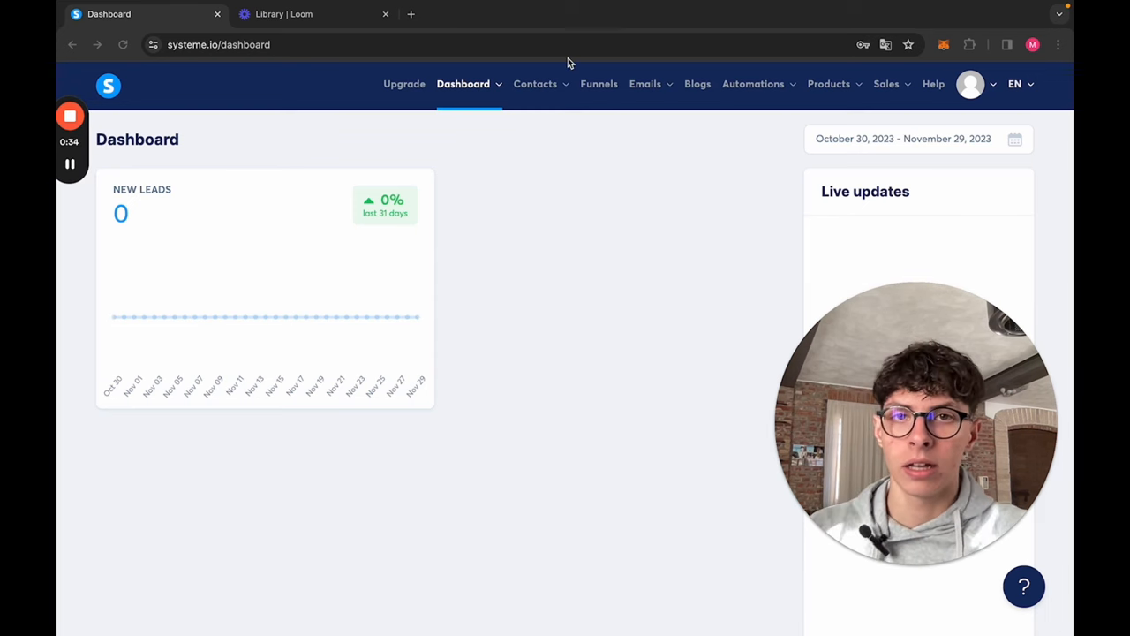
# - Show the Contacts list from the top navigation, confirming it is still empty
pyautogui.click(535, 85)
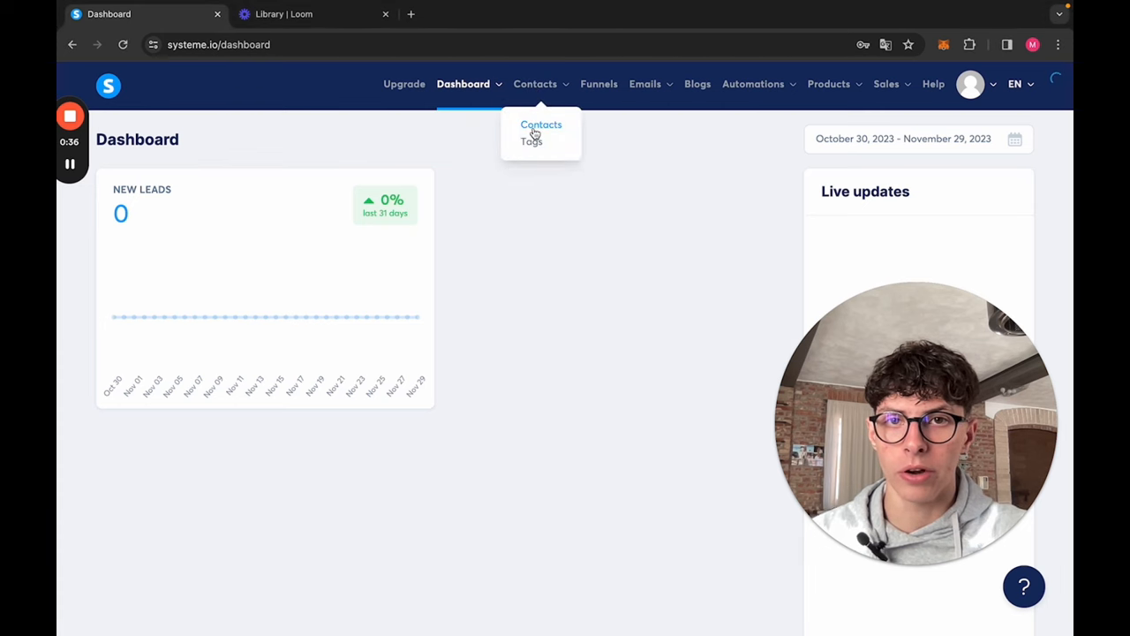
pyautogui.click(541, 124)
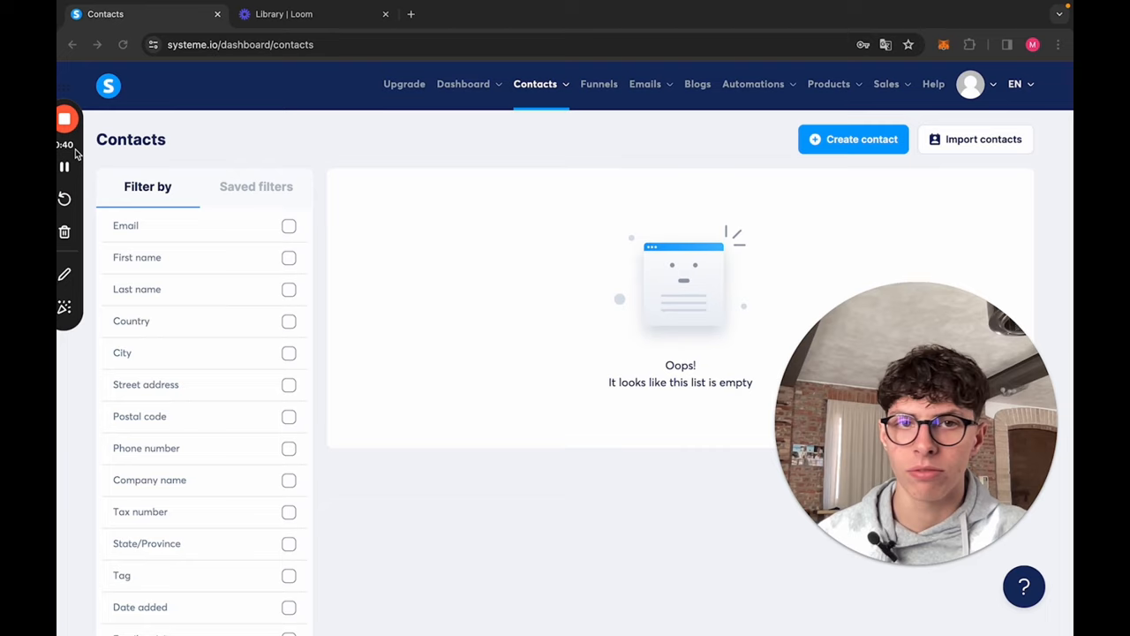
pyautogui.scroll(-3)
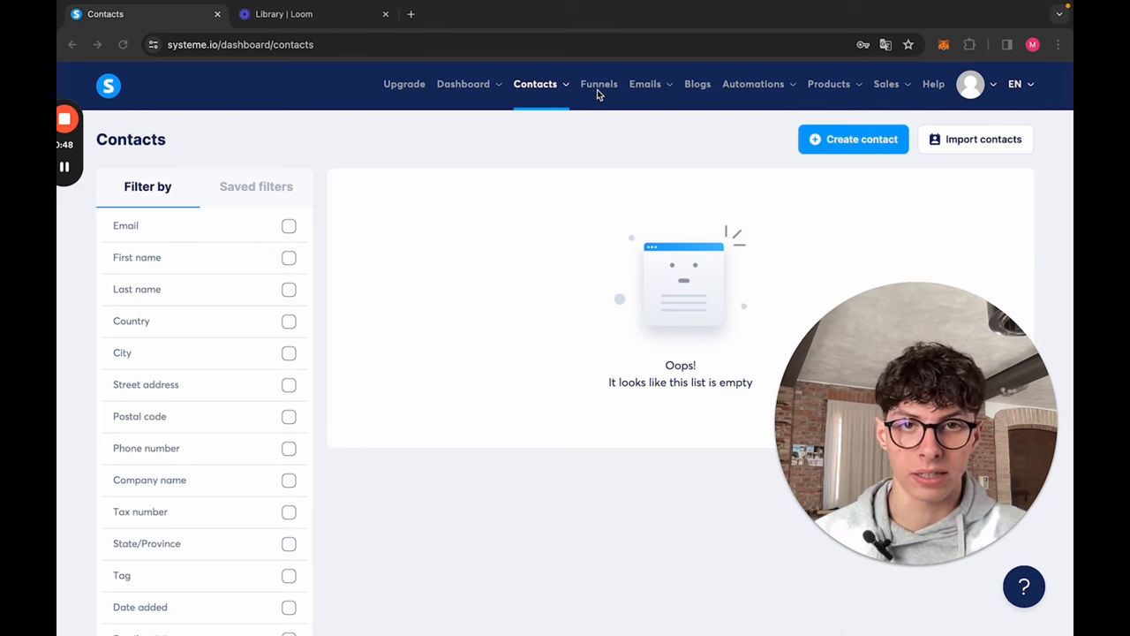
# - Create a new funnel named 'Contact Form #1' with the Build an audience goal and save it
pyautogui.click(598, 85)
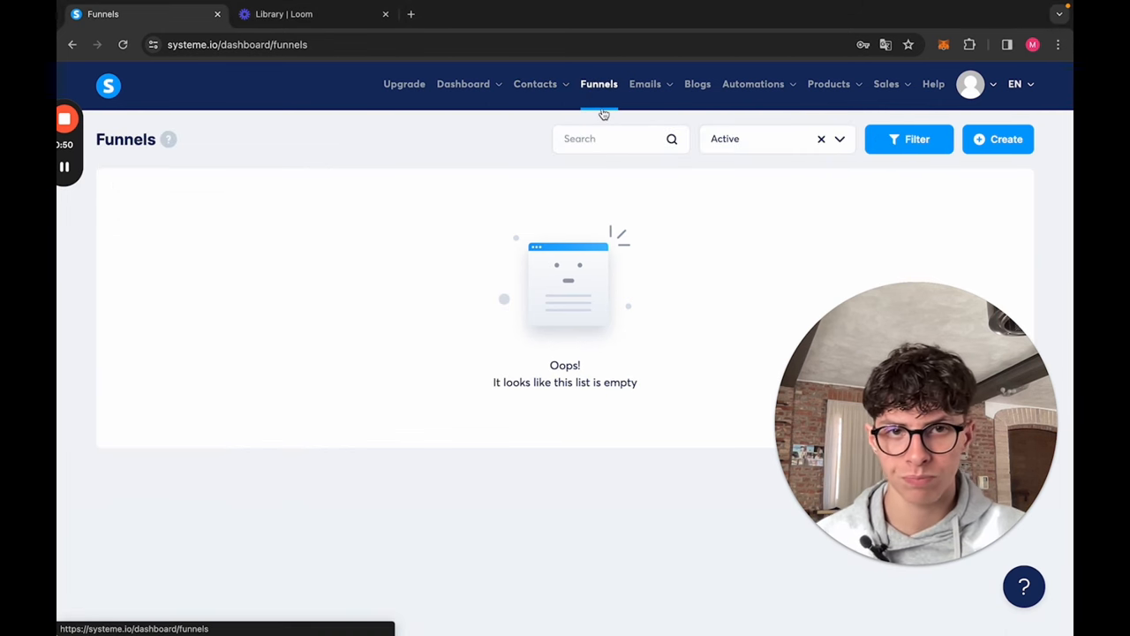
pyautogui.click(998, 138)
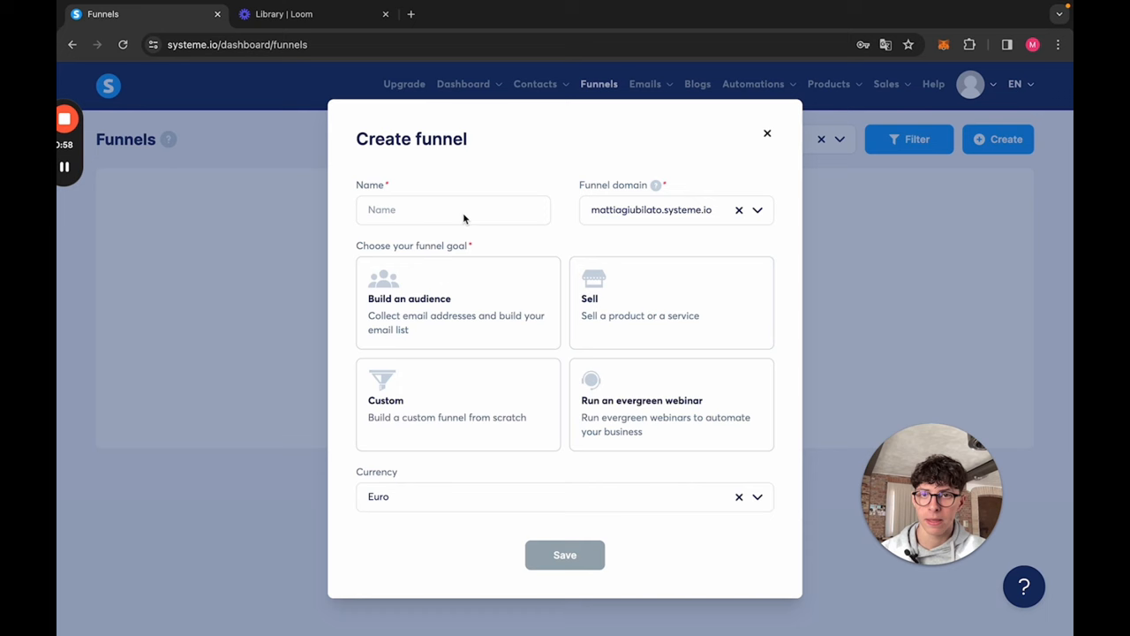
pyautogui.click(452, 209)
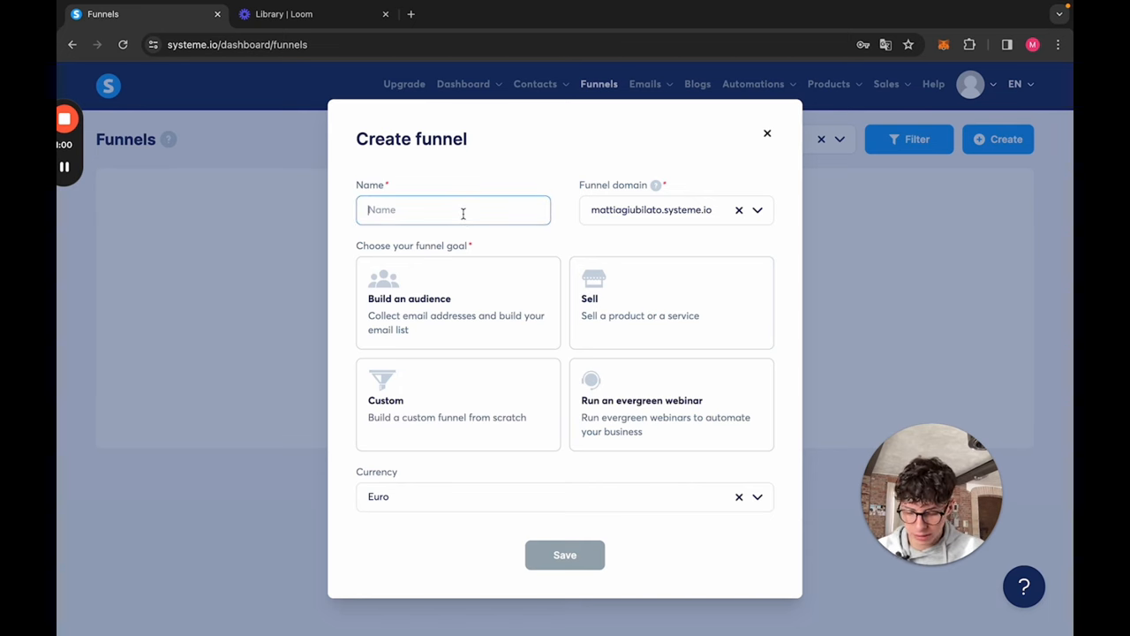
pyautogui.write('Contact Form #1')
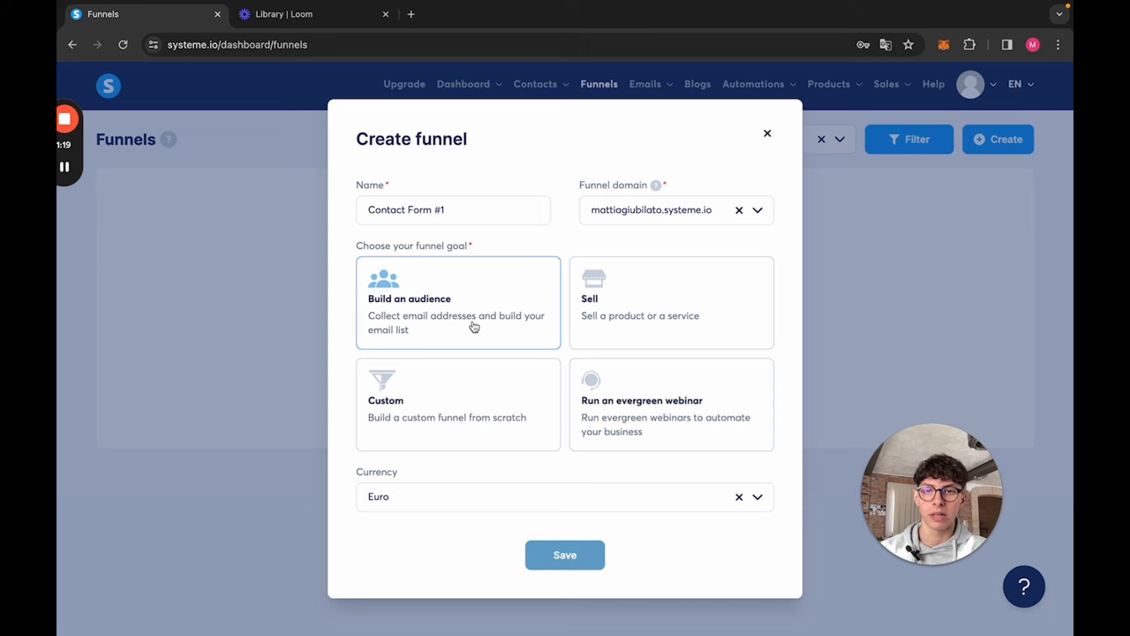
pyautogui.click(458, 300)
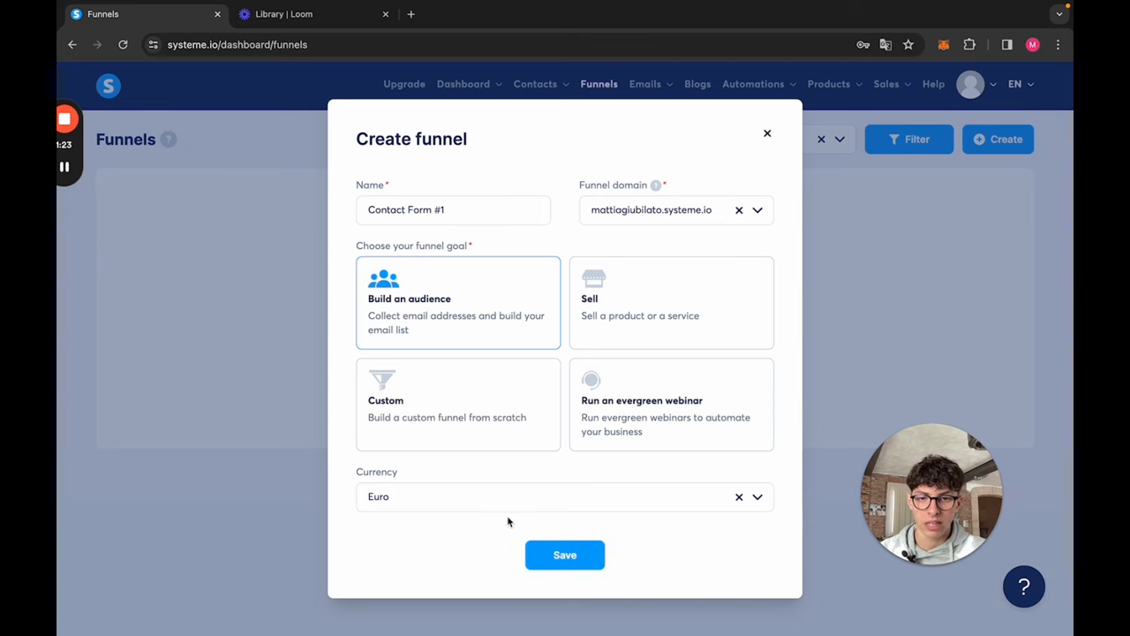
pyautogui.click(565, 555)
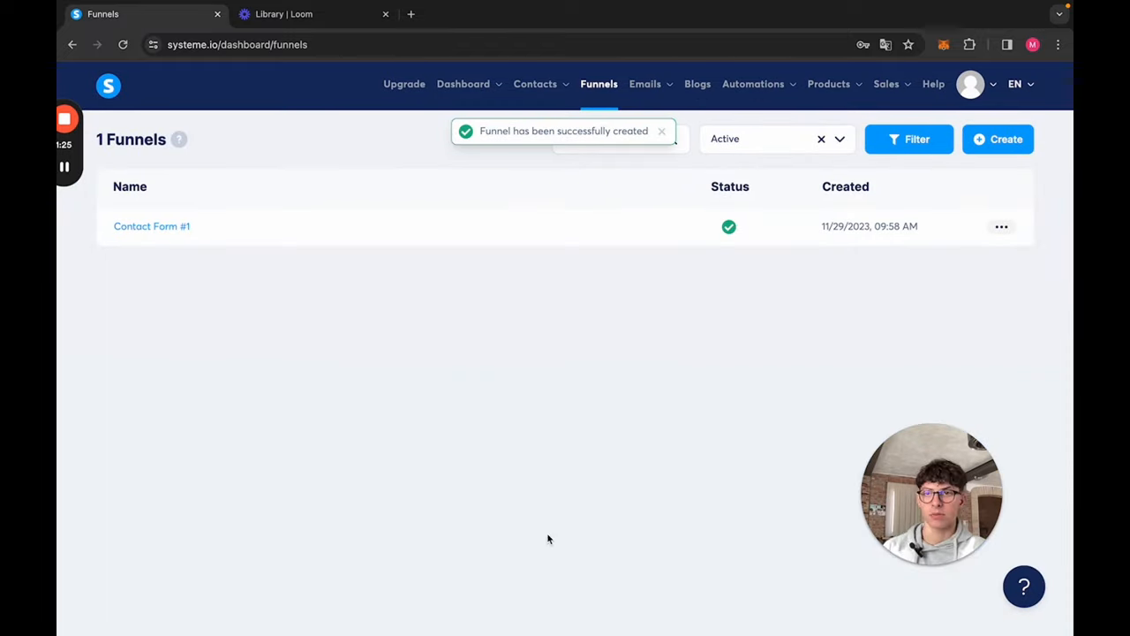
pyautogui.moveTo(177, 314)
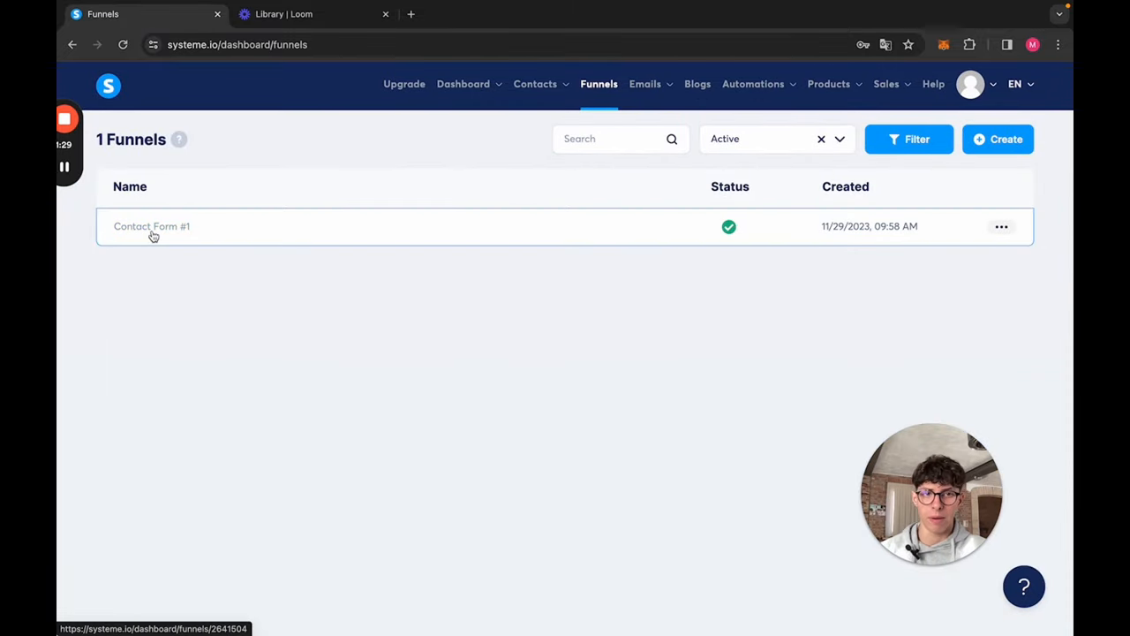
# - Inside Contact Form #1, give the squeeze page step the URL path 'form'
pyautogui.click(151, 226)
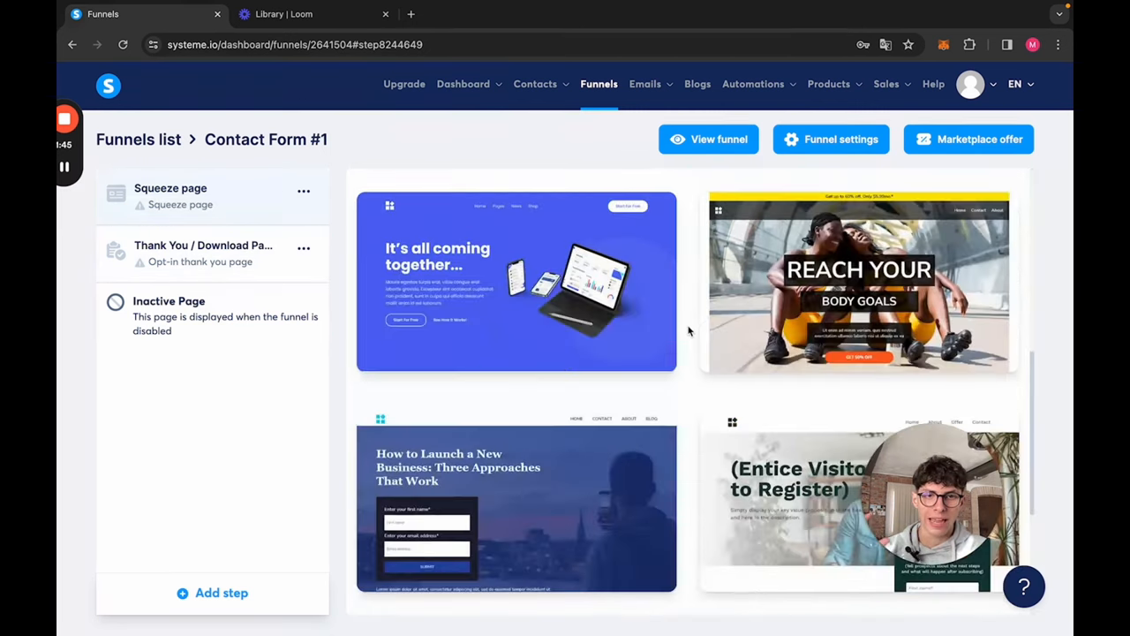
pyautogui.scroll(-3)
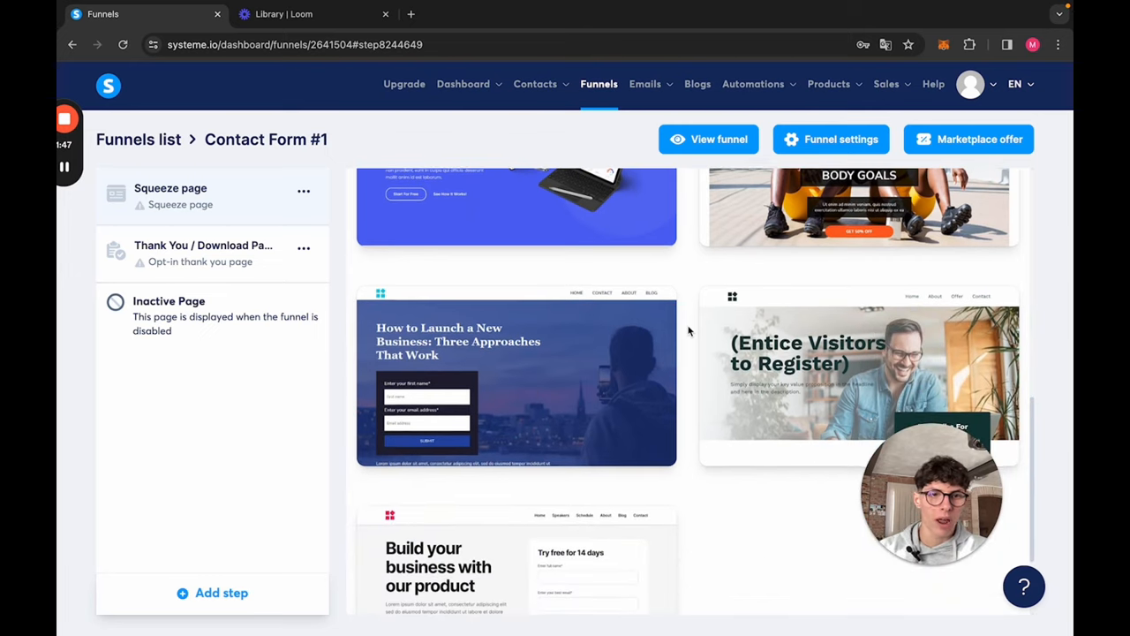
pyautogui.scroll(-3)
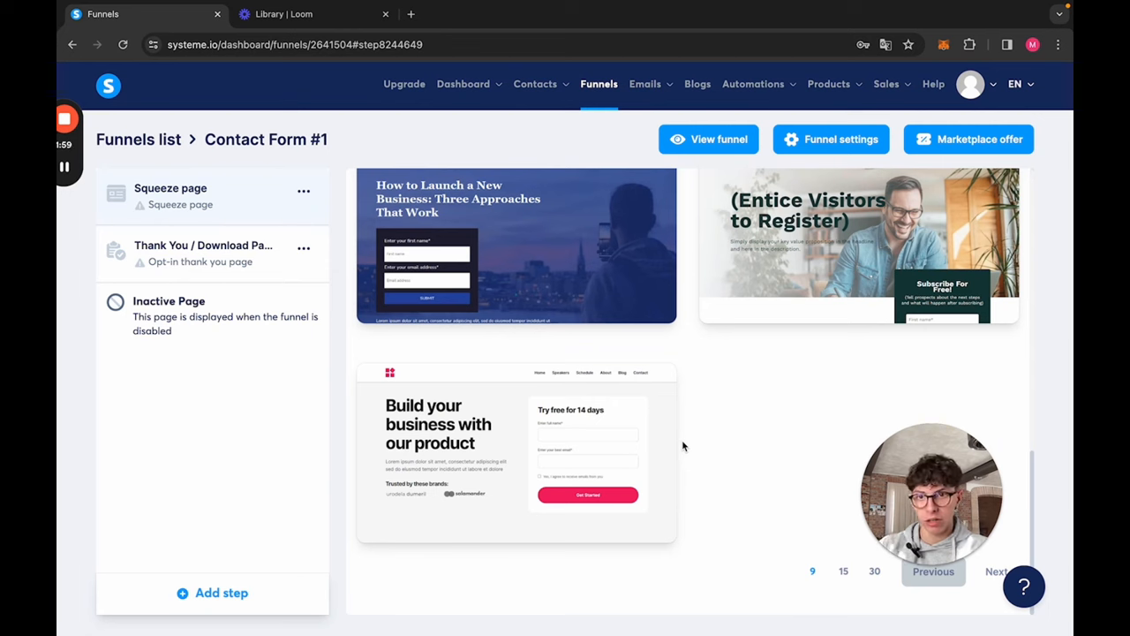
pyautogui.moveTo(515, 450)
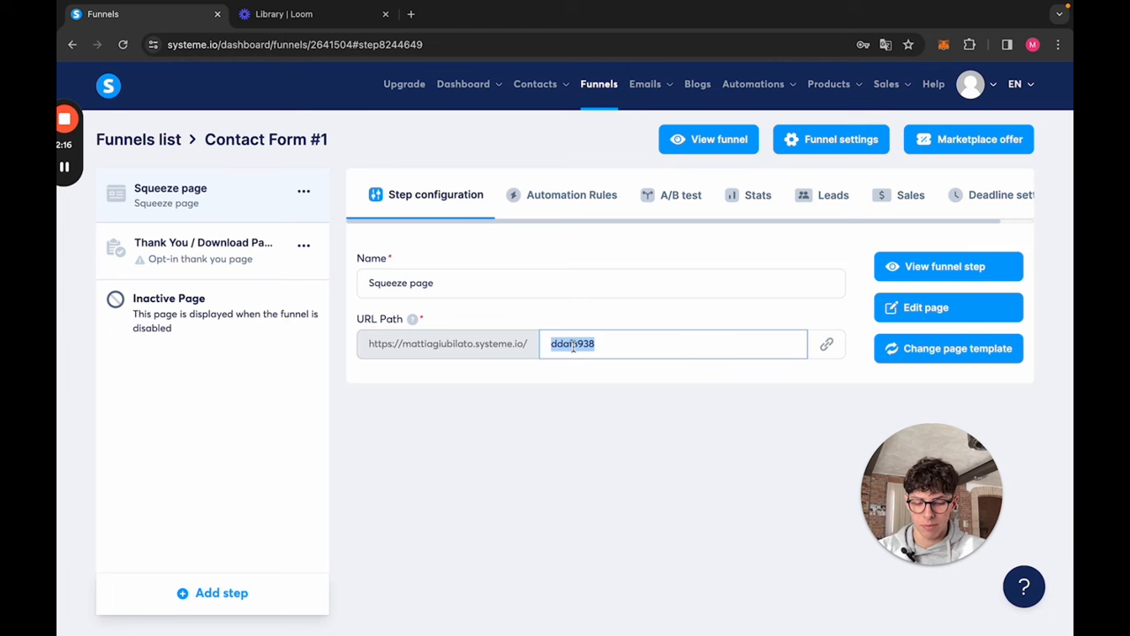
pyautogui.write('form')
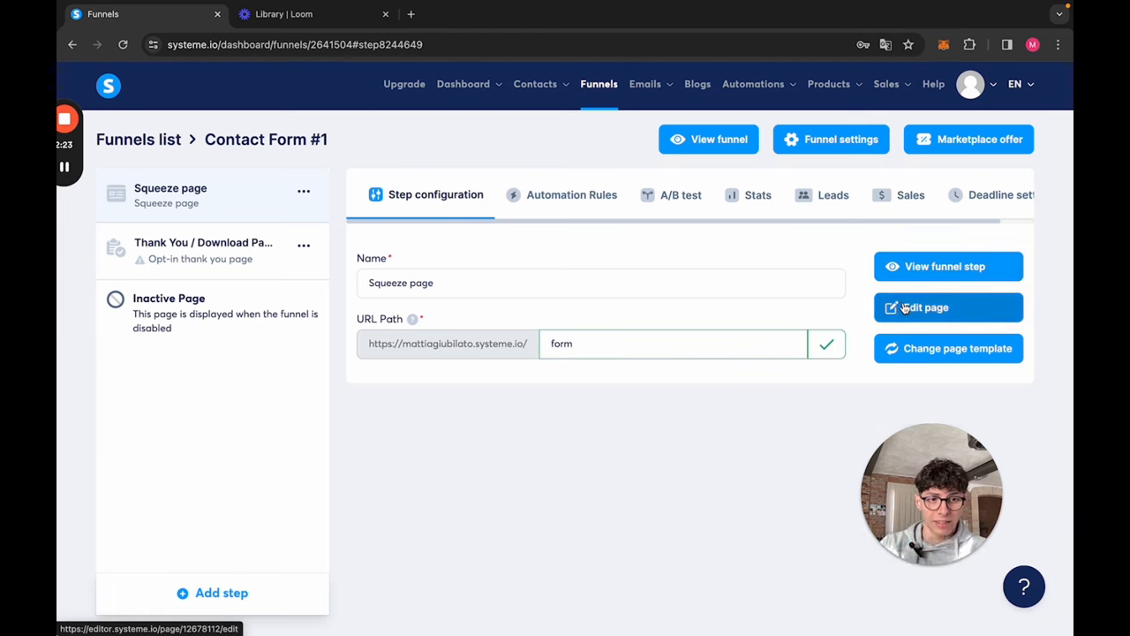
# - Edit the squeeze page and delete its testimonial section
pyautogui.click(926, 308)
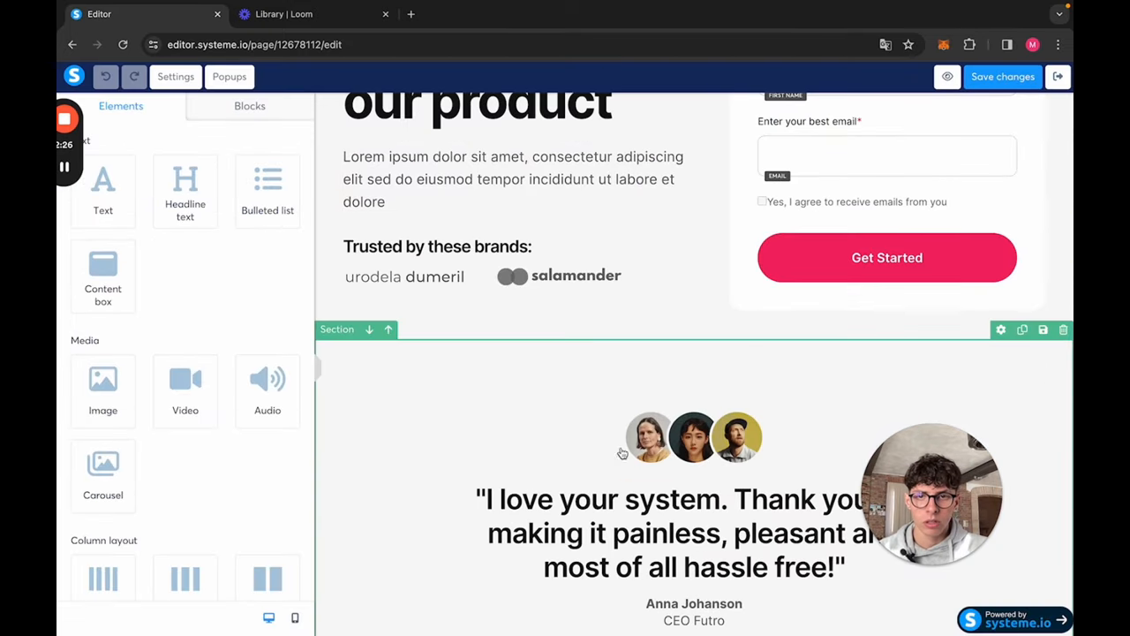
pyautogui.scroll(3)
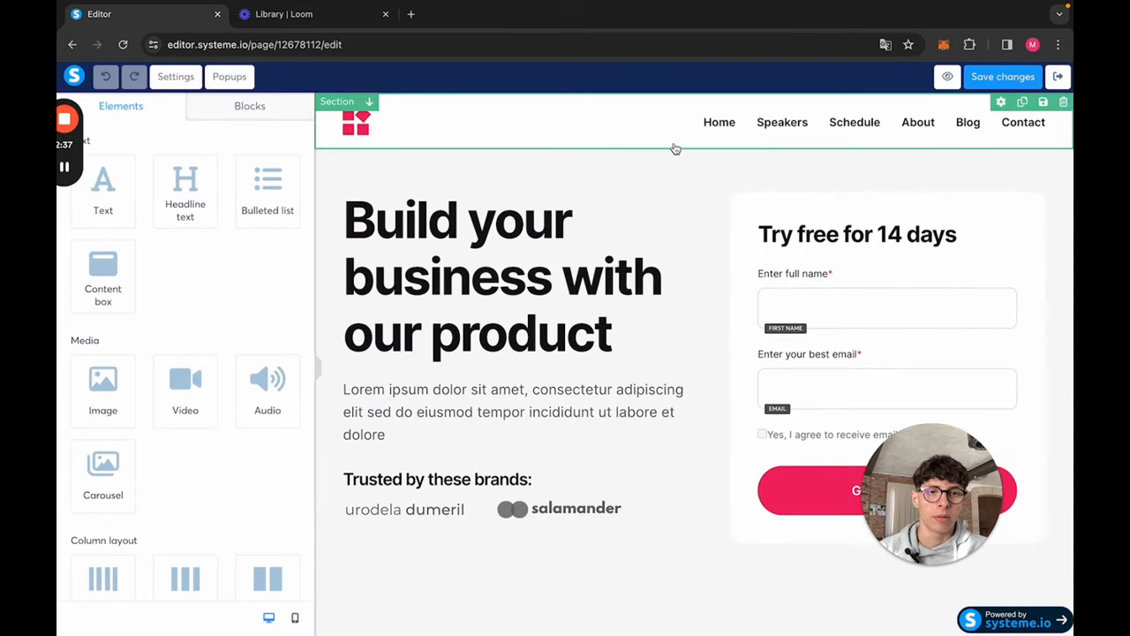
pyautogui.click(1063, 100)
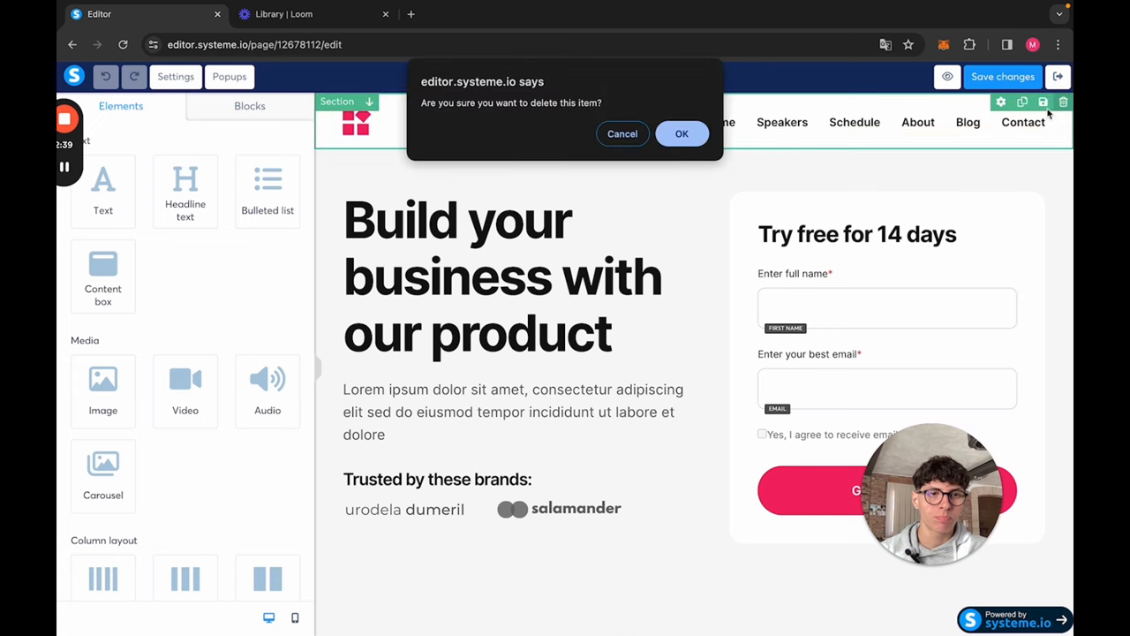
pyautogui.scroll(-3)
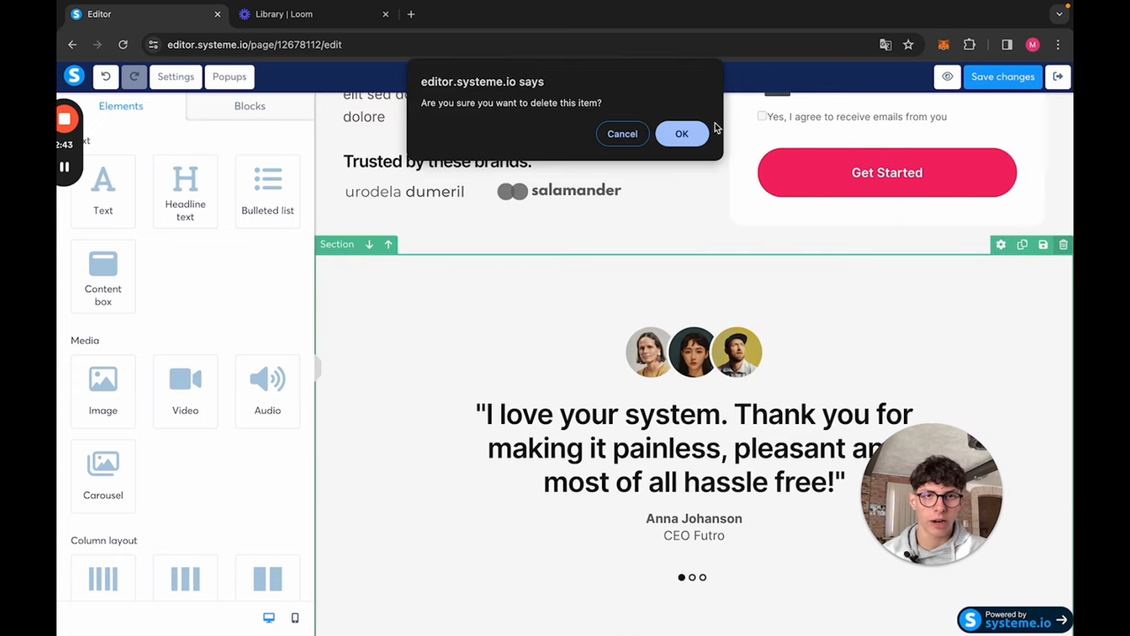
pyautogui.click(682, 134)
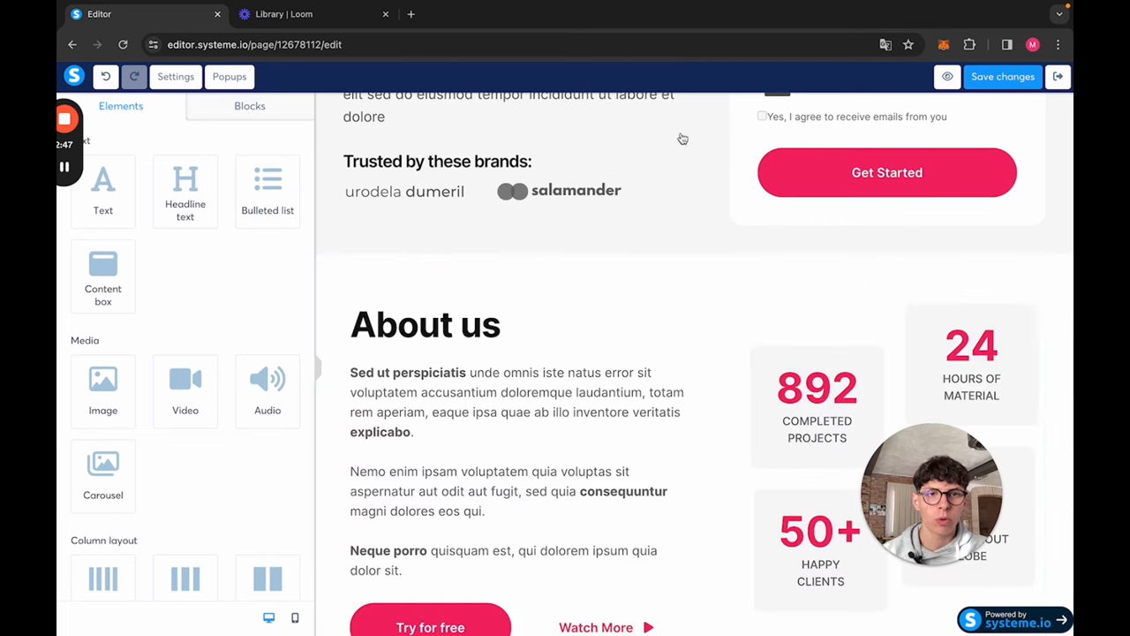
# - Delete the About us and features sections from the page
pyautogui.click(1063, 244)
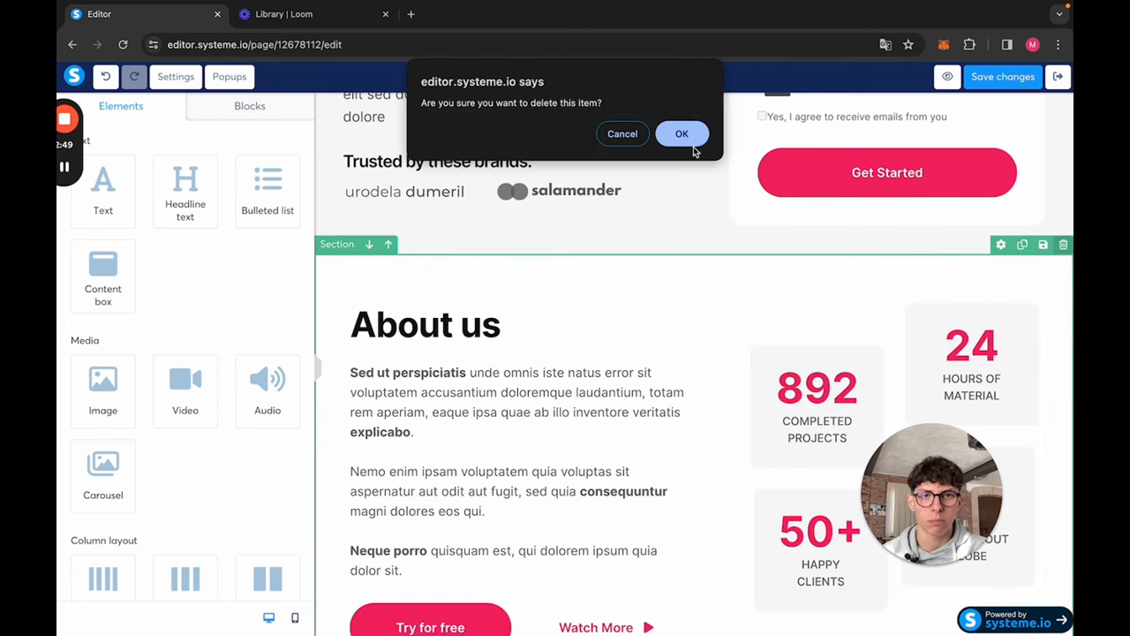
pyautogui.click(682, 134)
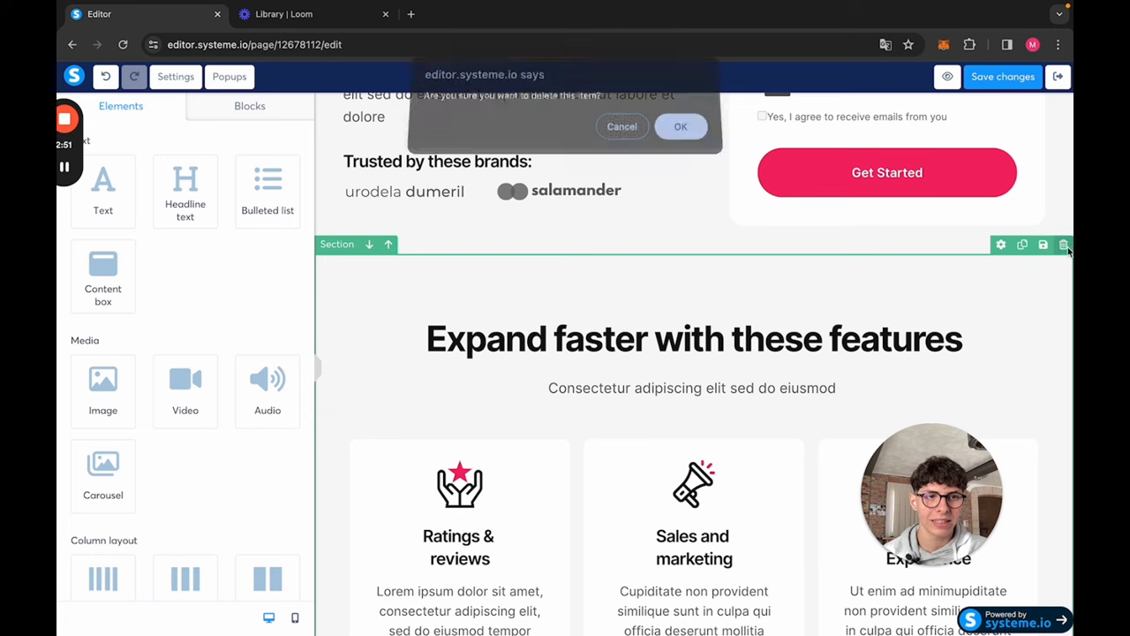
pyautogui.click(681, 127)
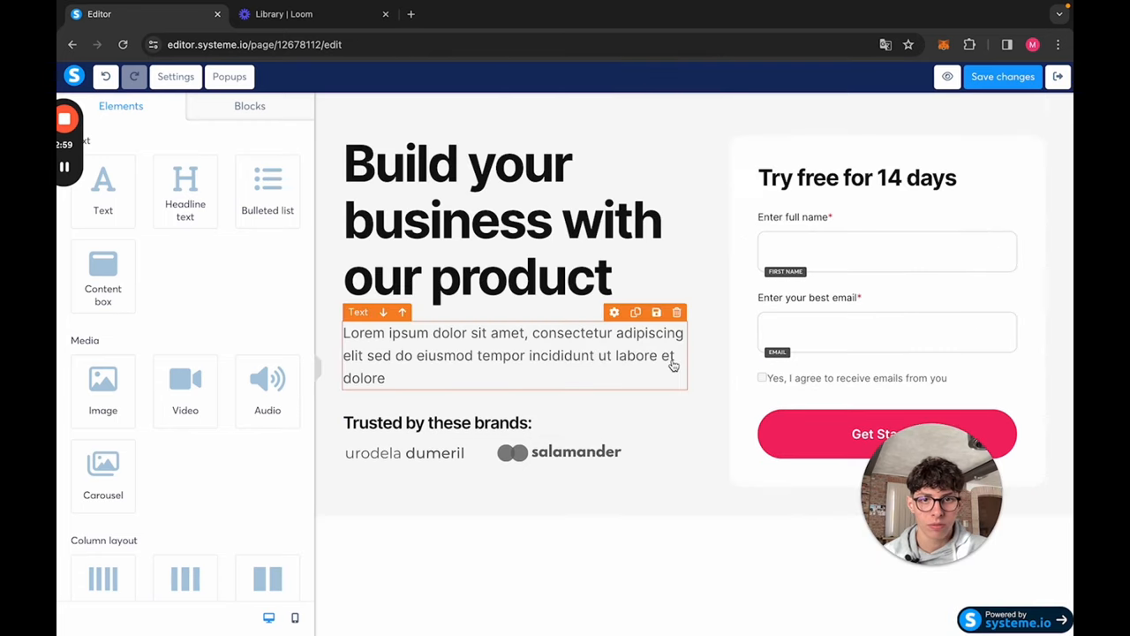
# - Rewrite the main headline to start 'Join the #1 Ne…'
pyautogui.click(477, 221)
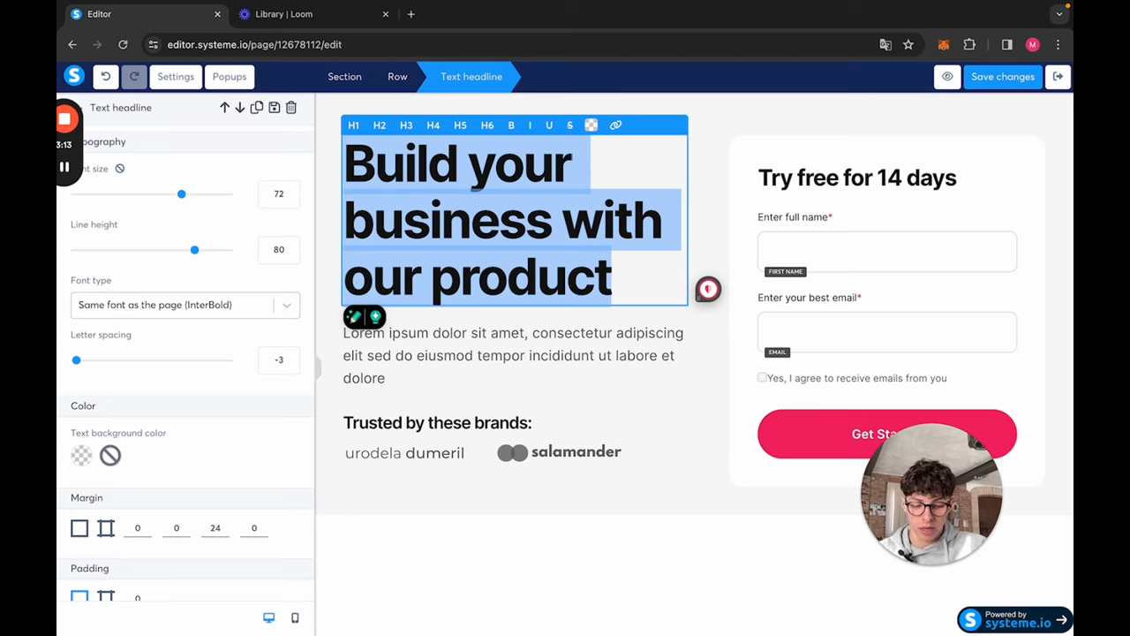
pyautogui.write('Join the #1 Ne')
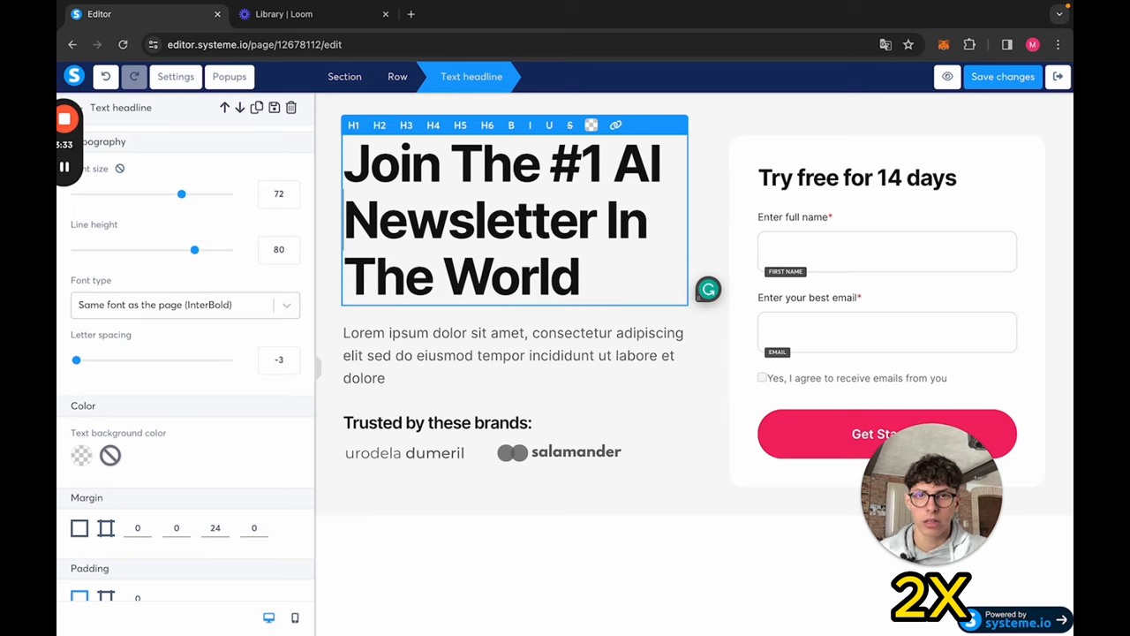
# - Rewrite the paragraph as 'Stay ion top of the Ai Wave with 1 email a week, sent straight into your inbox.'
pyautogui.click(512, 355)
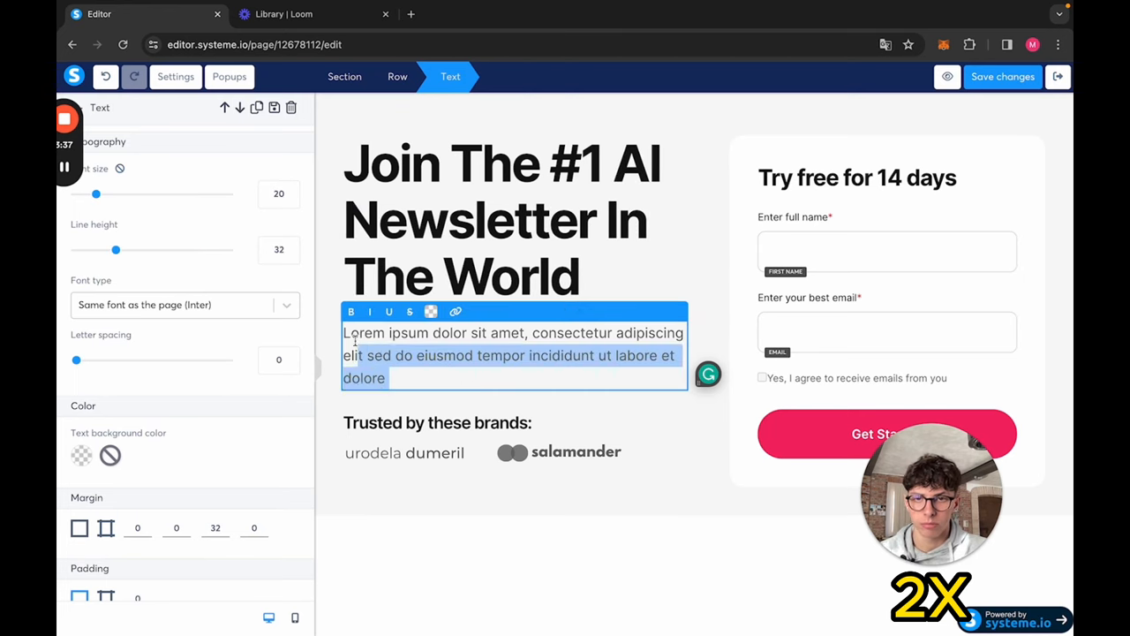
pyautogui.write('Get')
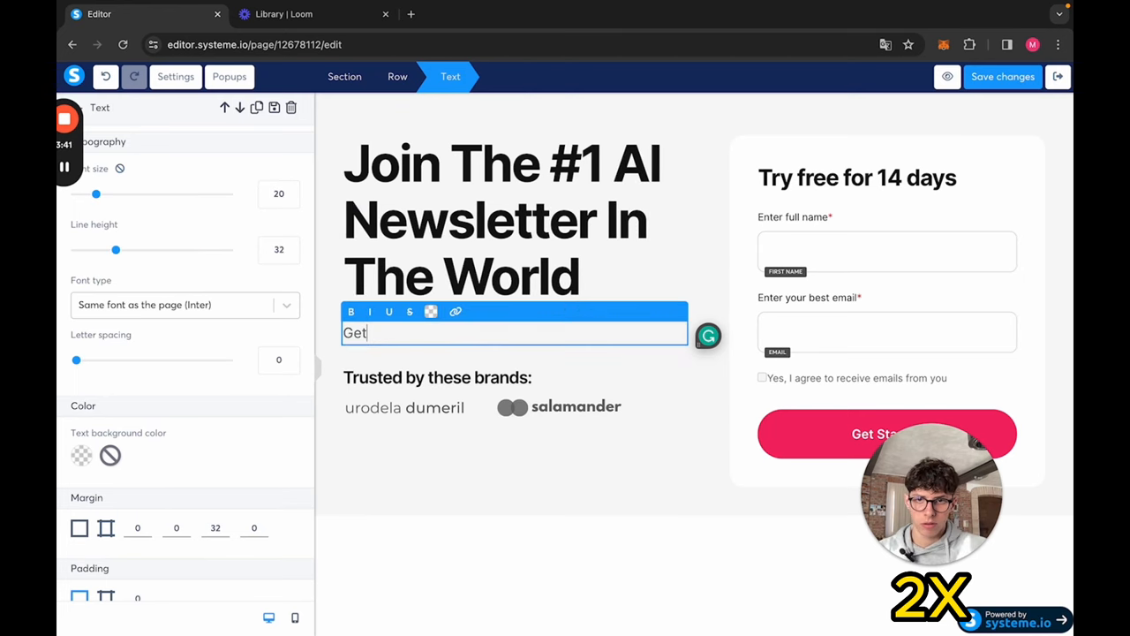
pyautogui.write('Stay')
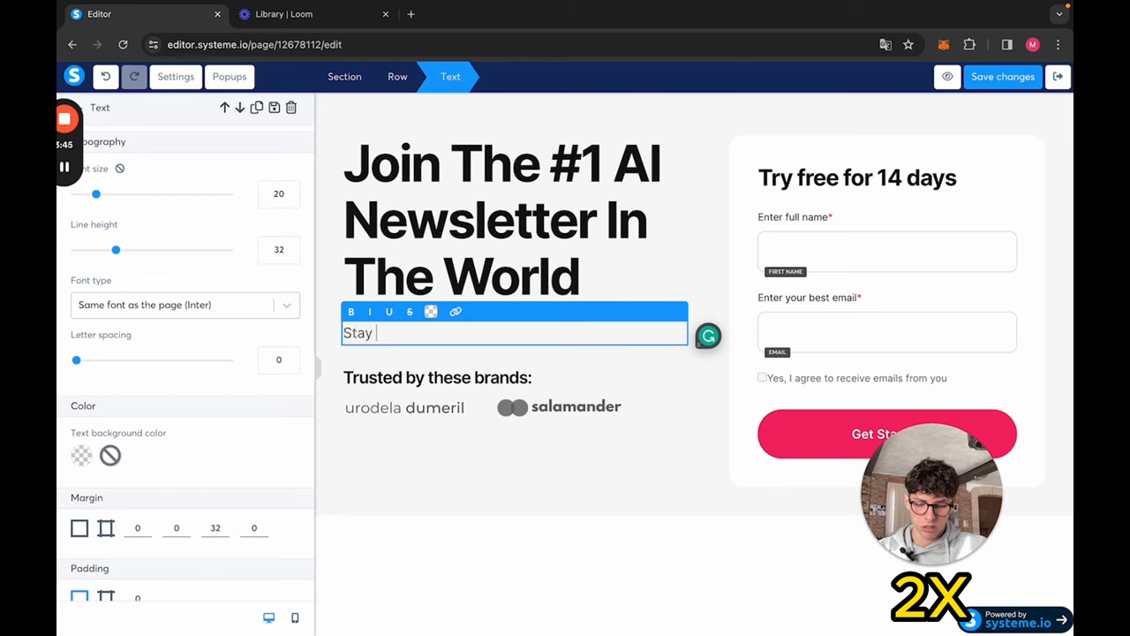
pyautogui.write('ion top of the Ai Wave')
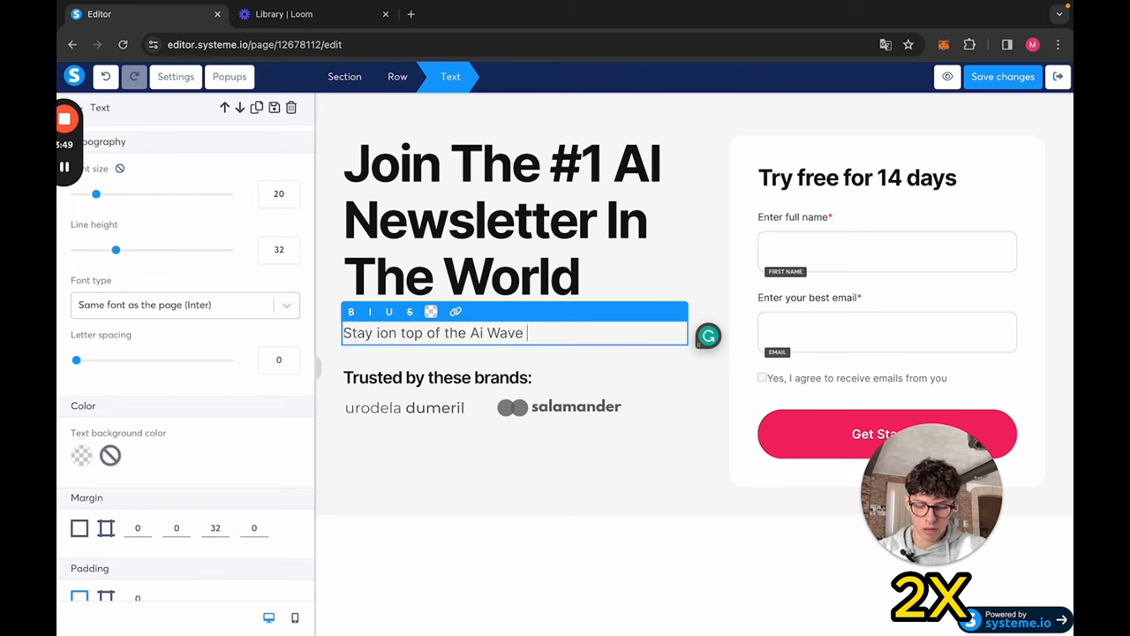
pyautogui.write('with 1')
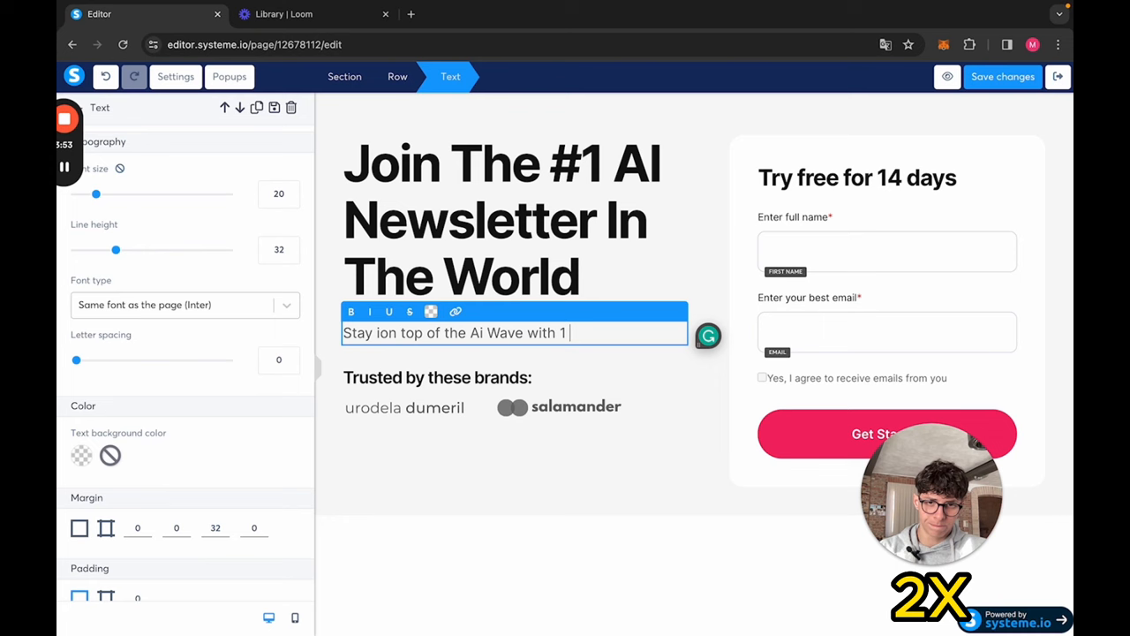
pyautogui.write('email a week, sent streaight into your inbox')
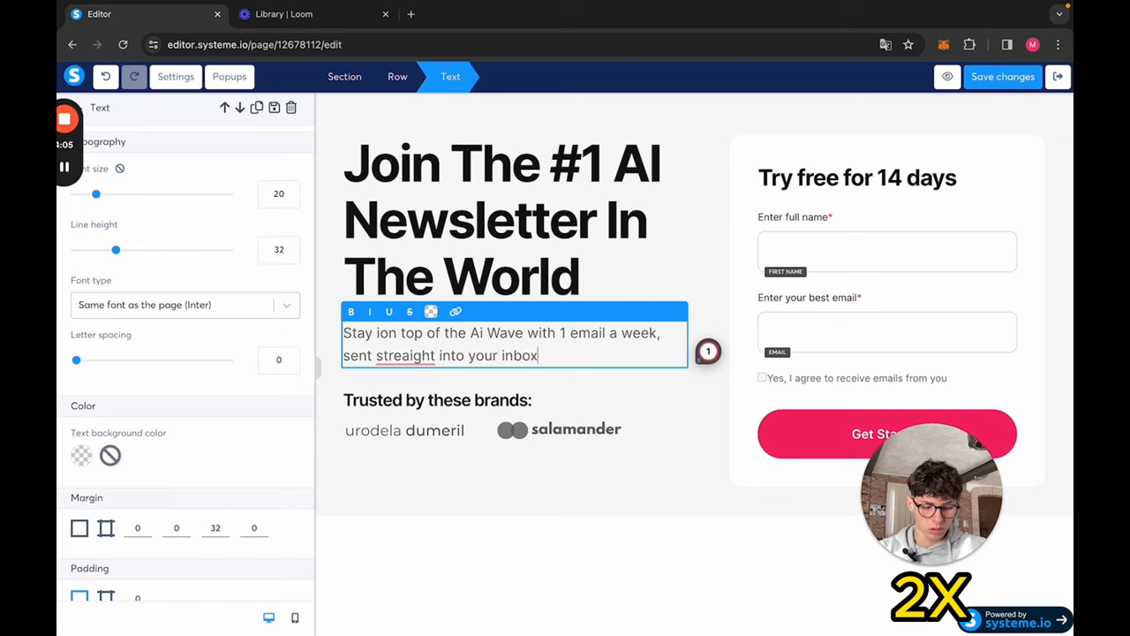
pyautogui.write('straight')
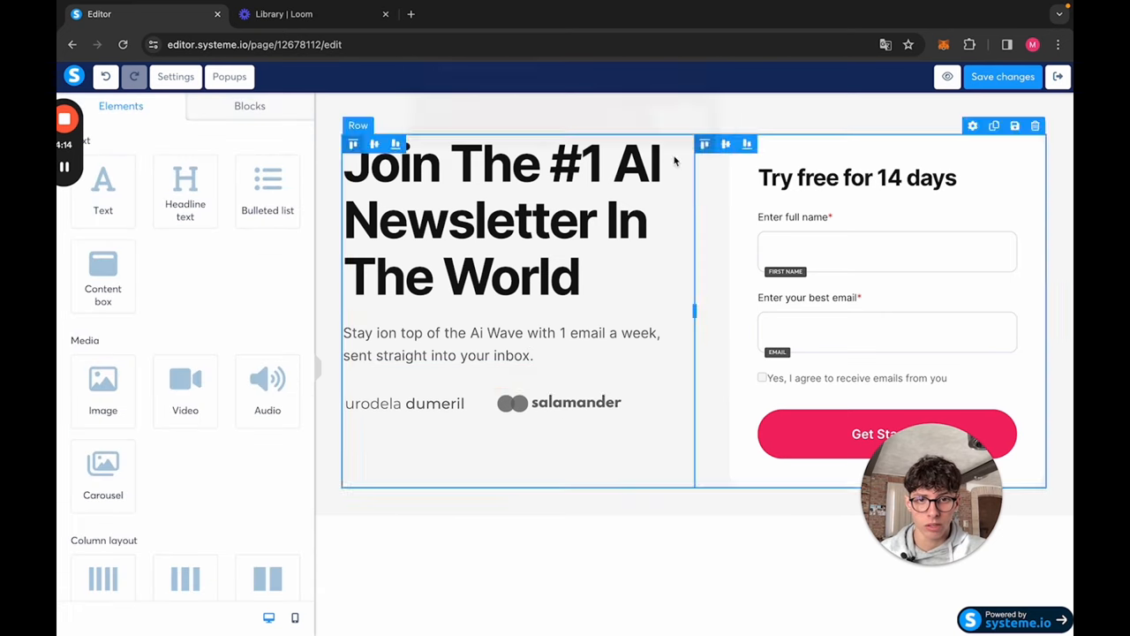
pyautogui.click(627, 380)
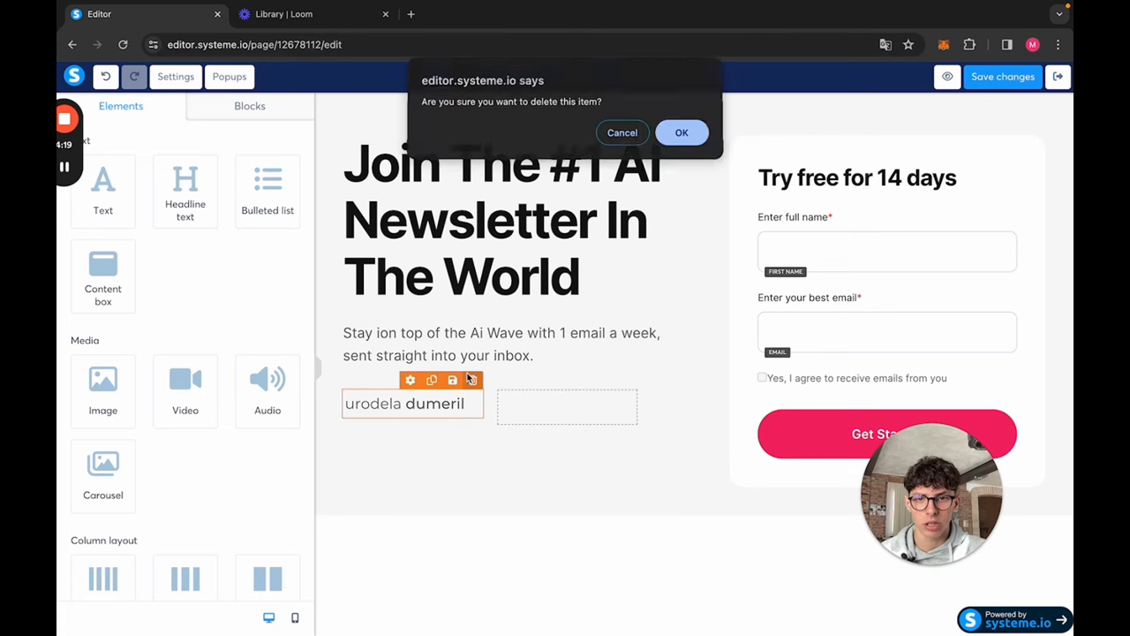
# - Confirm removing the trusted-brands logos from the hero section
pyautogui.click(681, 133)
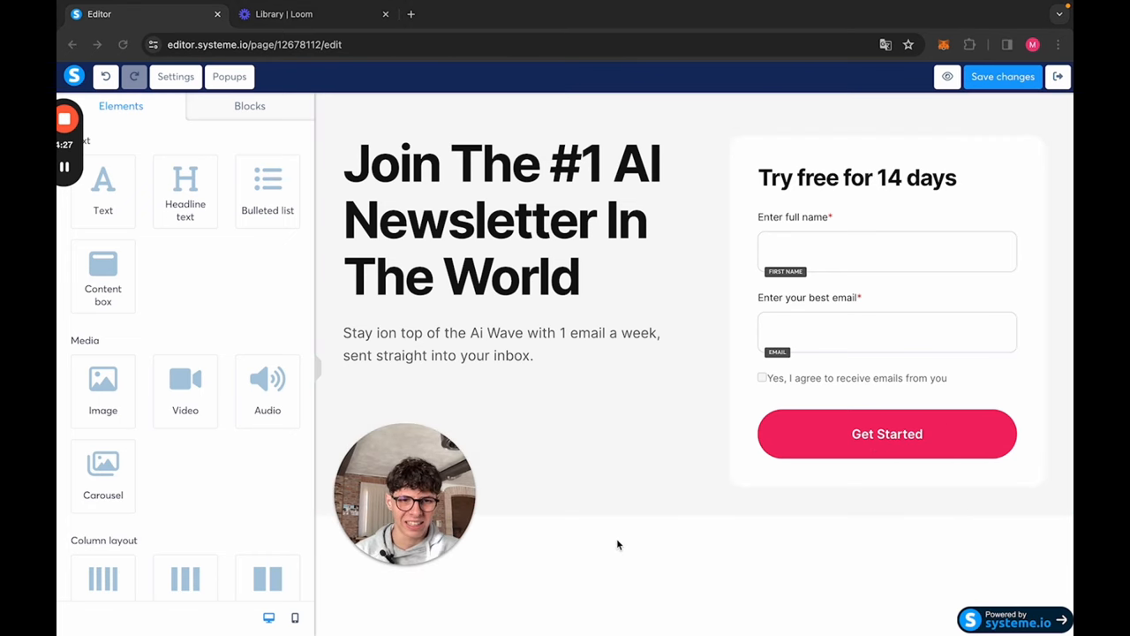
pyautogui.click(856, 177)
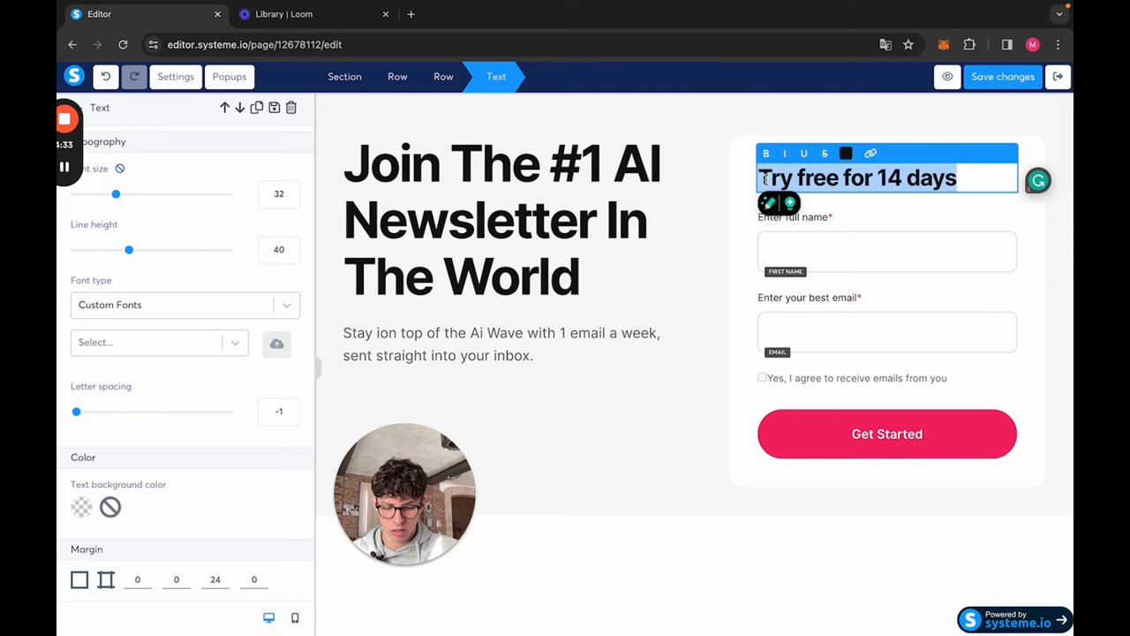
# - Retitle the signup form 'Join for FREE', fixing the 'fior' typo via spelling suggestion
pyautogui.write('Joi')
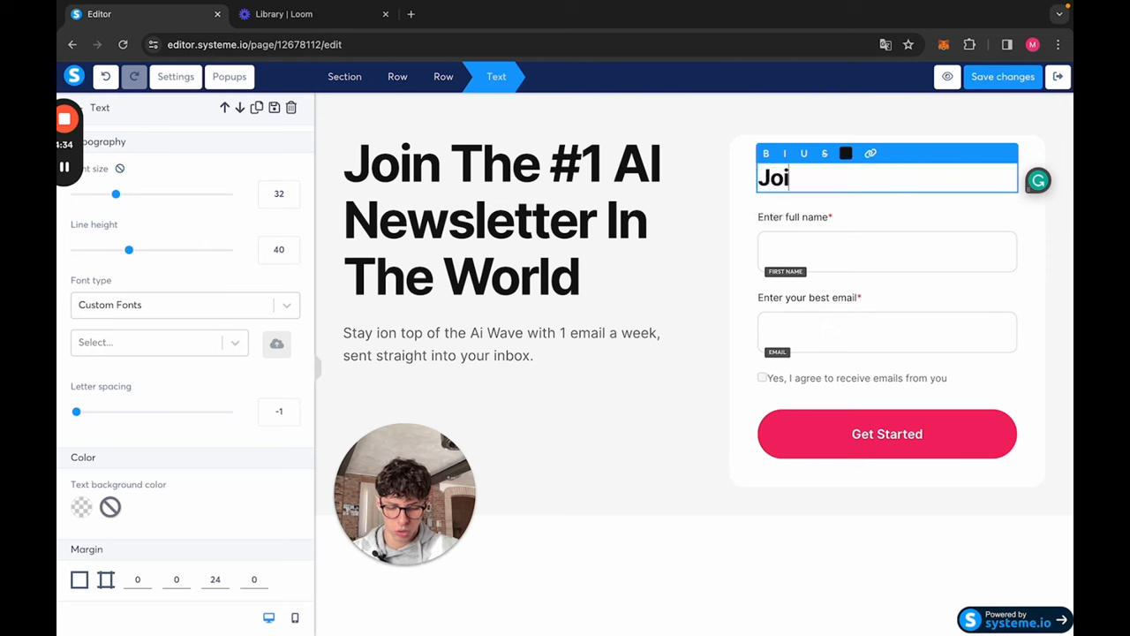
pyautogui.write('n')
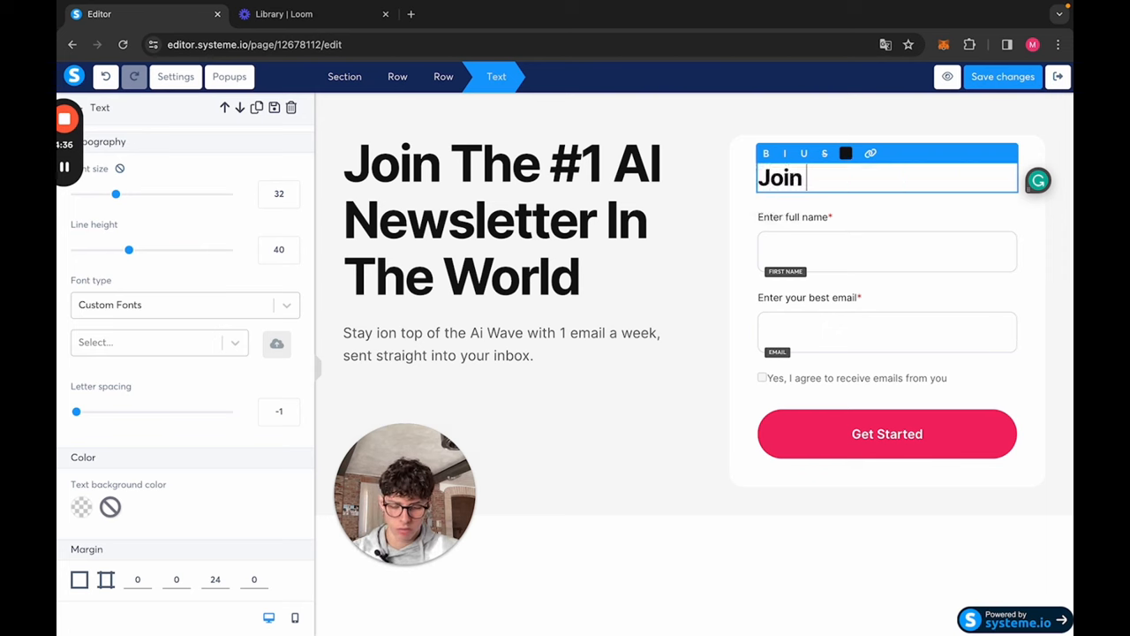
pyautogui.write('fior FREE')
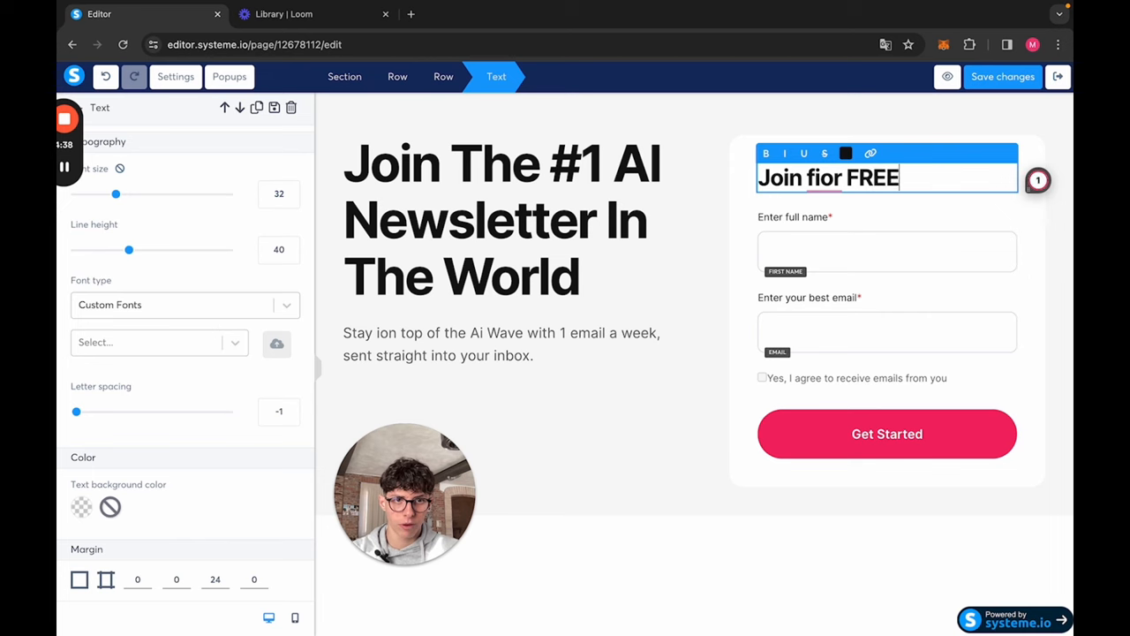
pyautogui.rightClick(824, 176)
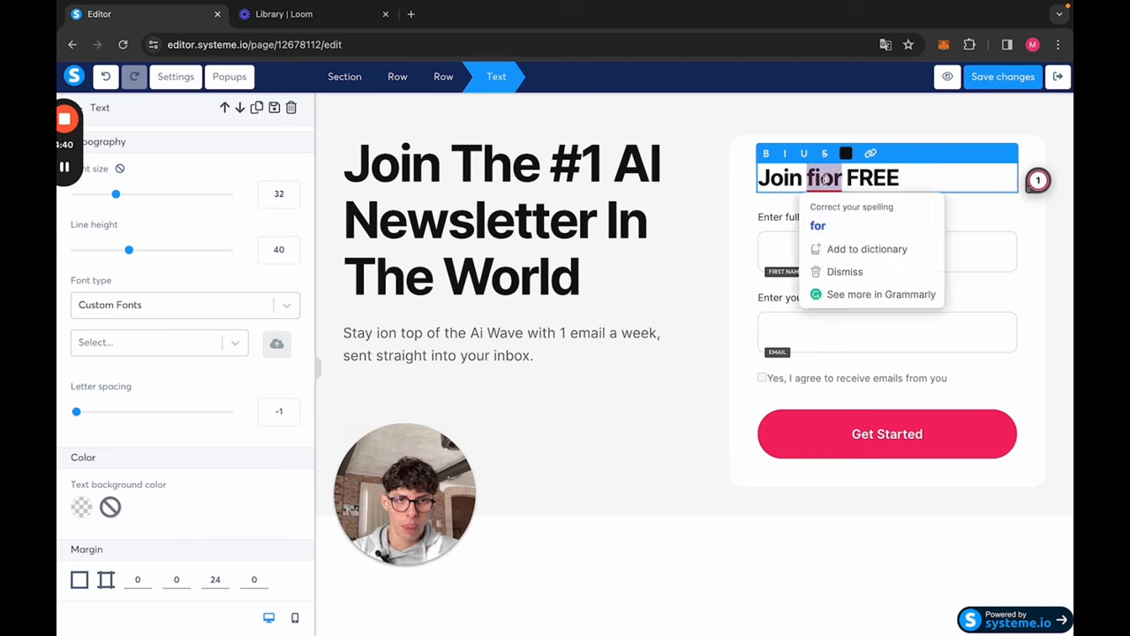
pyautogui.click(817, 226)
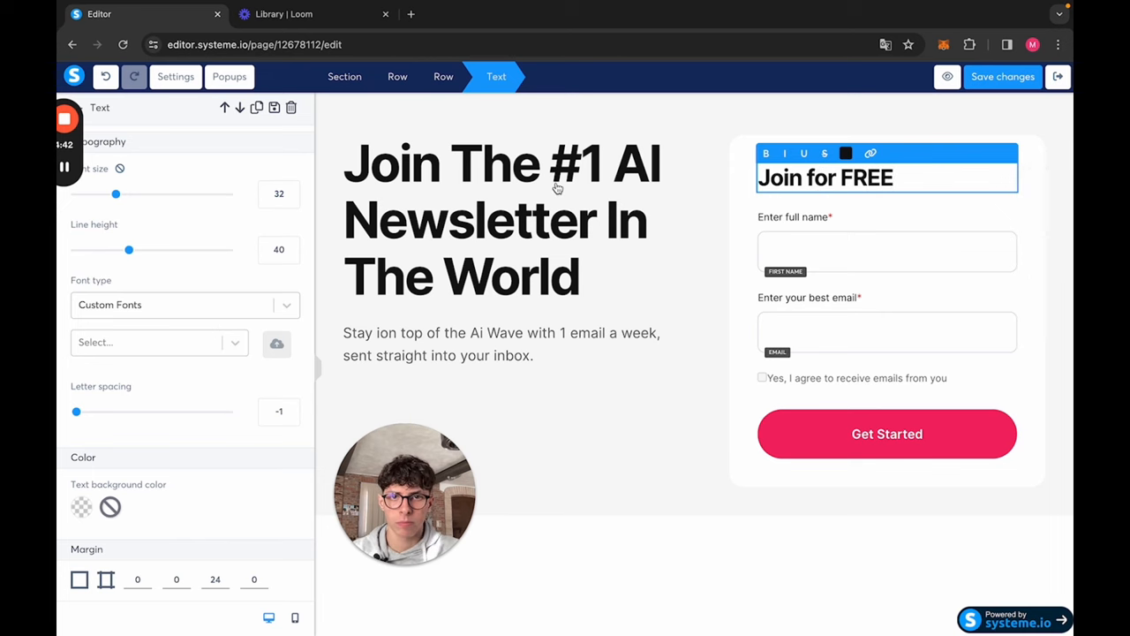
pyautogui.click(795, 215)
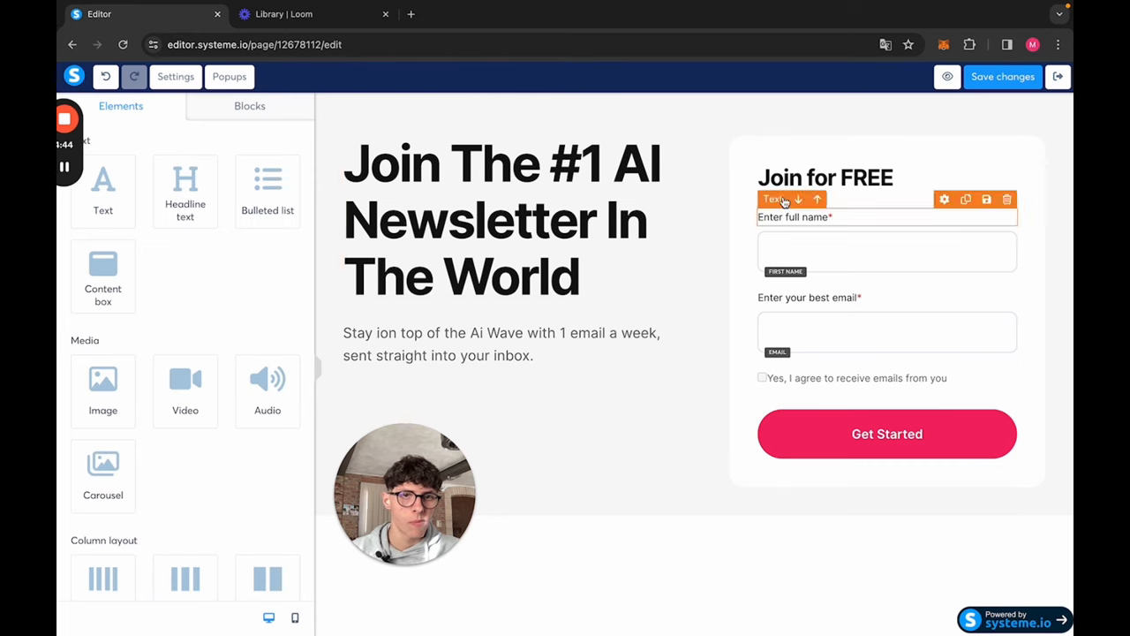
# - Set the headline to 'Giubi AI' and the paragraph to 'The #1 Ai Newsletter in the World.'
pyautogui.click(501, 219)
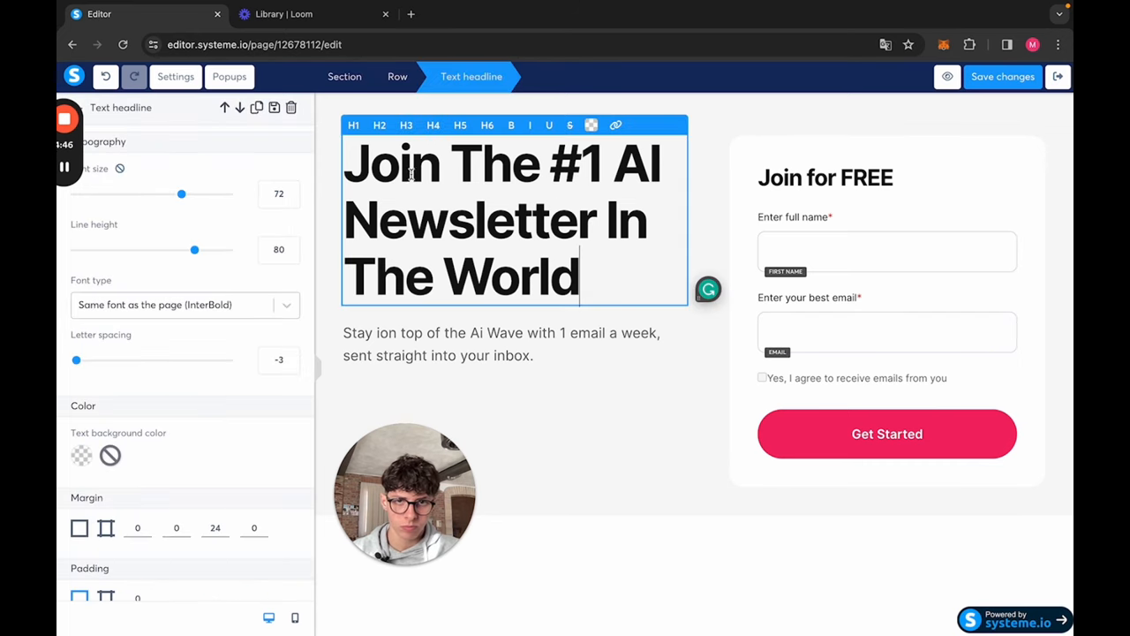
pyautogui.moveTo(344, 162); pyautogui.dragTo(604, 162)
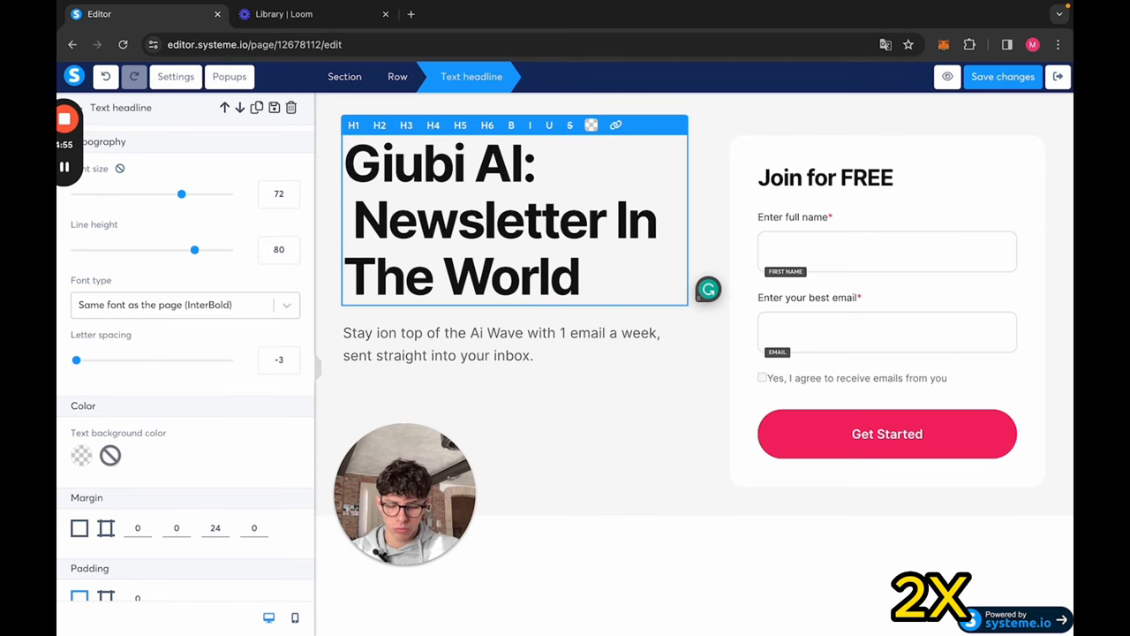
pyautogui.click(501, 342)
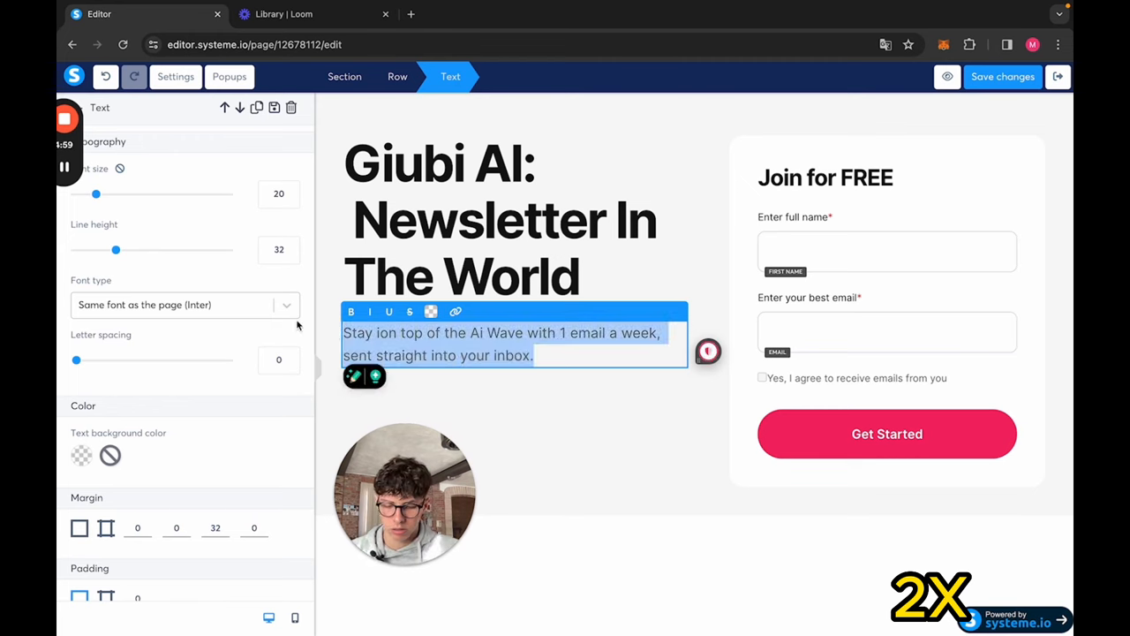
pyautogui.write('The #1 Ai Newsletter in the')
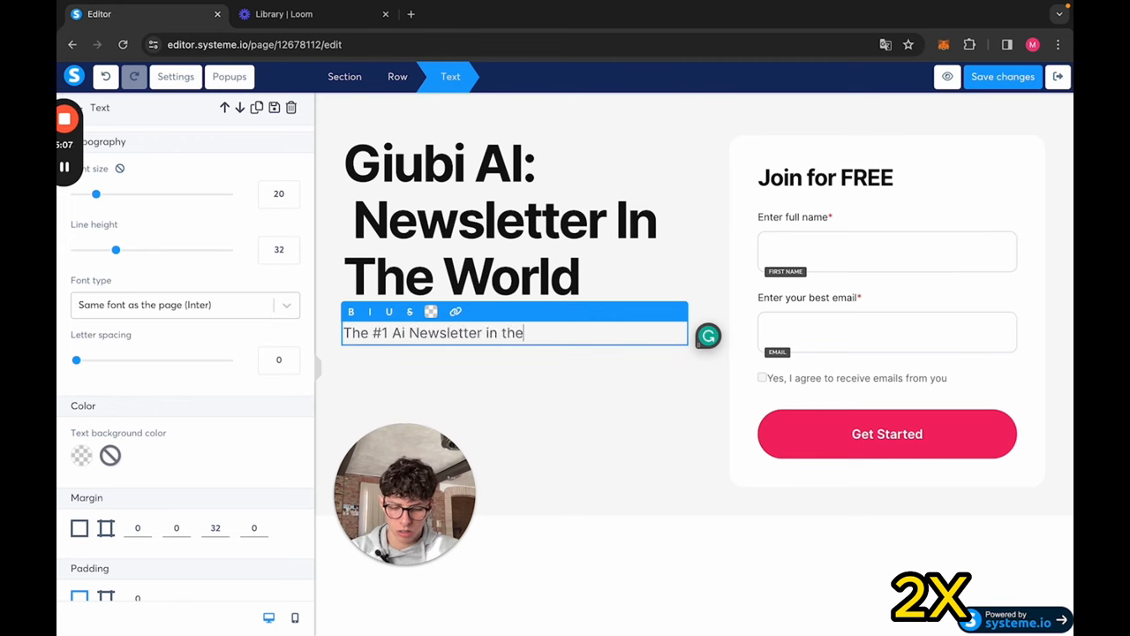
pyautogui.write('World.')
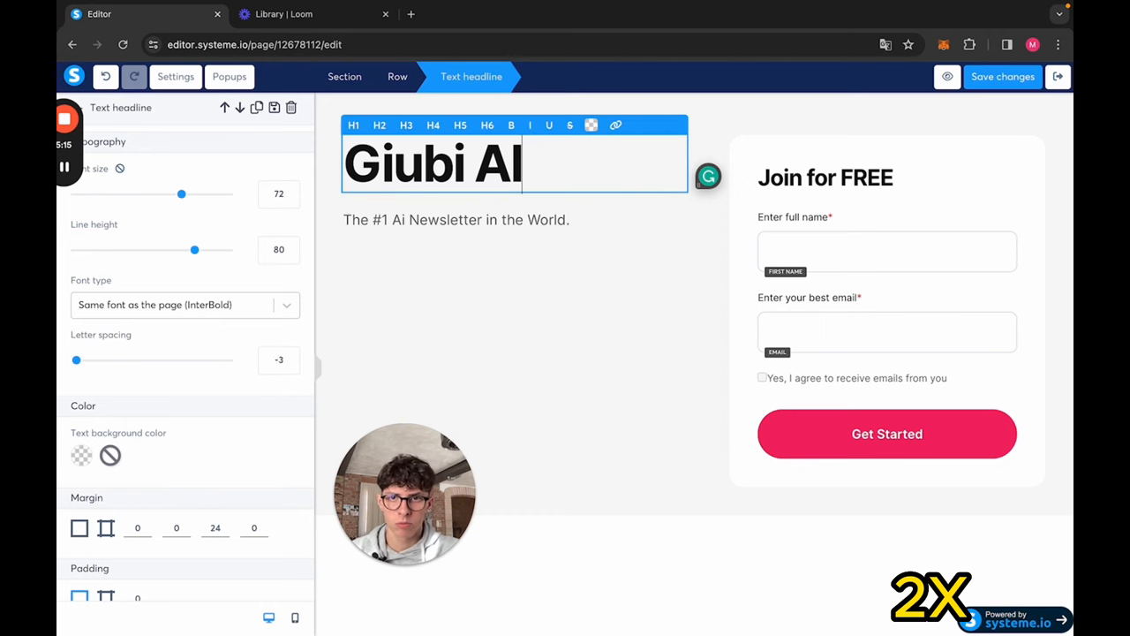
pyautogui.click(456, 219)
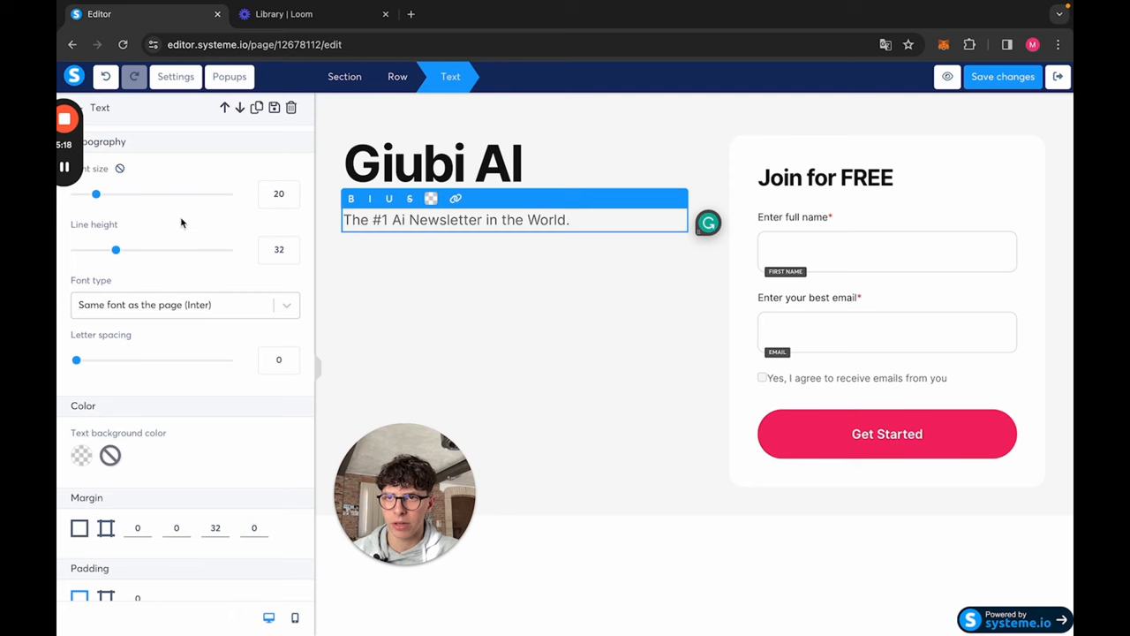
pyautogui.moveTo(95, 192); pyautogui.dragTo(110, 192)
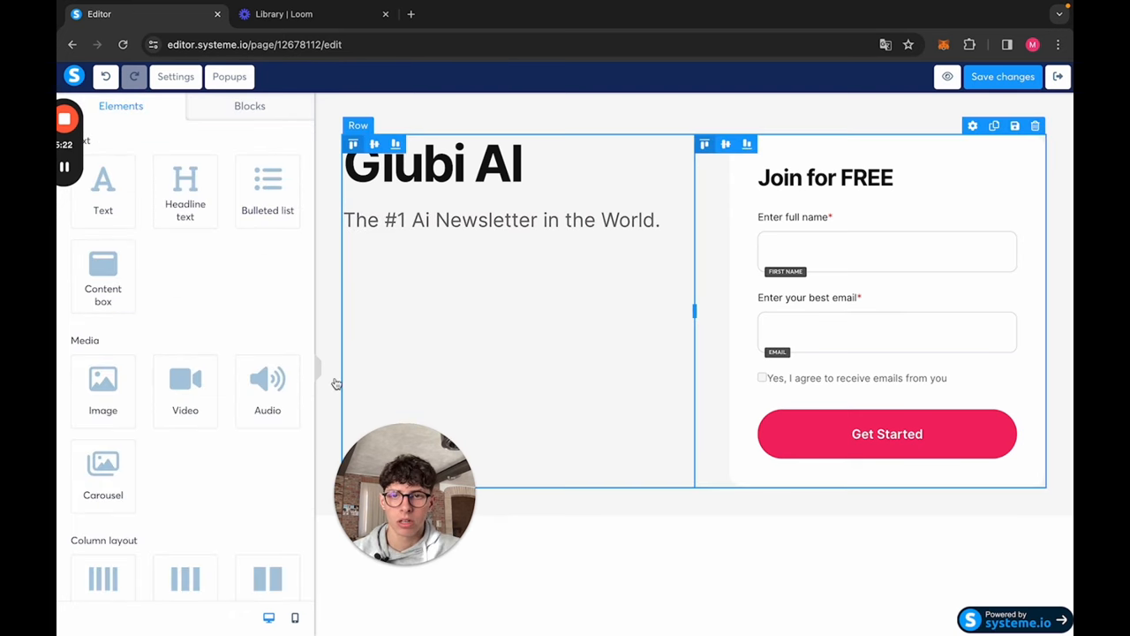
# - Add an image placeholder under the subtext and relabel the first form field 'Enter first name*'
pyautogui.click(502, 219)
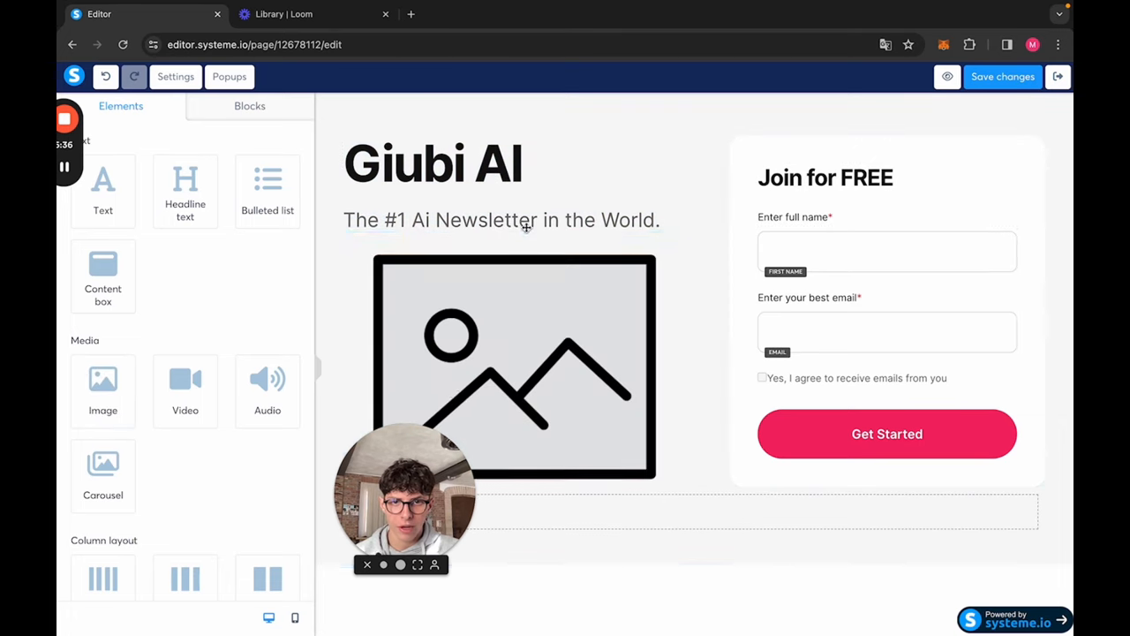
pyautogui.click(530, 365)
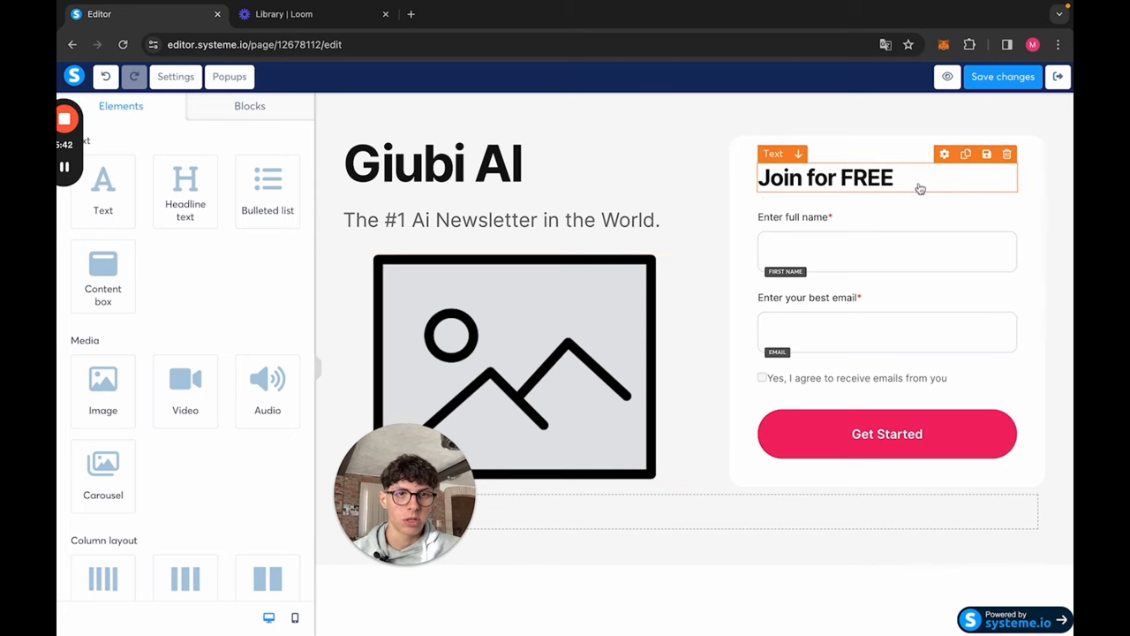
pyautogui.click(886, 251)
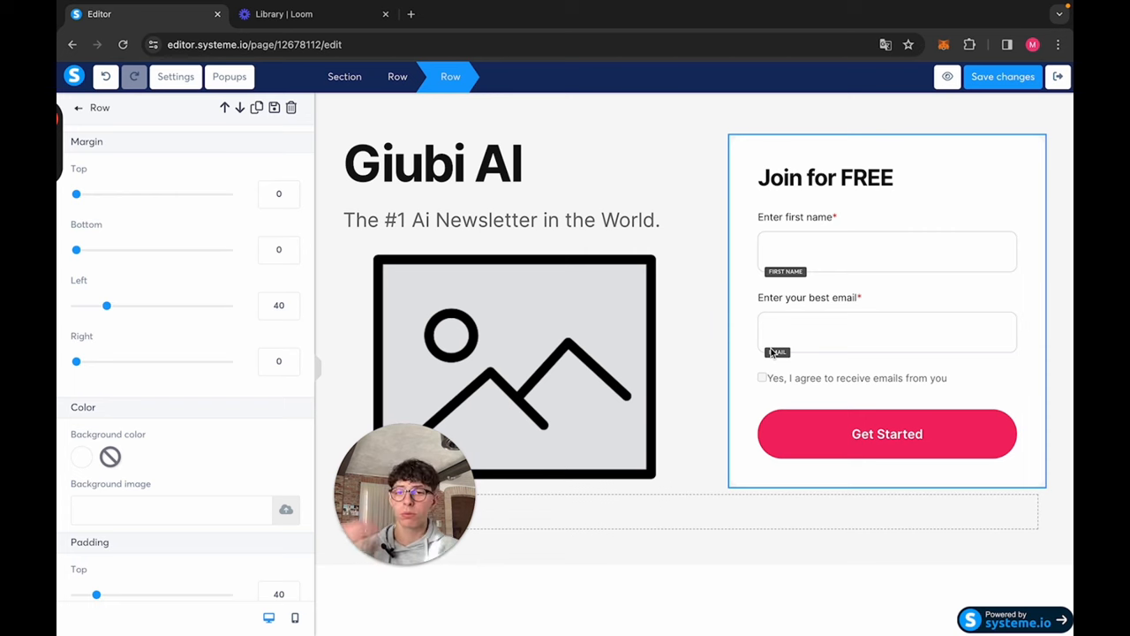
pyautogui.click(78, 107)
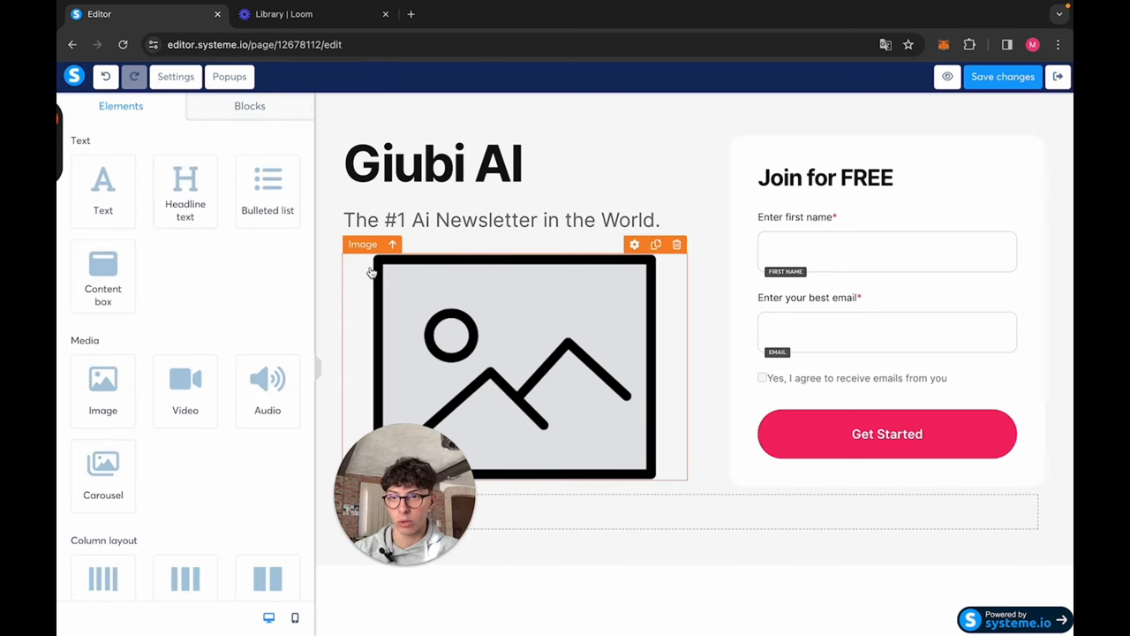
pyautogui.scroll(-3)
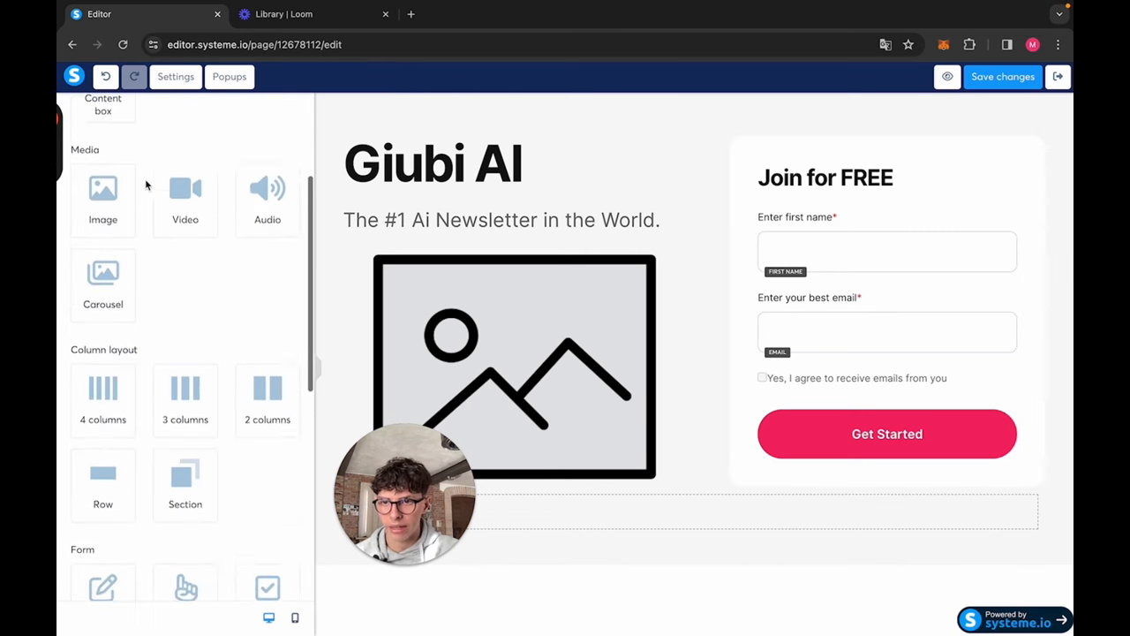
pyautogui.scroll(-3)
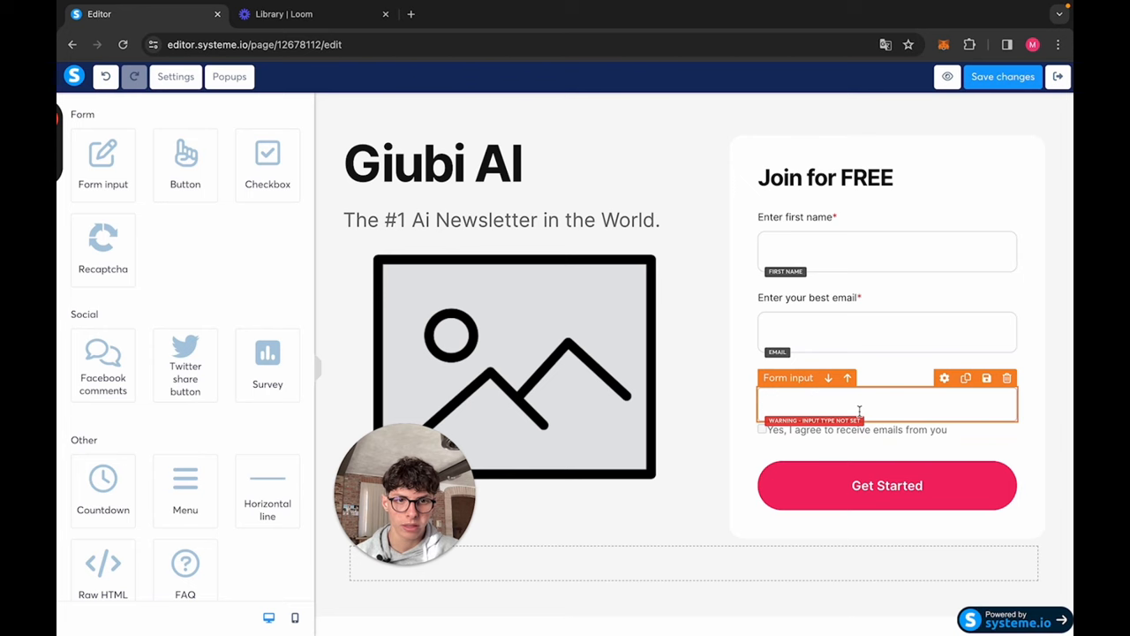
pyautogui.click(886, 403)
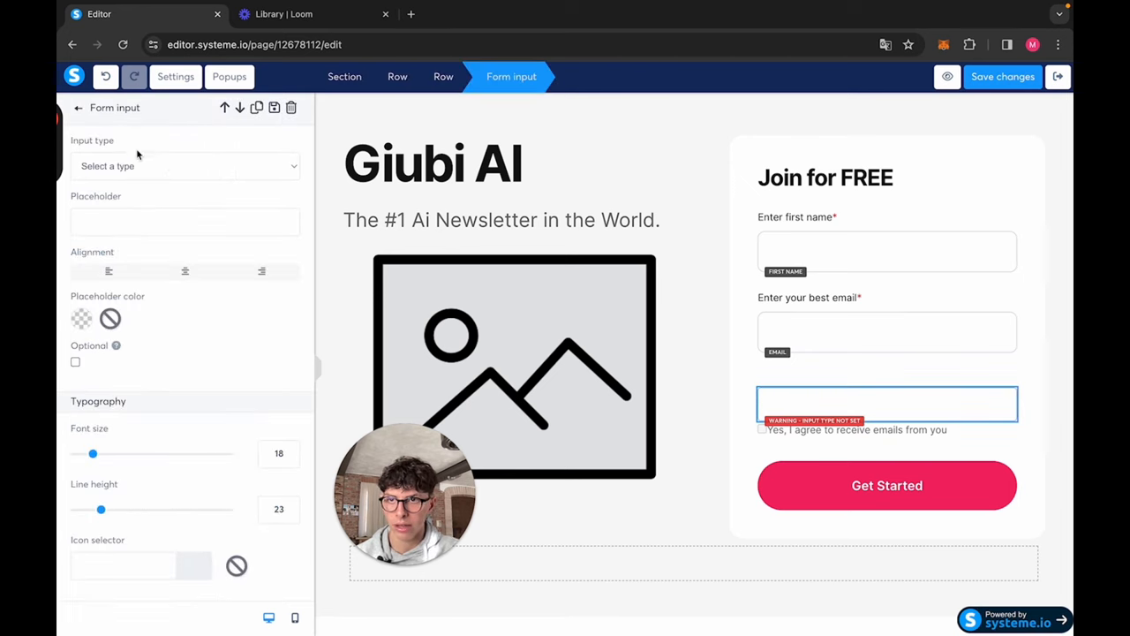
pyautogui.click(184, 166)
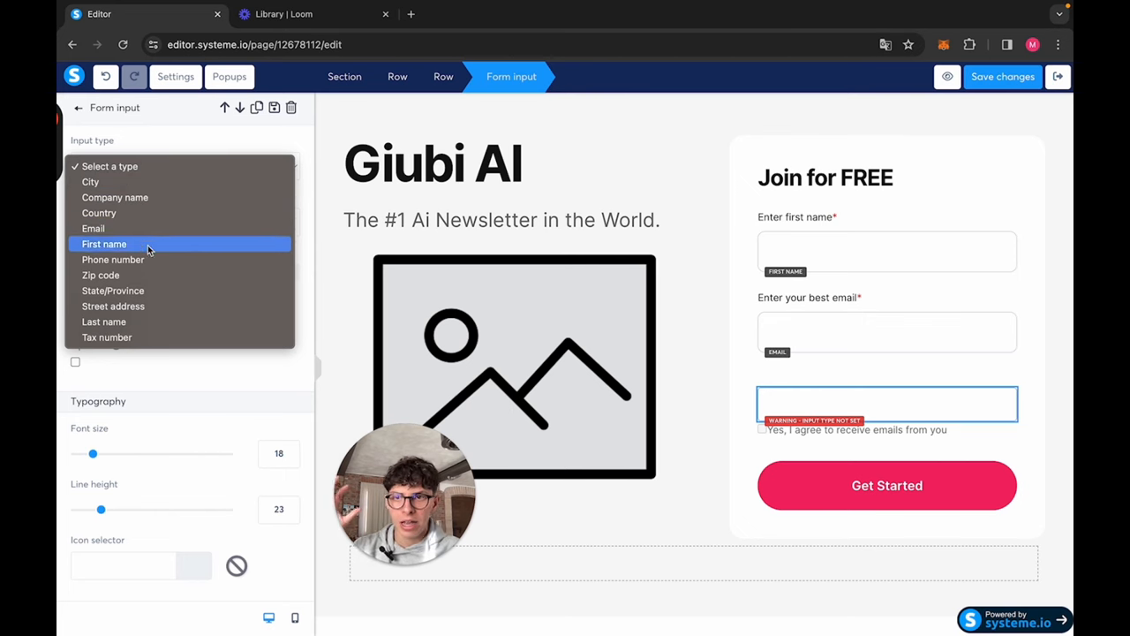
pyautogui.moveTo(691, 345)
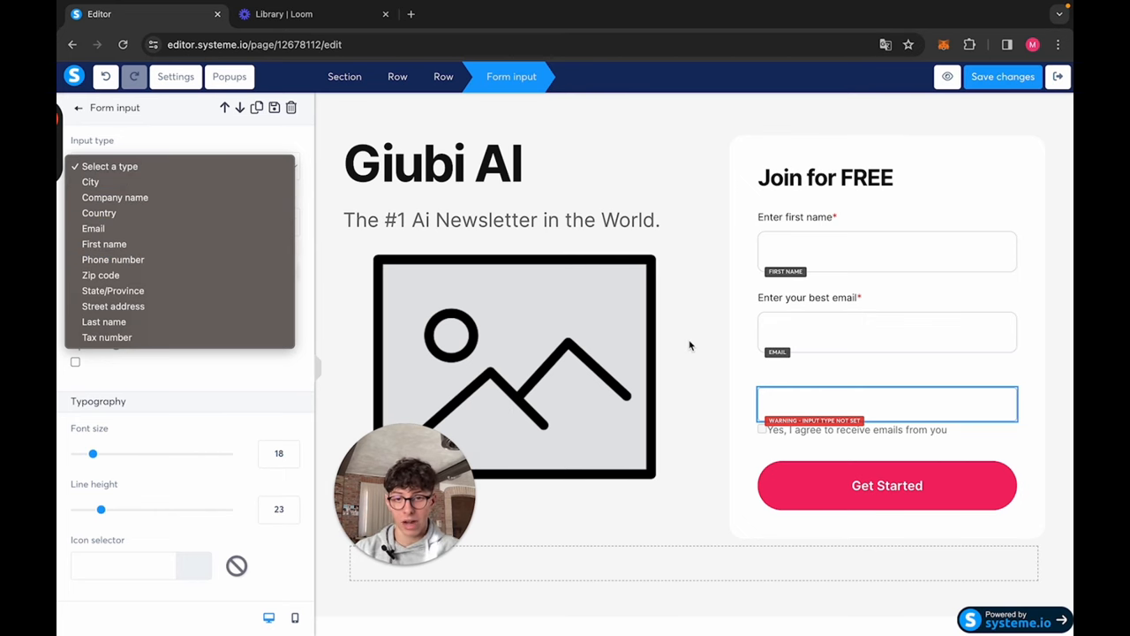
pyautogui.moveTo(784, 375)
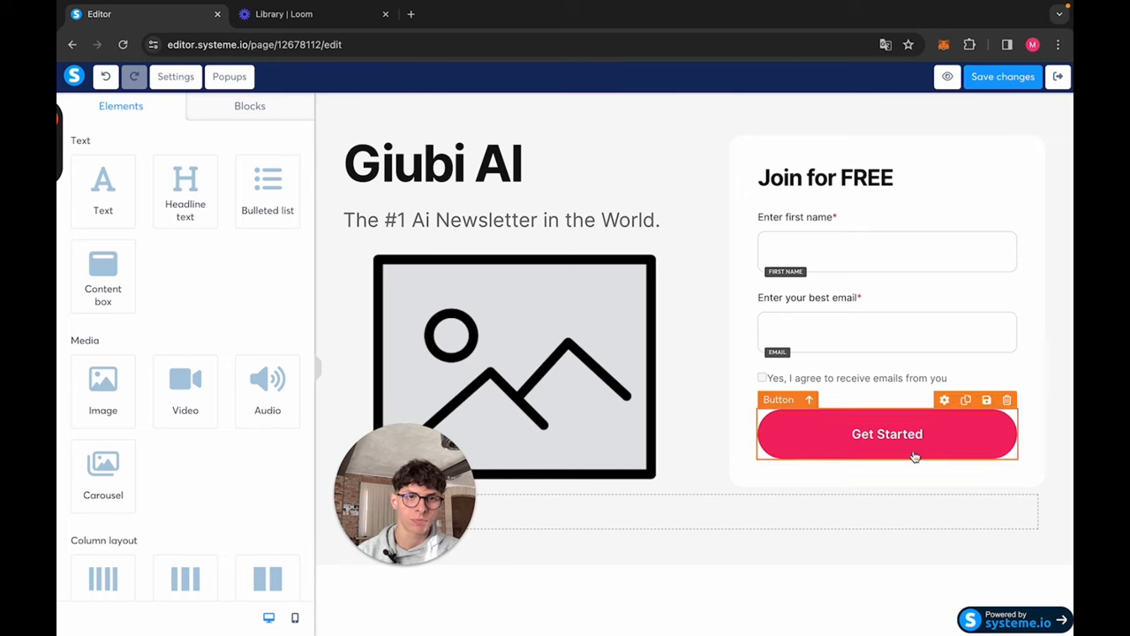
# - Delete the consent checkbox from the signup form, leaving name, email and Get Started
pyautogui.click(791, 378)
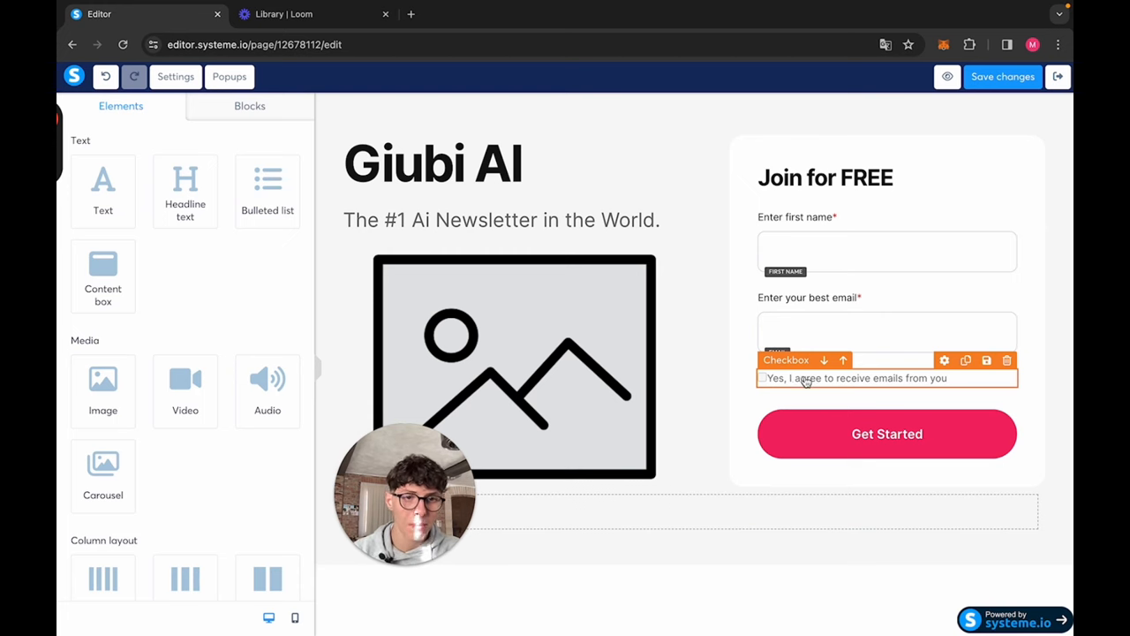
pyautogui.click(824, 176)
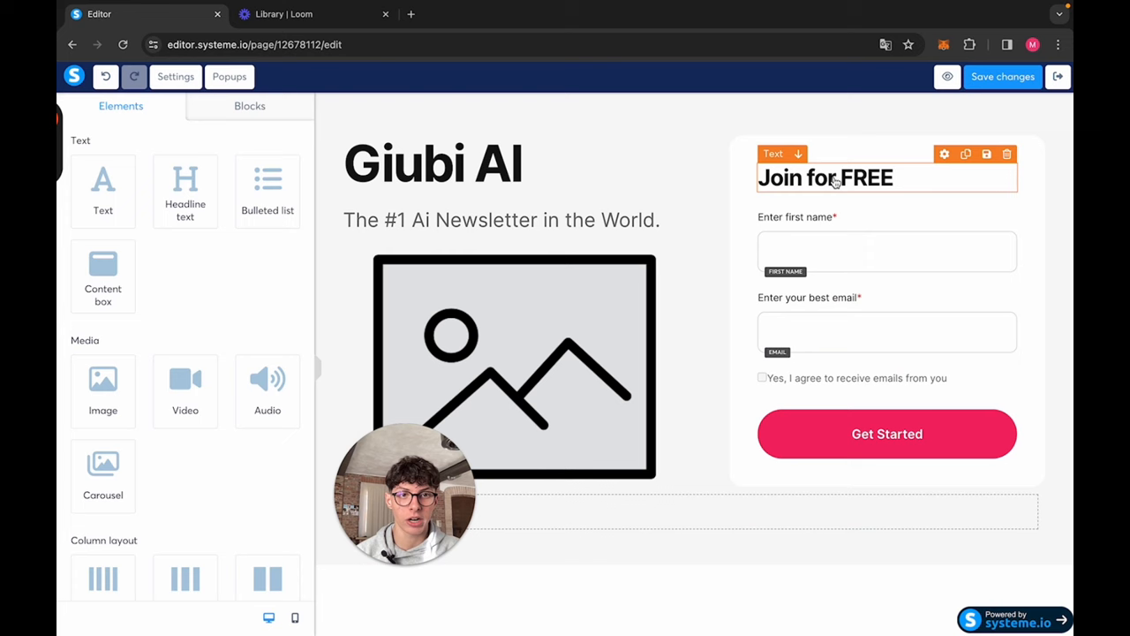
pyautogui.click(1006, 154)
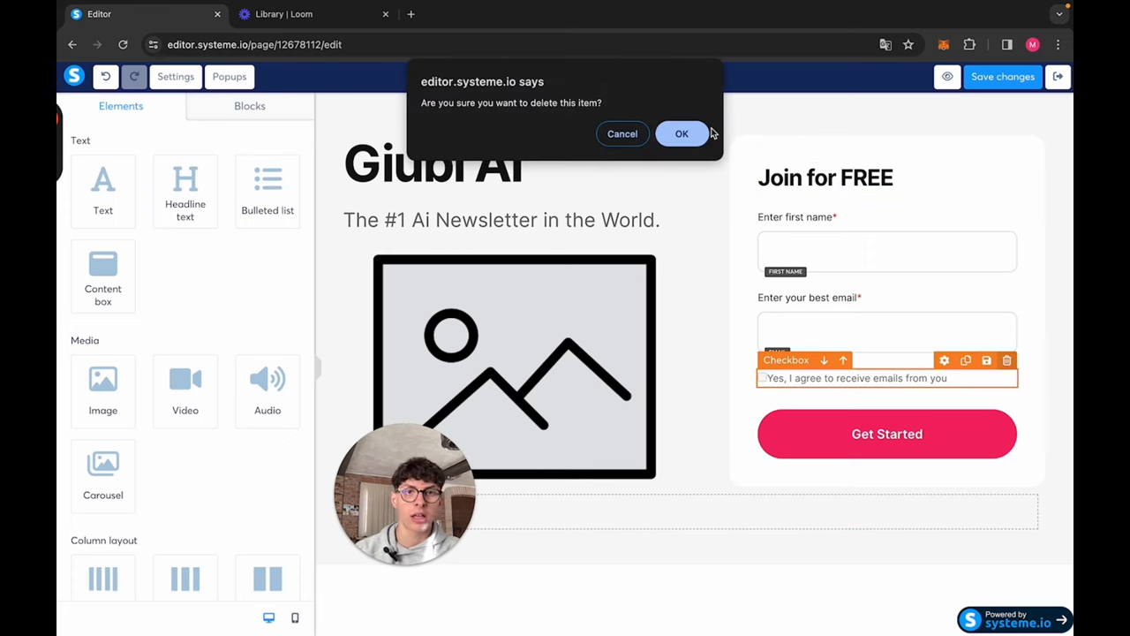
pyautogui.click(682, 134)
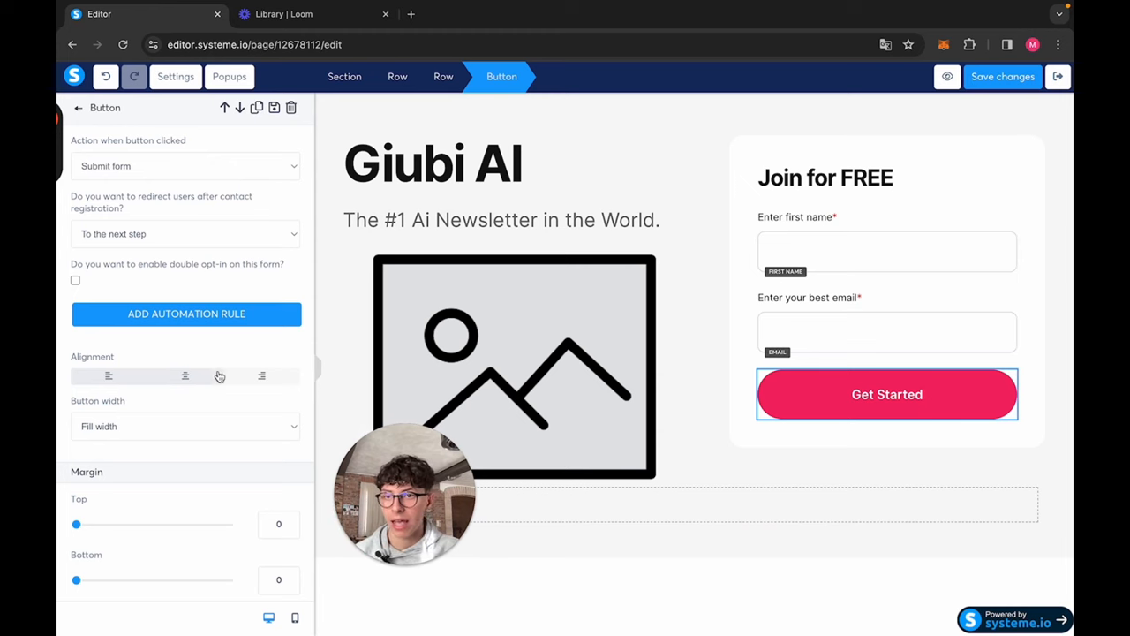
# - Change the form button's text to 'I'm Ready To Join'
pyautogui.scroll(-3)
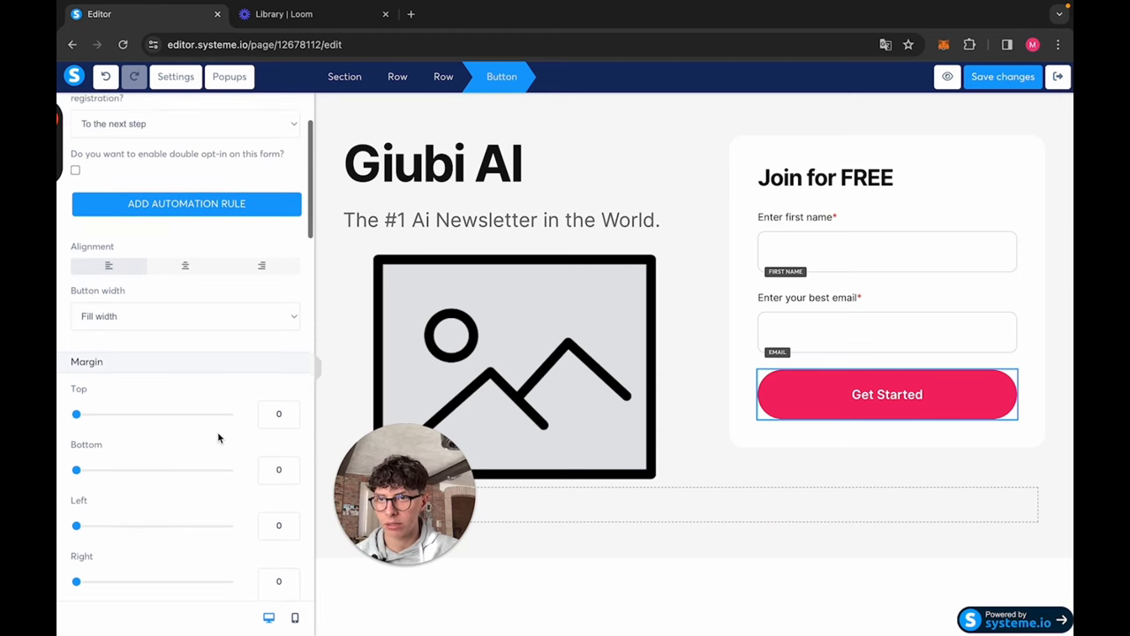
pyautogui.scroll(-3)
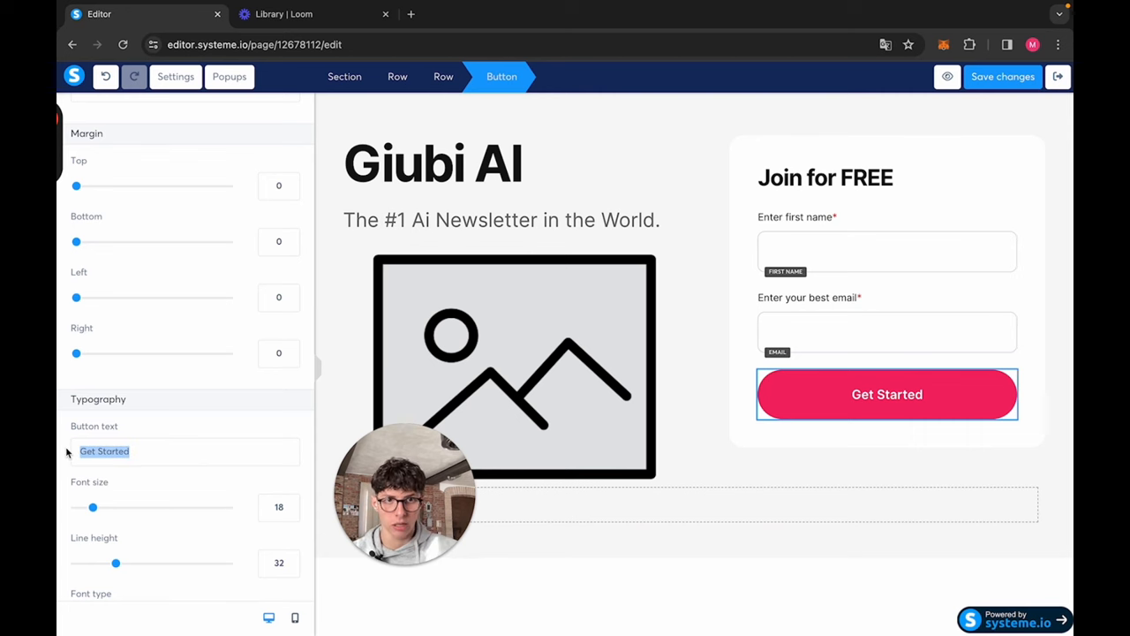
pyautogui.write("I'm ready")
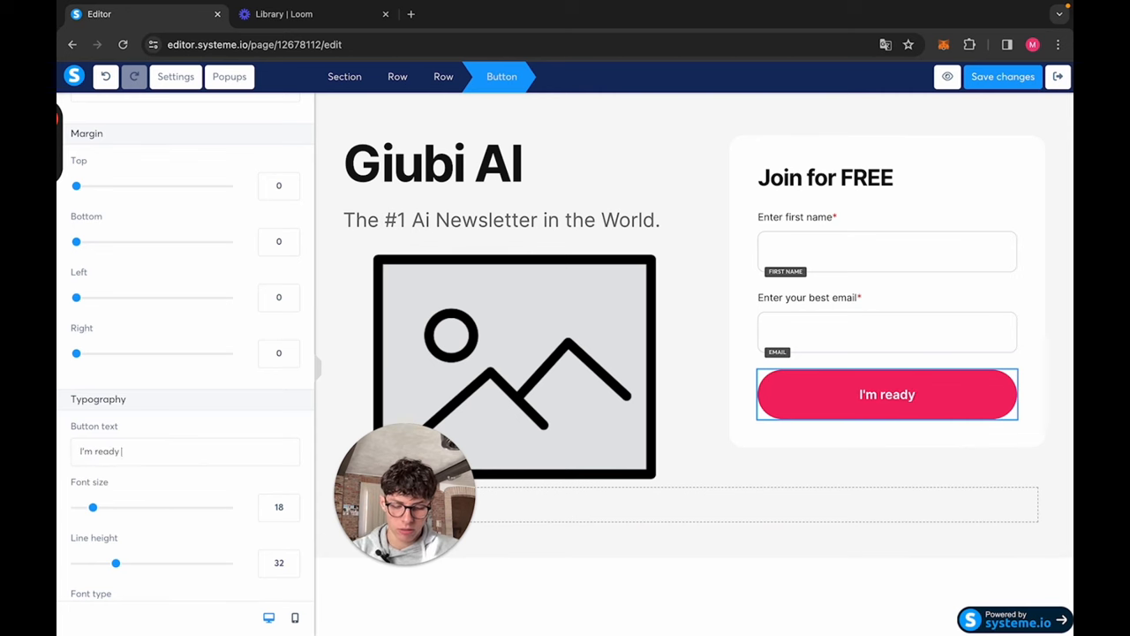
pyautogui.write('to Join')
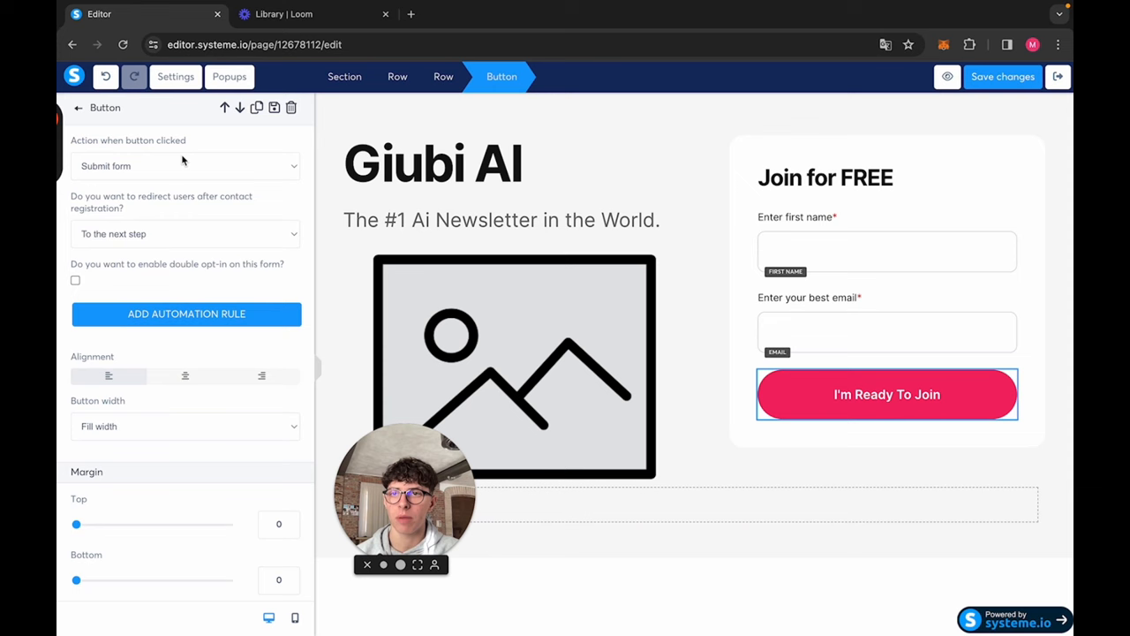
# - Keep the button action as Submit form with redirect To the next step
pyautogui.click(185, 166)
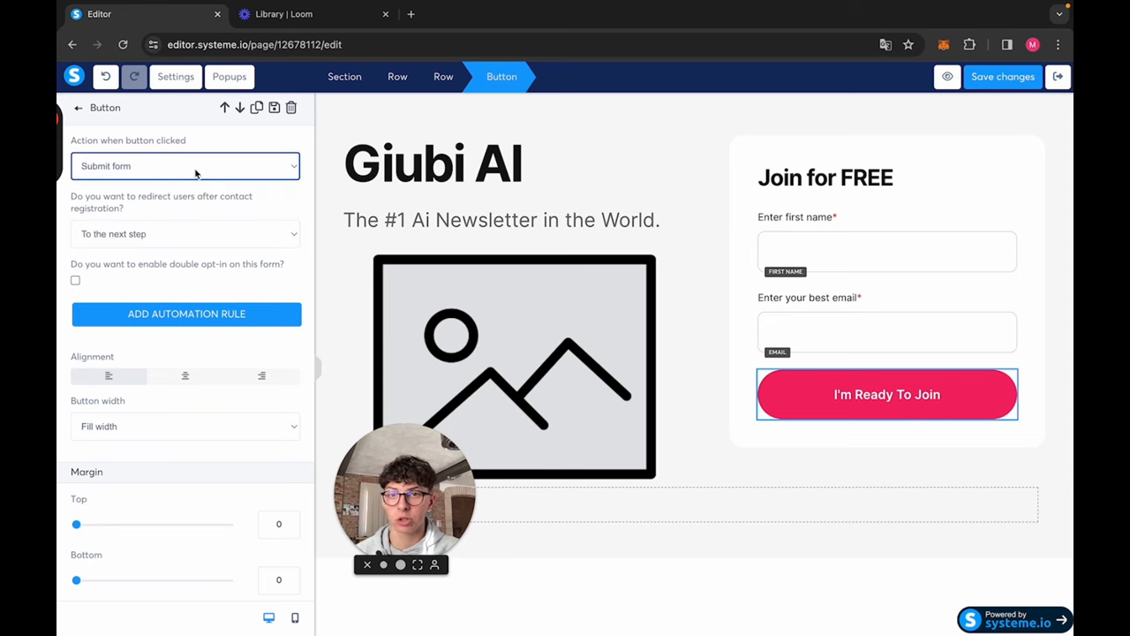
pyautogui.moveTo(354, 251)
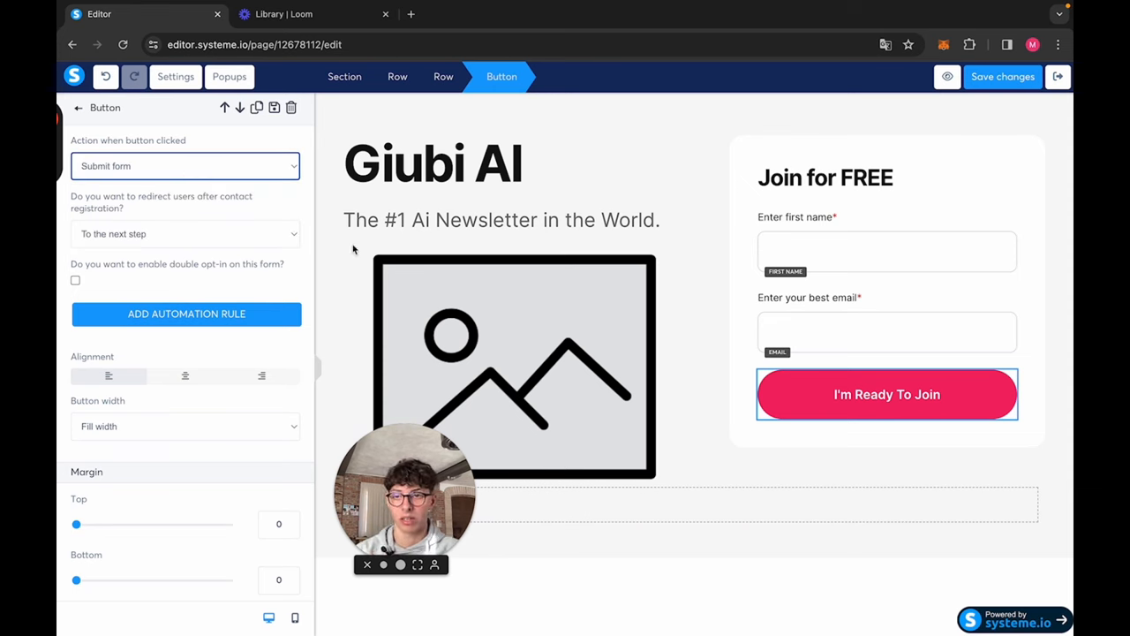
pyautogui.click(184, 166)
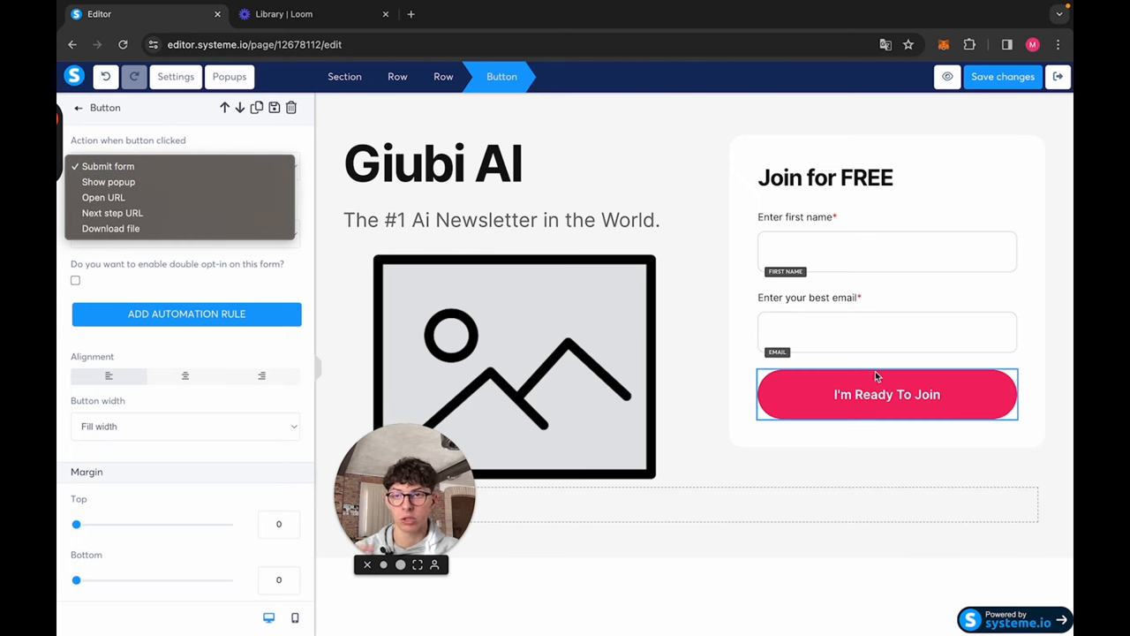
pyautogui.moveTo(693, 399)
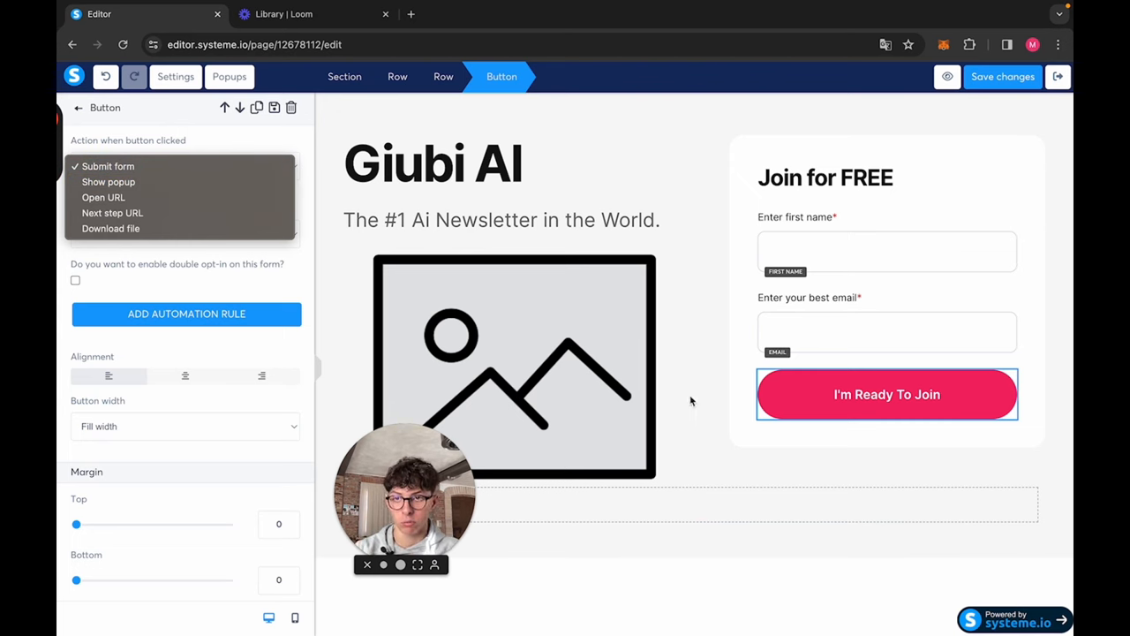
pyautogui.click(107, 166)
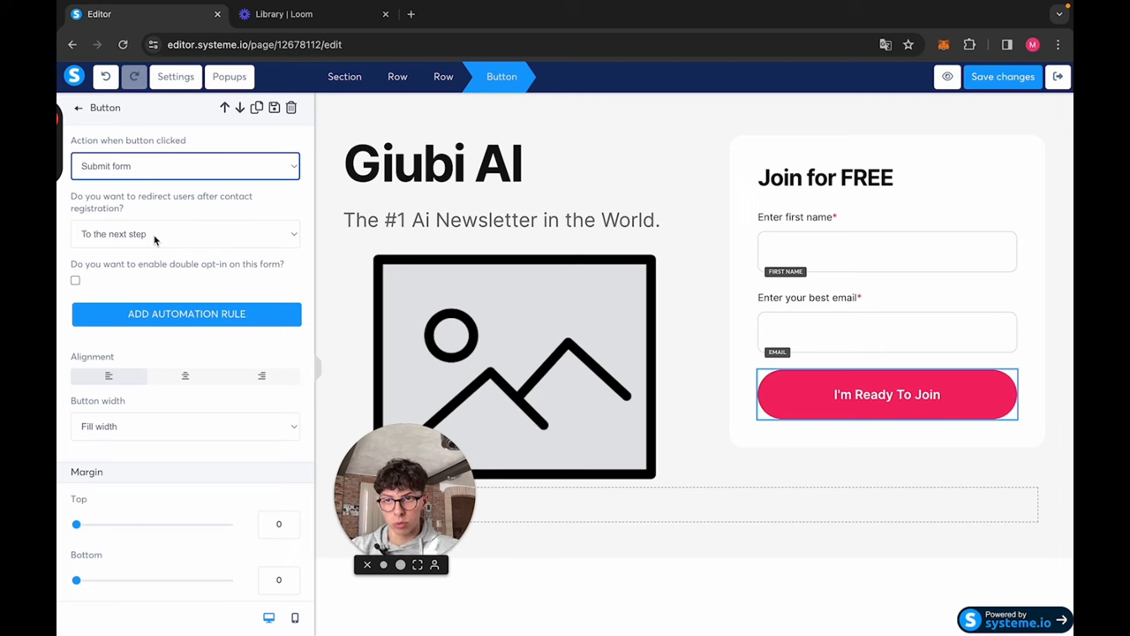
pyautogui.click(184, 233)
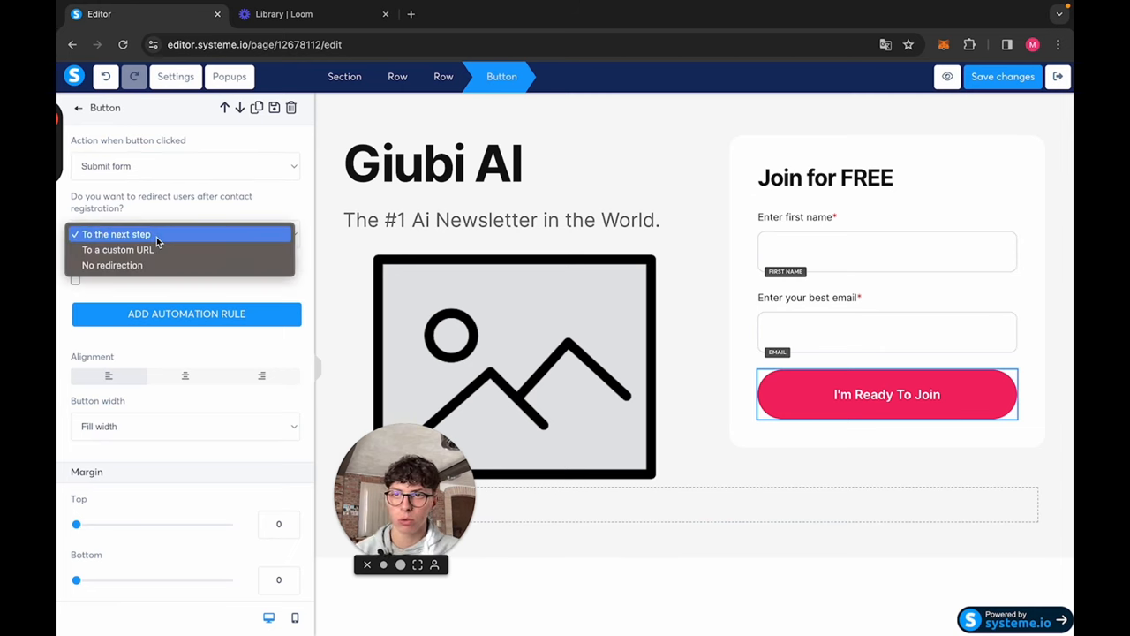
pyautogui.click(116, 233)
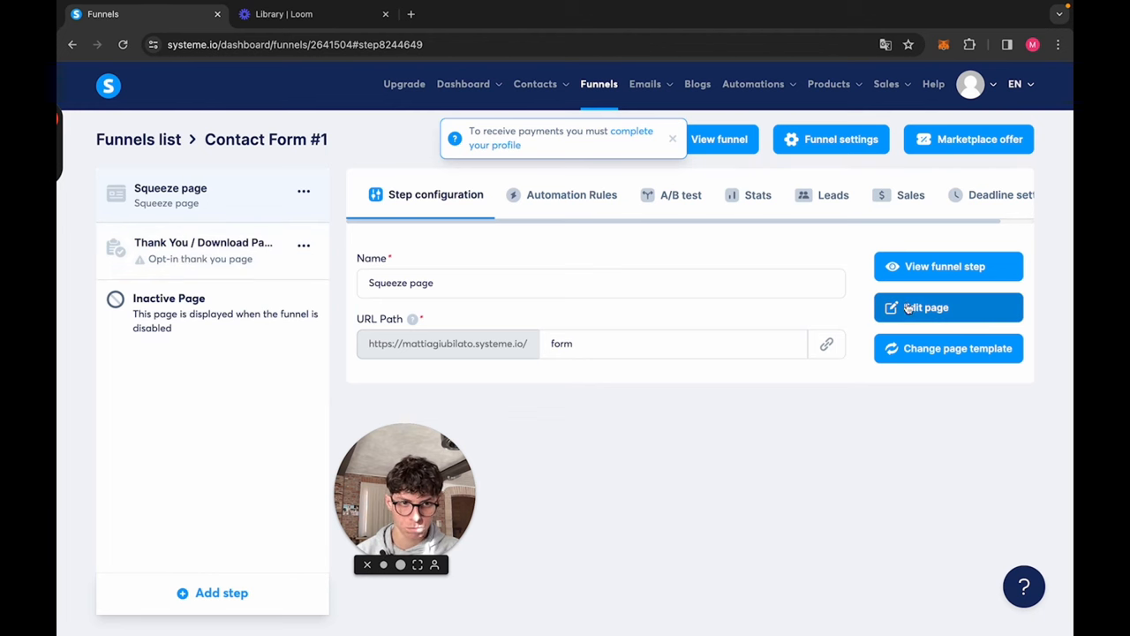
# - Reopen the squeeze page editor and keep new contacts redirecting to the next funnel step
pyautogui.click(947, 307)
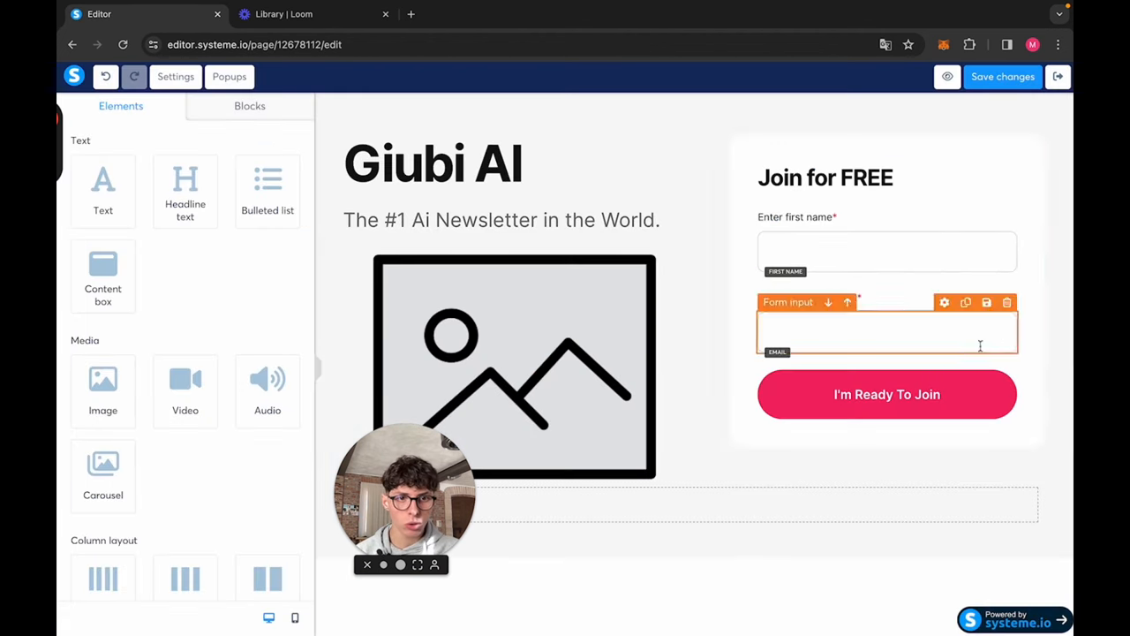
pyautogui.click(887, 394)
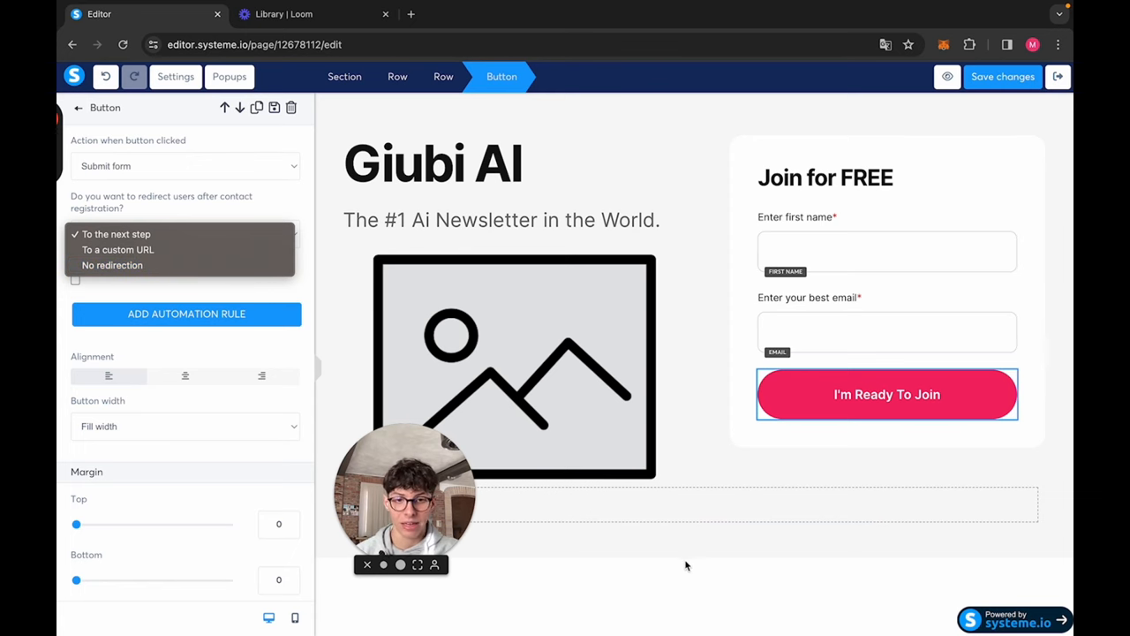
pyautogui.click(117, 233)
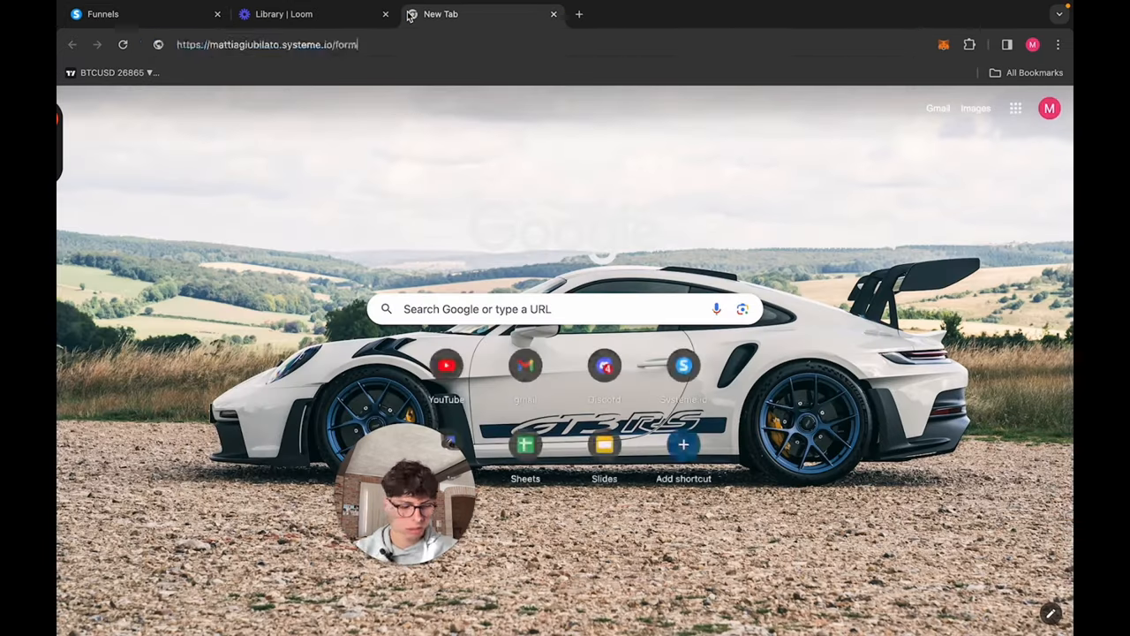
# - Load the published form page at mattiagiubilato.systeme.io/form in the new tab
pyautogui.press('Enter')
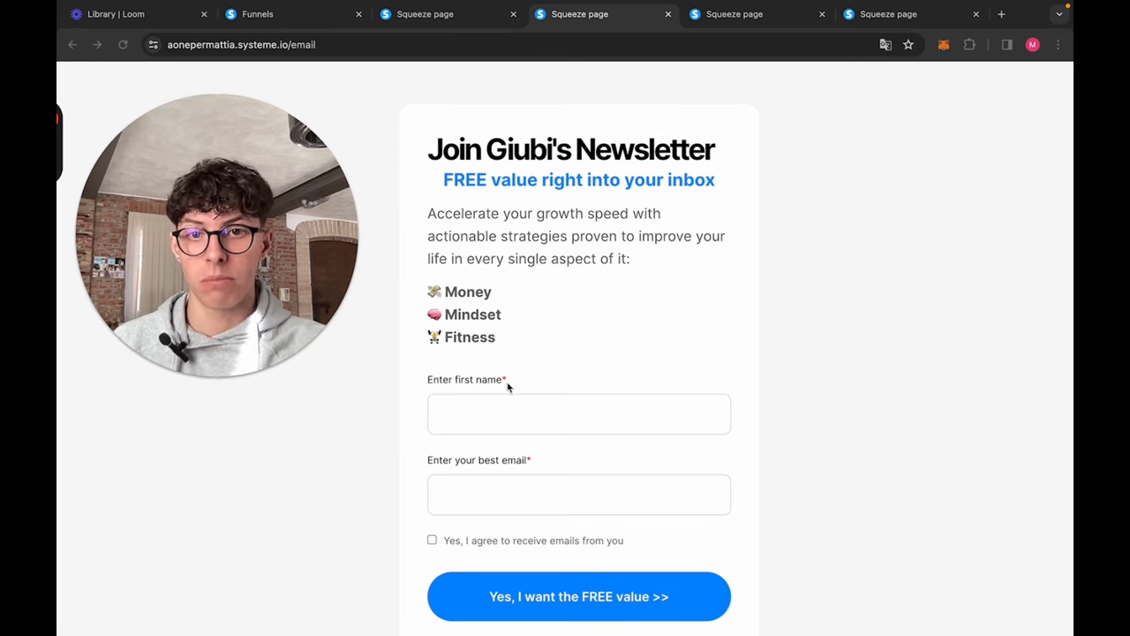
# - Submit the newsletter squeeze page form empty to see its required-field errors
pyautogui.click(580, 413)
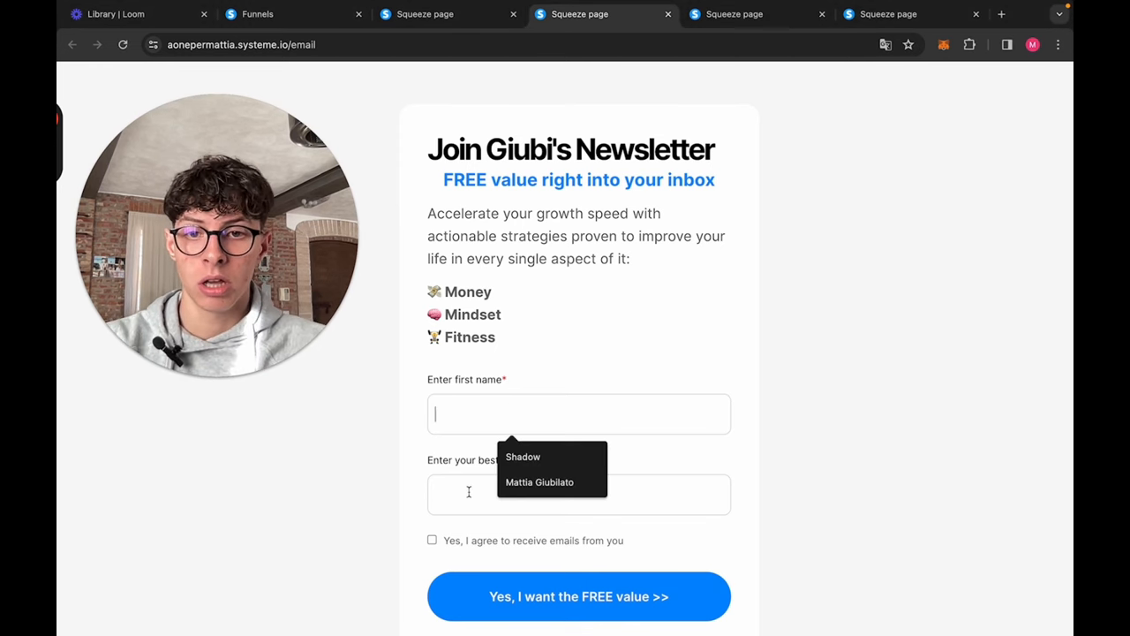
pyautogui.click(579, 508)
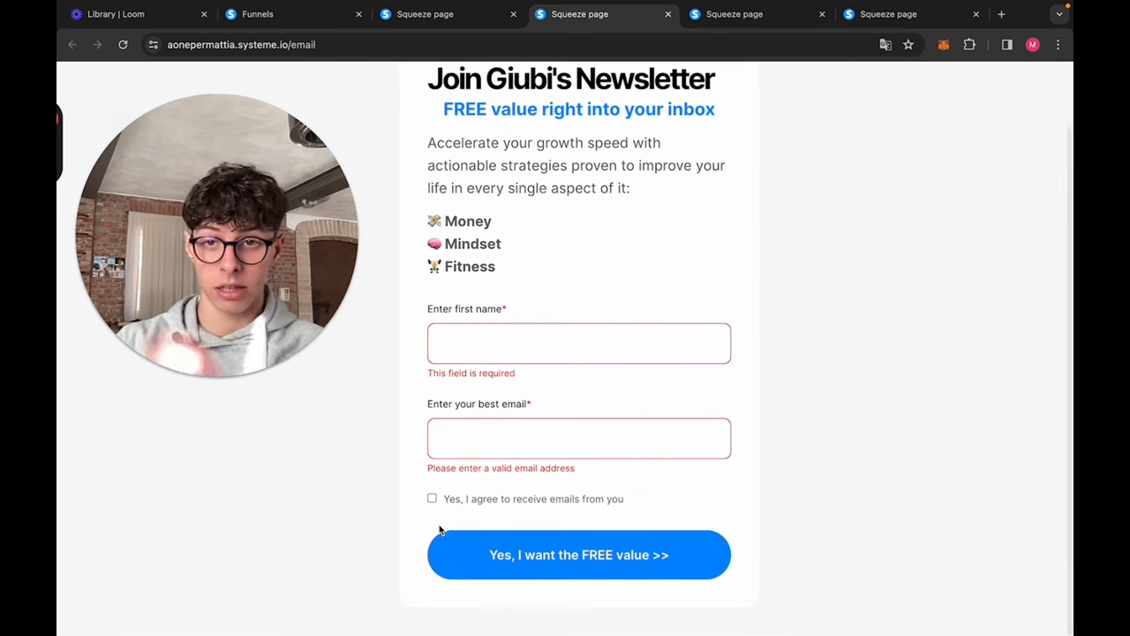
pyautogui.click(735, 14)
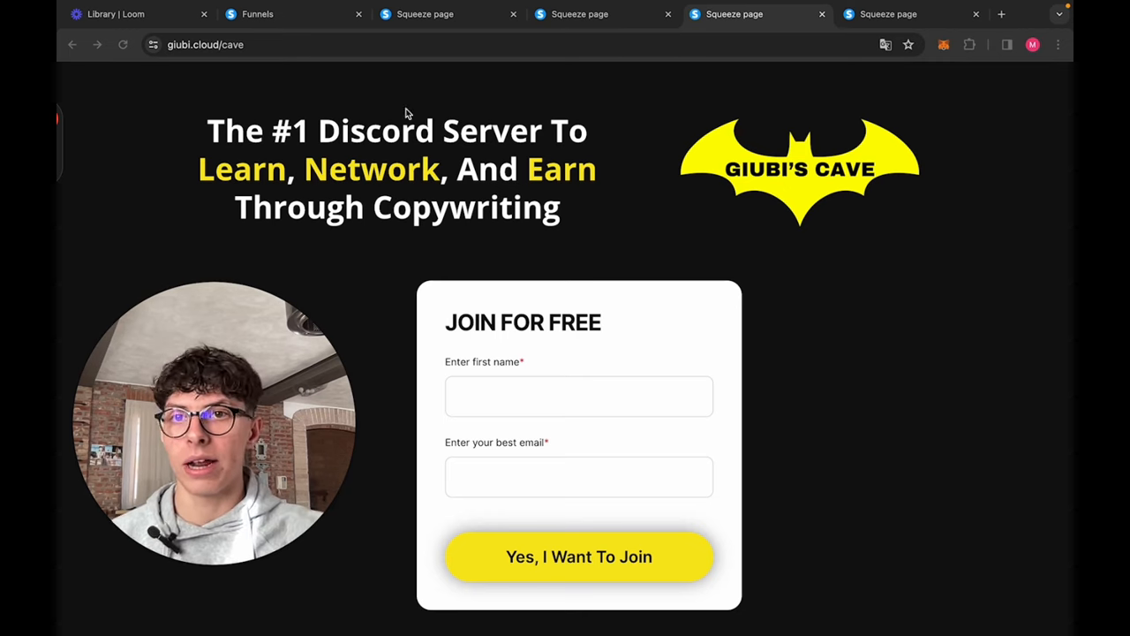
pyautogui.moveTo(601, 197)
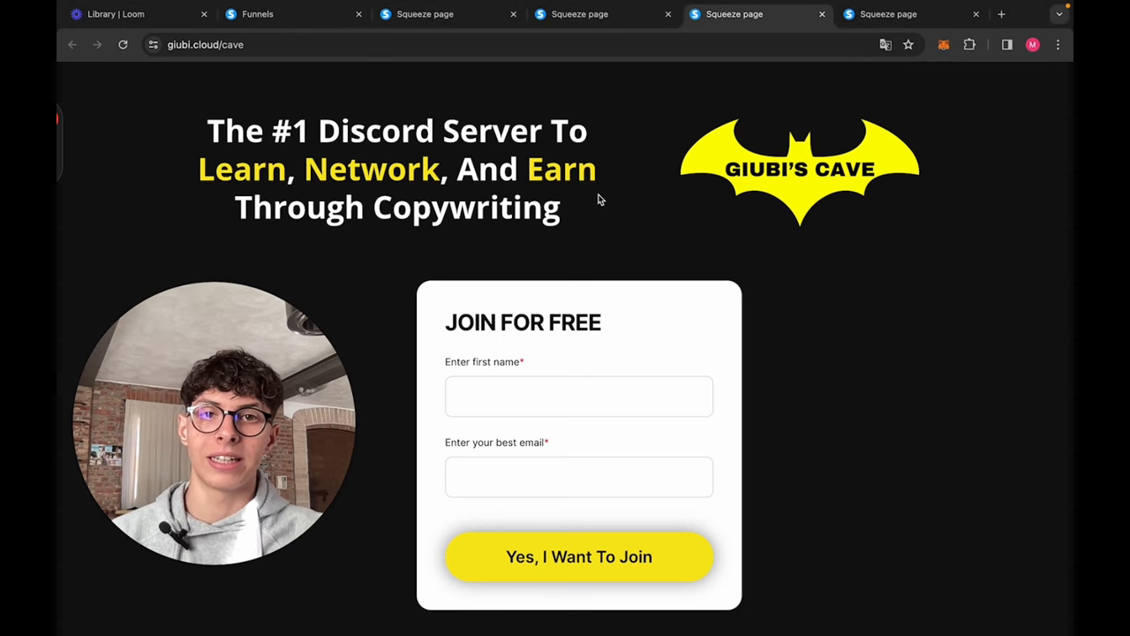
# - Submit the Discord cave and portfolio template forms empty to check their validation errors
pyautogui.click(579, 396)
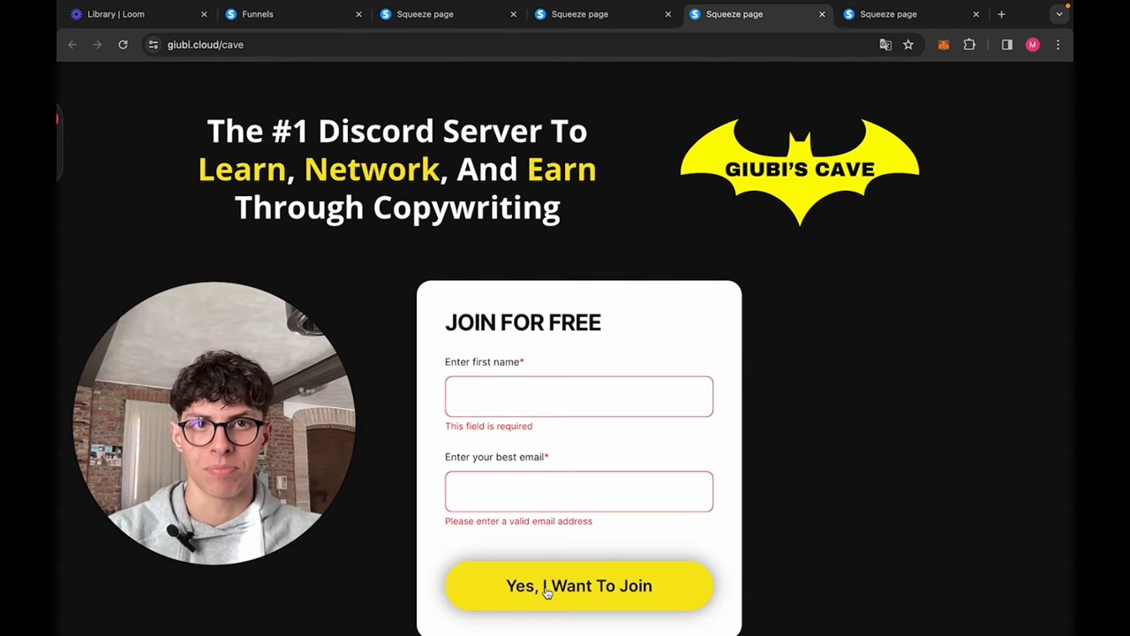
pyautogui.click(889, 15)
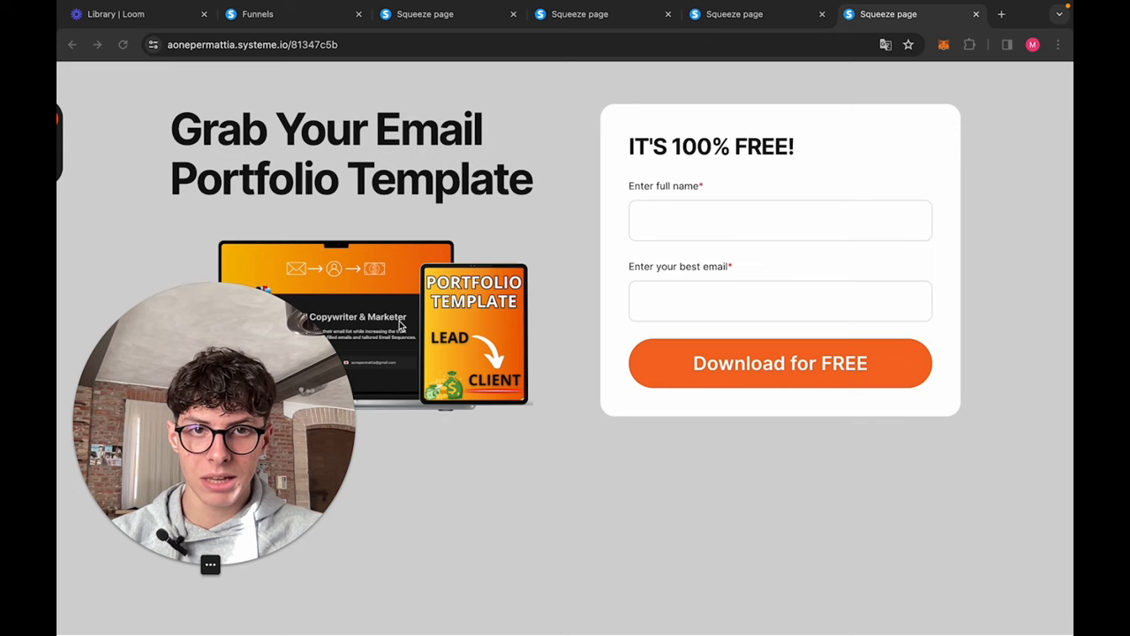
pyautogui.click(424, 14)
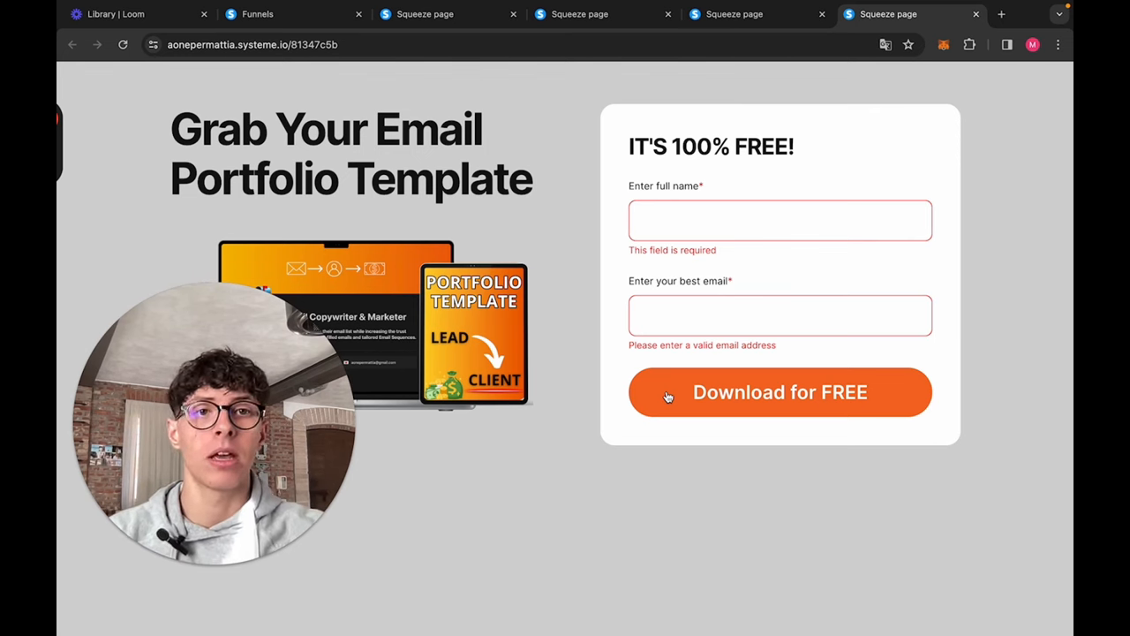
# - Fill the Giubi AI form's first name and email via autofill and submit with 'I'm Ready To Join'
pyautogui.click(424, 14)
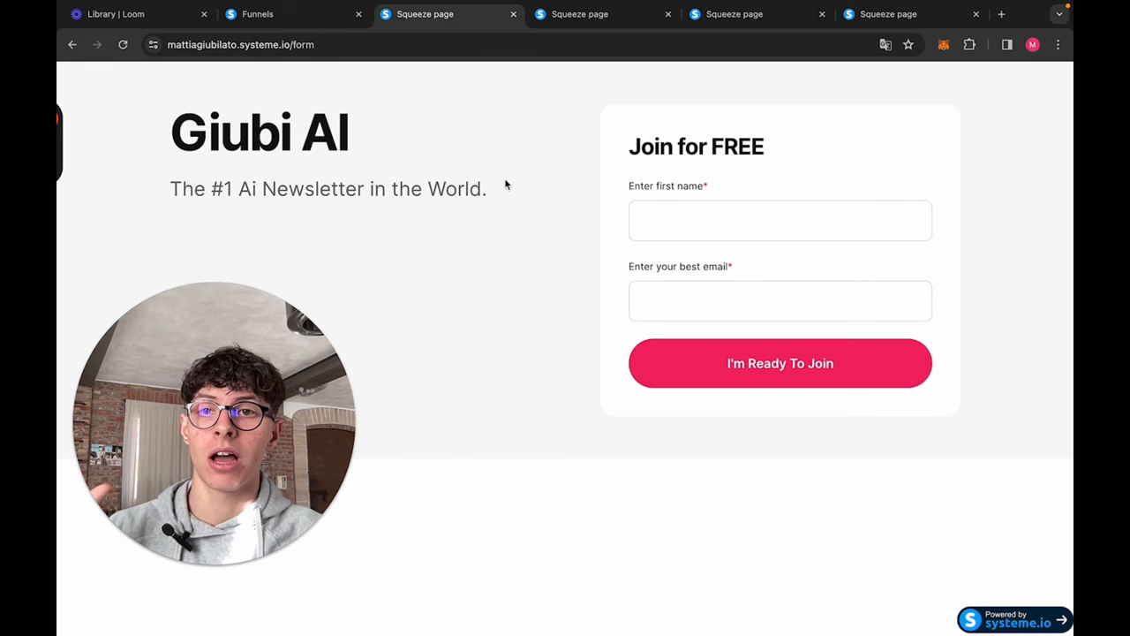
pyautogui.click(780, 219)
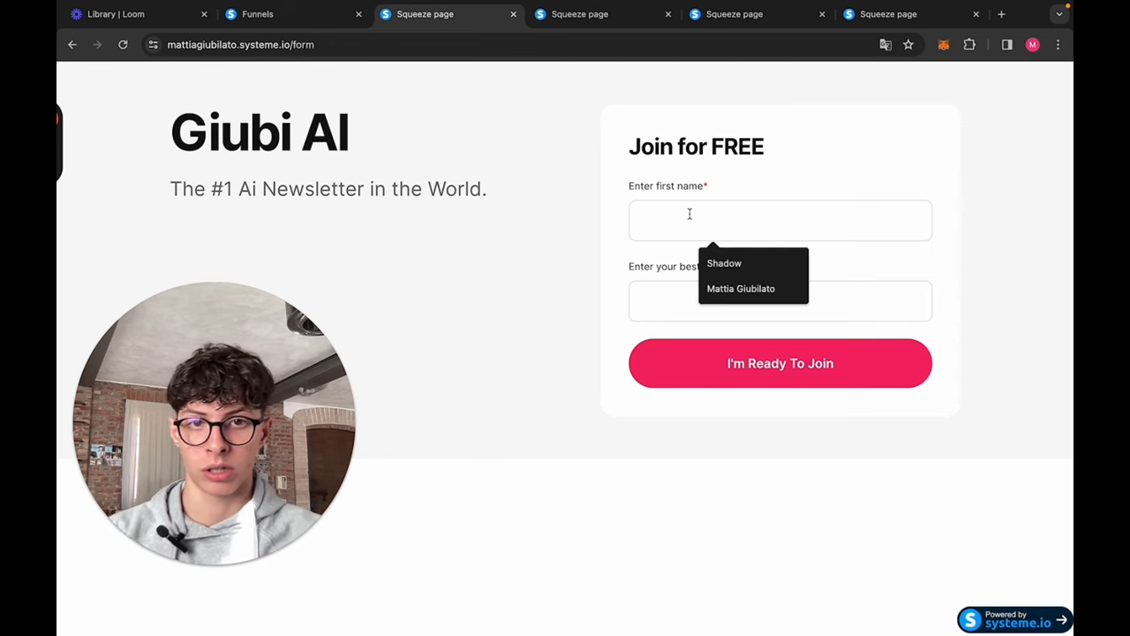
pyautogui.write('mat')
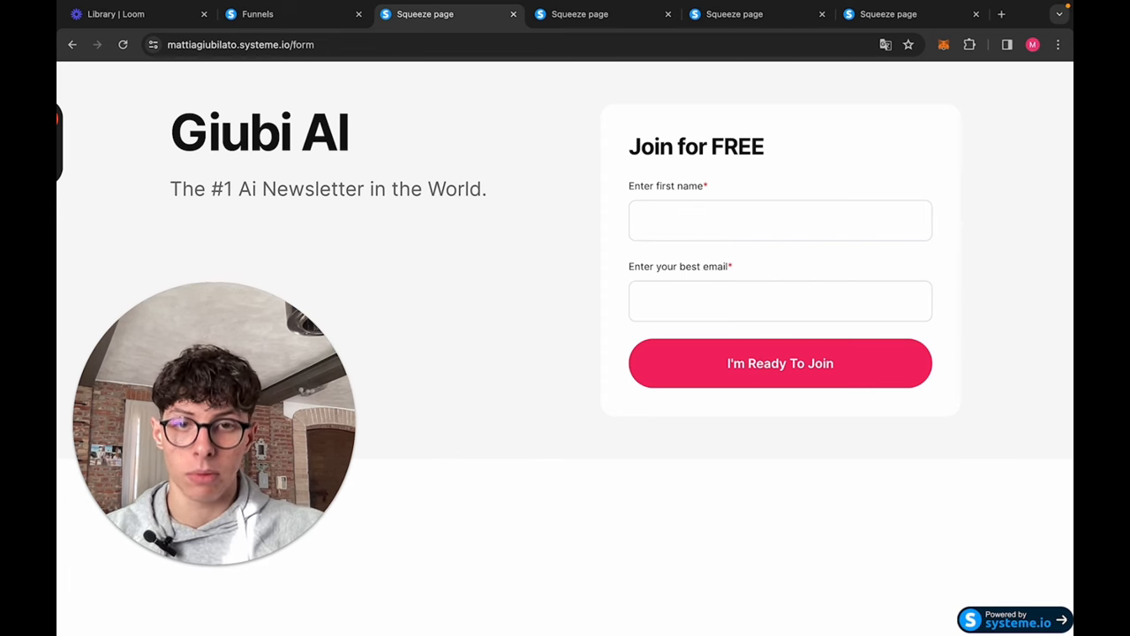
pyautogui.click(781, 300)
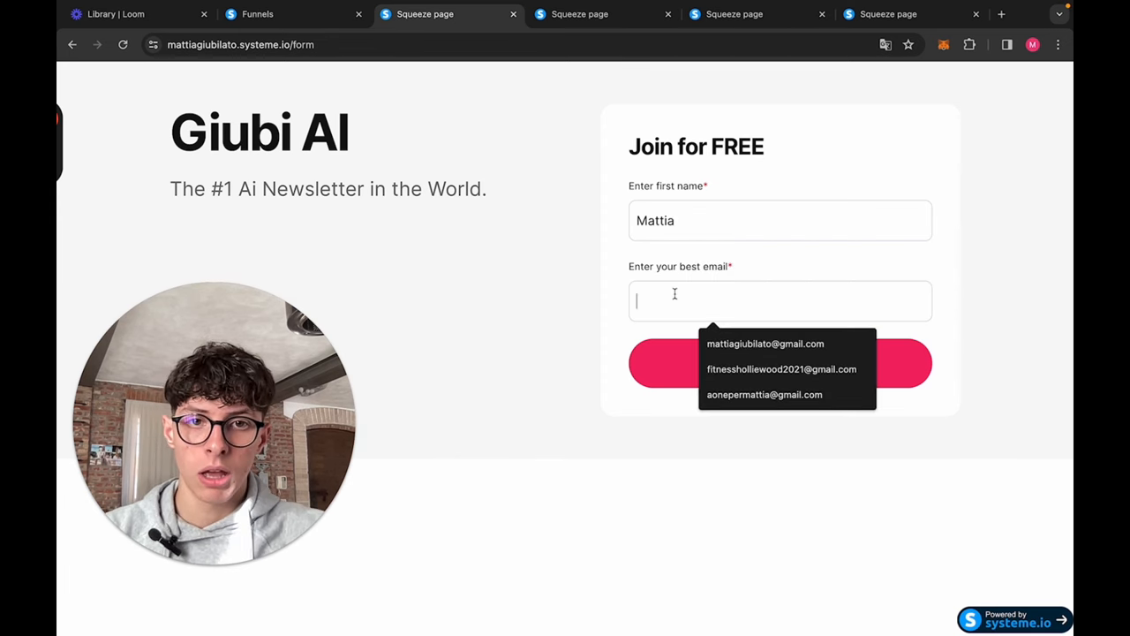
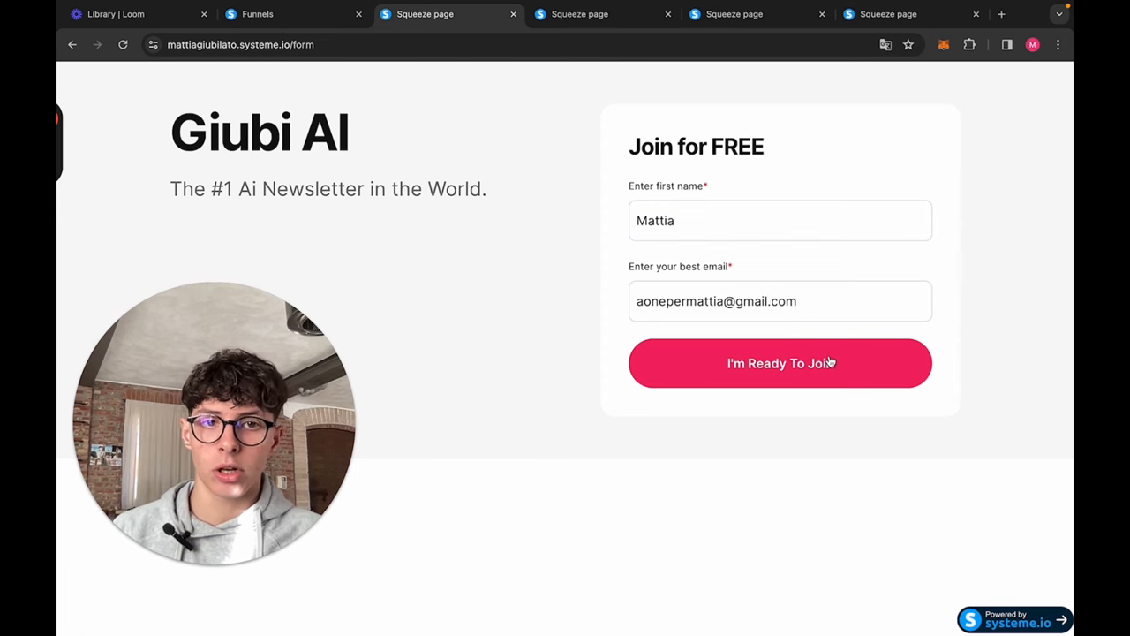
pyautogui.click(780, 364)
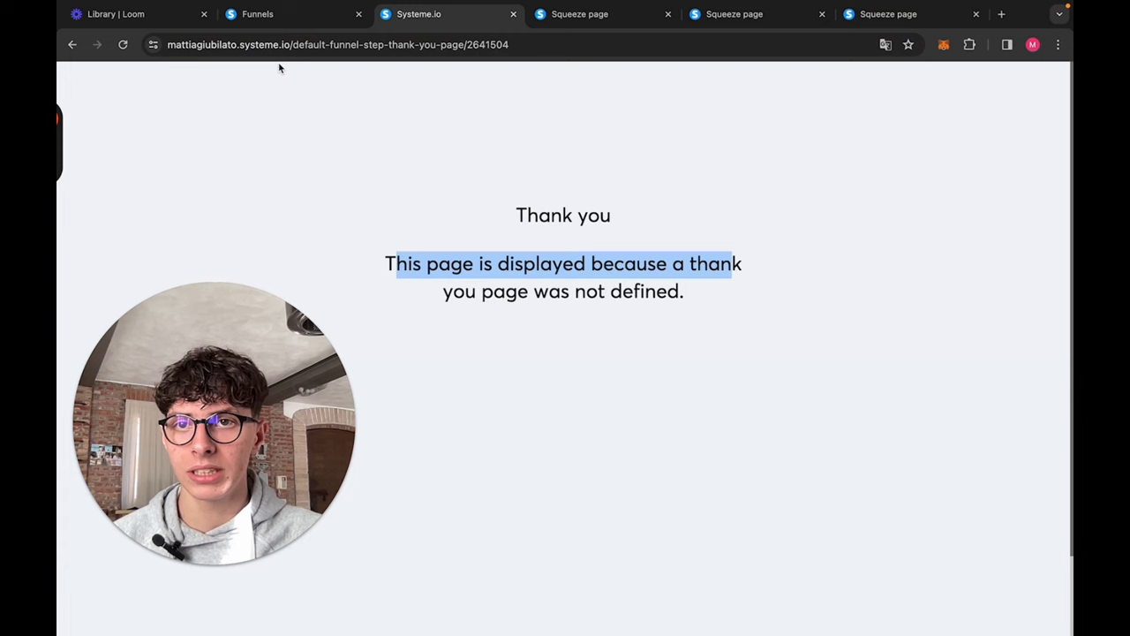
# - Return to Systeme.io and view the Contacts list showing the new test contact
pyautogui.click(258, 14)
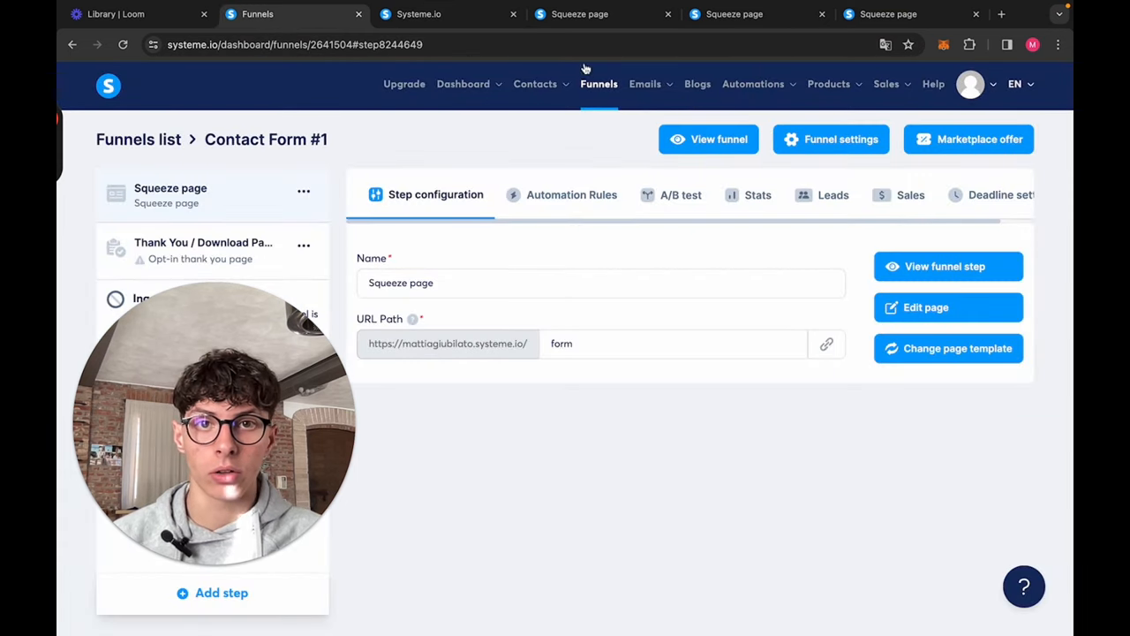
pyautogui.click(533, 84)
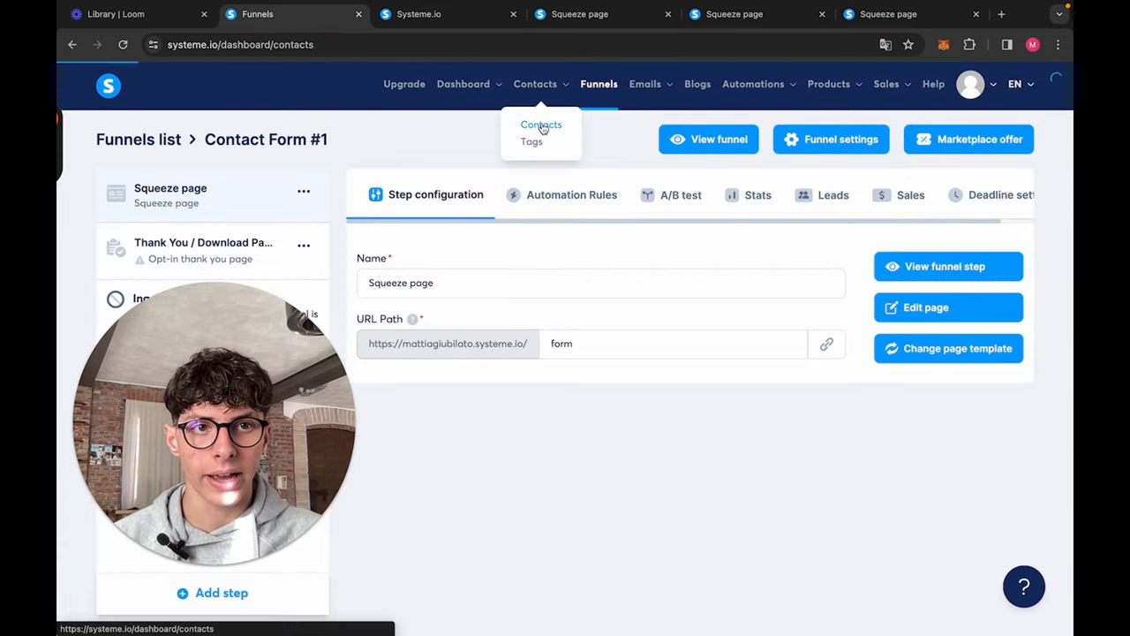
pyautogui.click(540, 124)
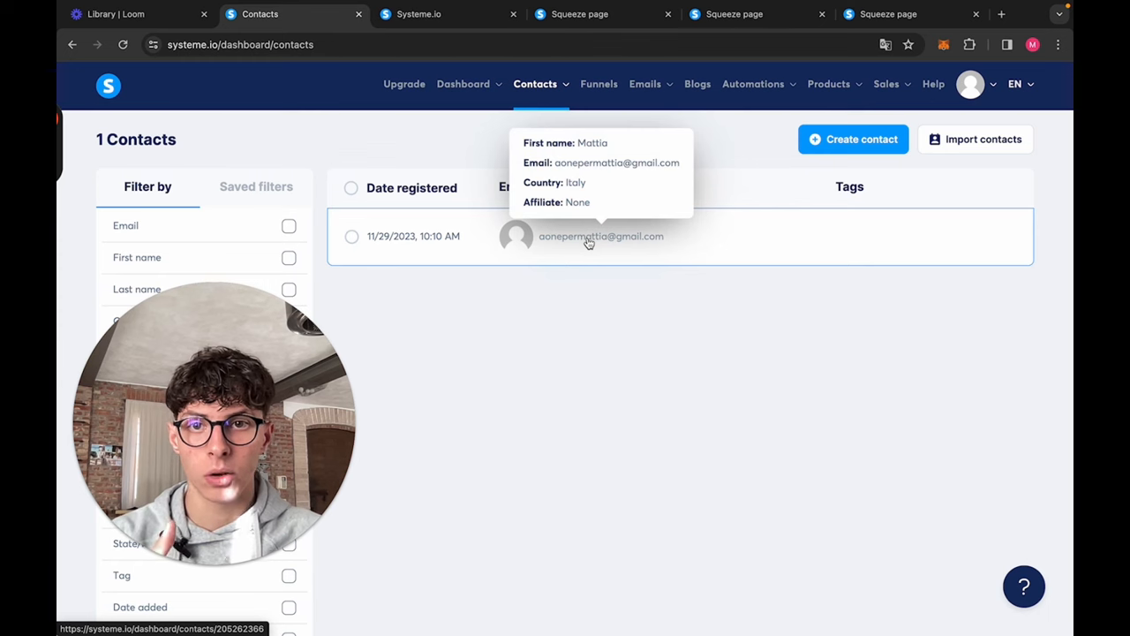
# - Check the Main dashboard's one new lead, then return to the Contacts list
pyautogui.click(463, 85)
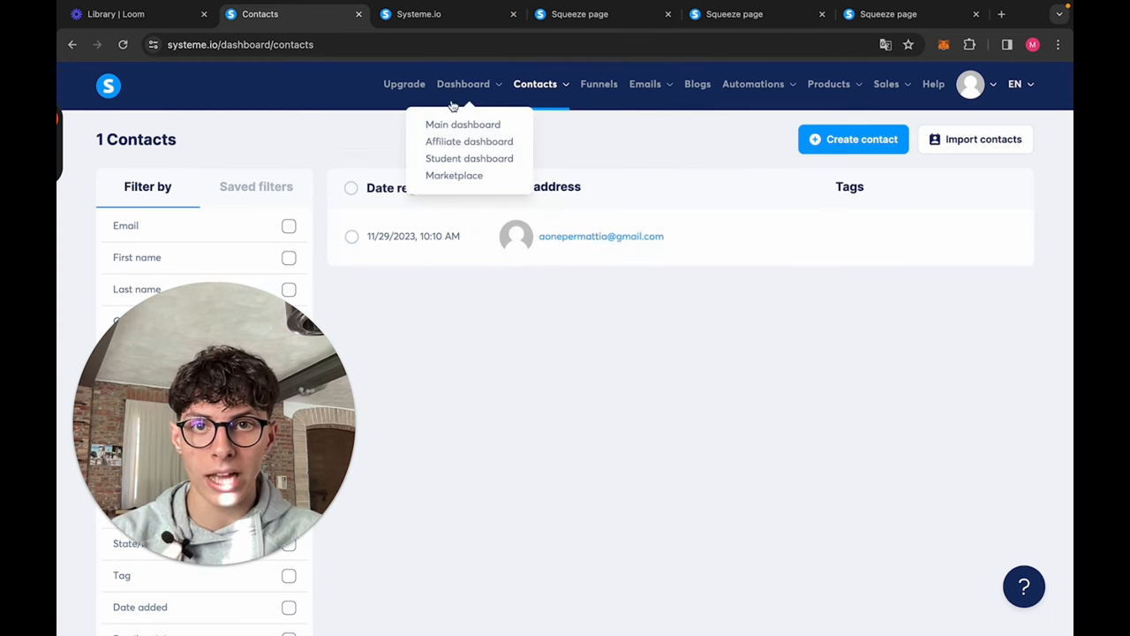
pyautogui.click(463, 124)
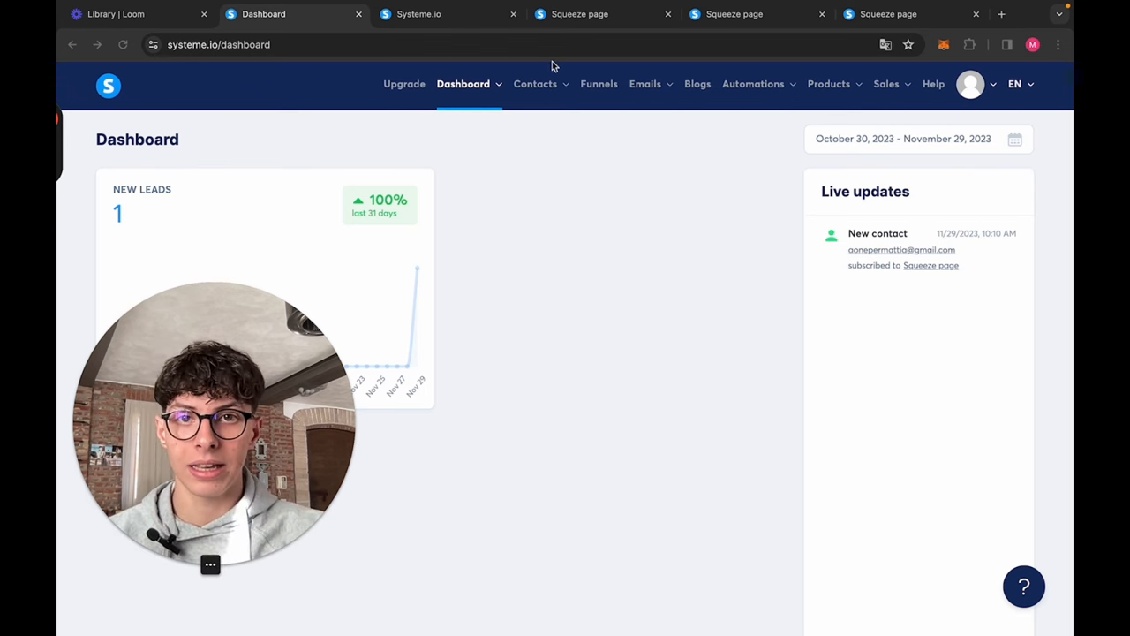
pyautogui.click(535, 83)
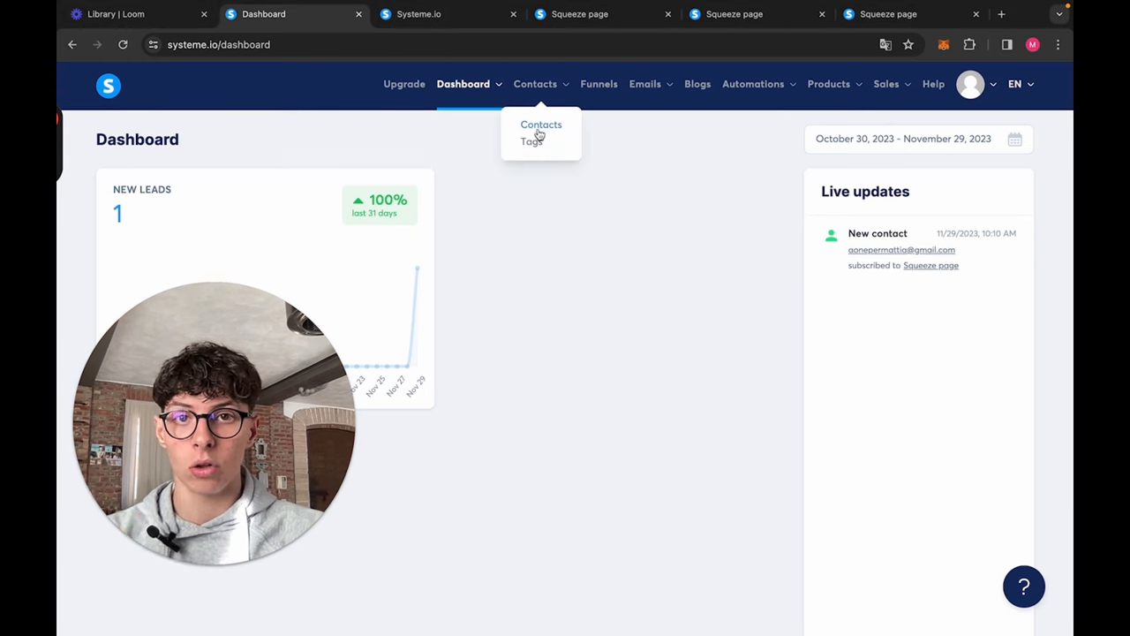
pyautogui.click(541, 124)
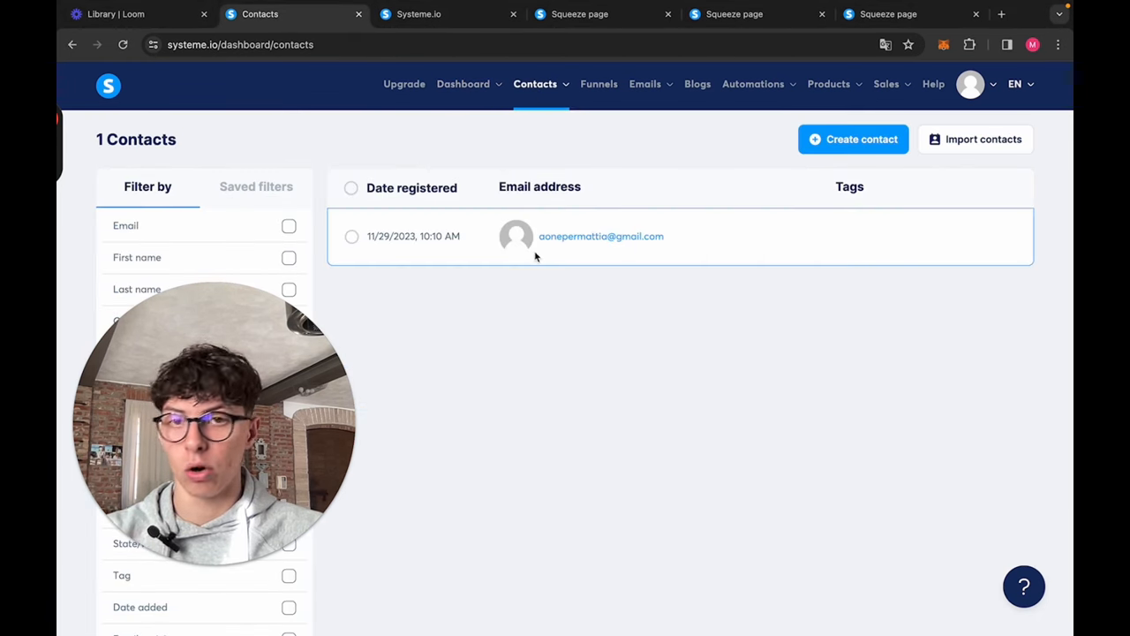